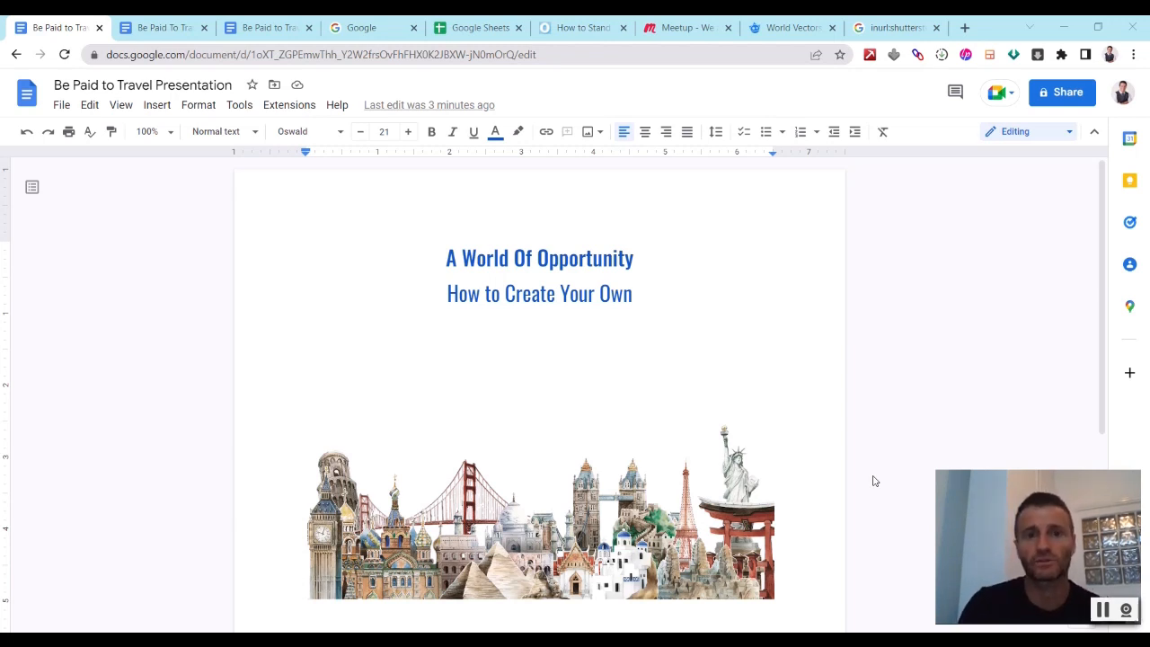
- Switch from the Google Docs presentation to the Meetup home page
click(686, 27)
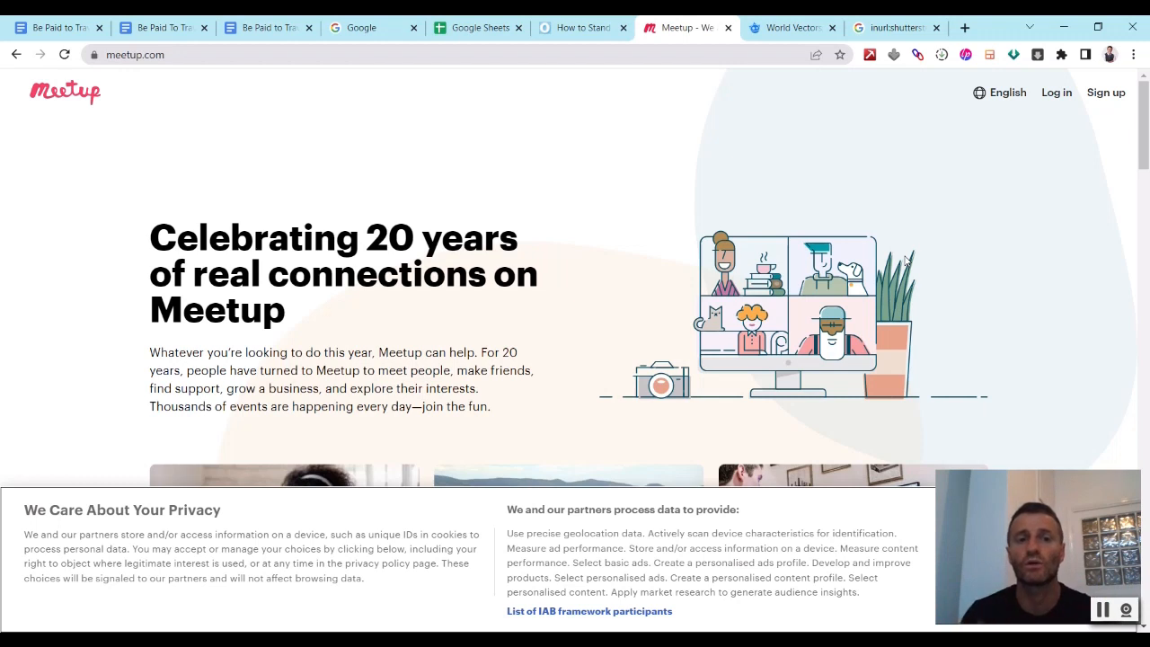
mouse_move(823, 180)
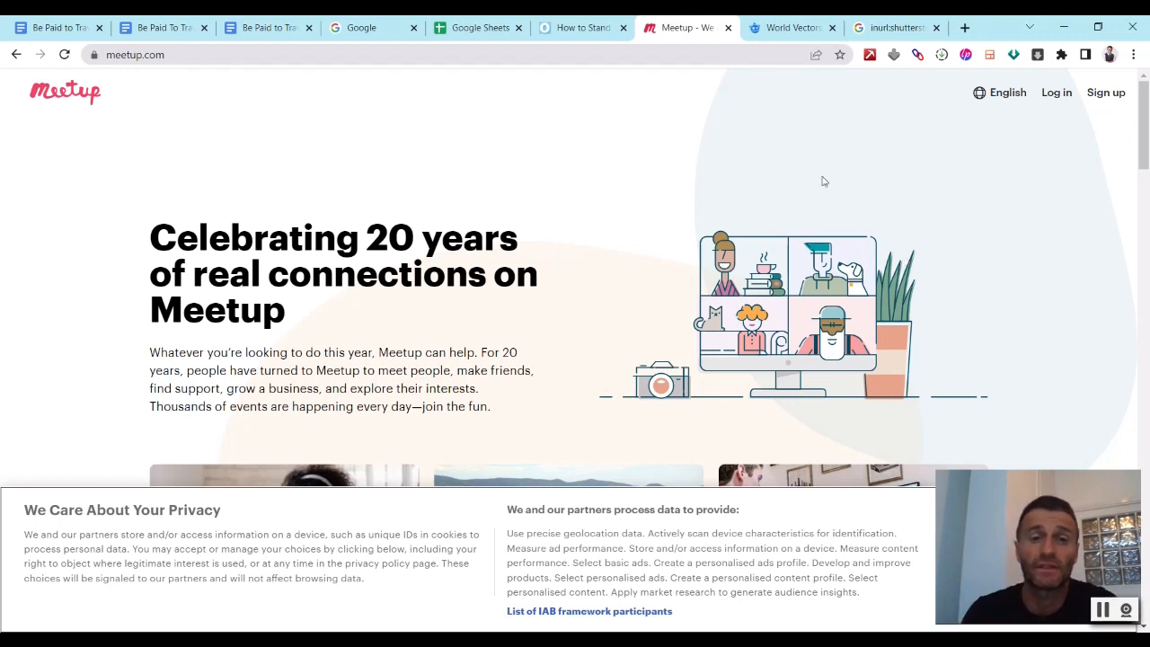
mouse_move(571, 251)
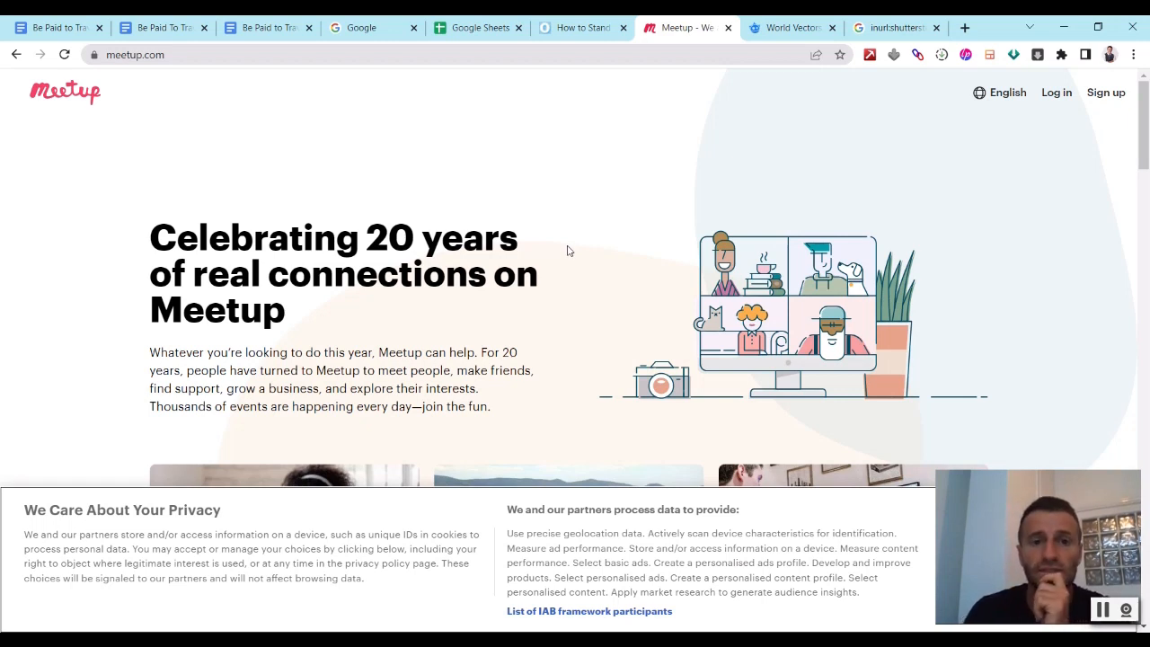
mouse_move(589, 230)
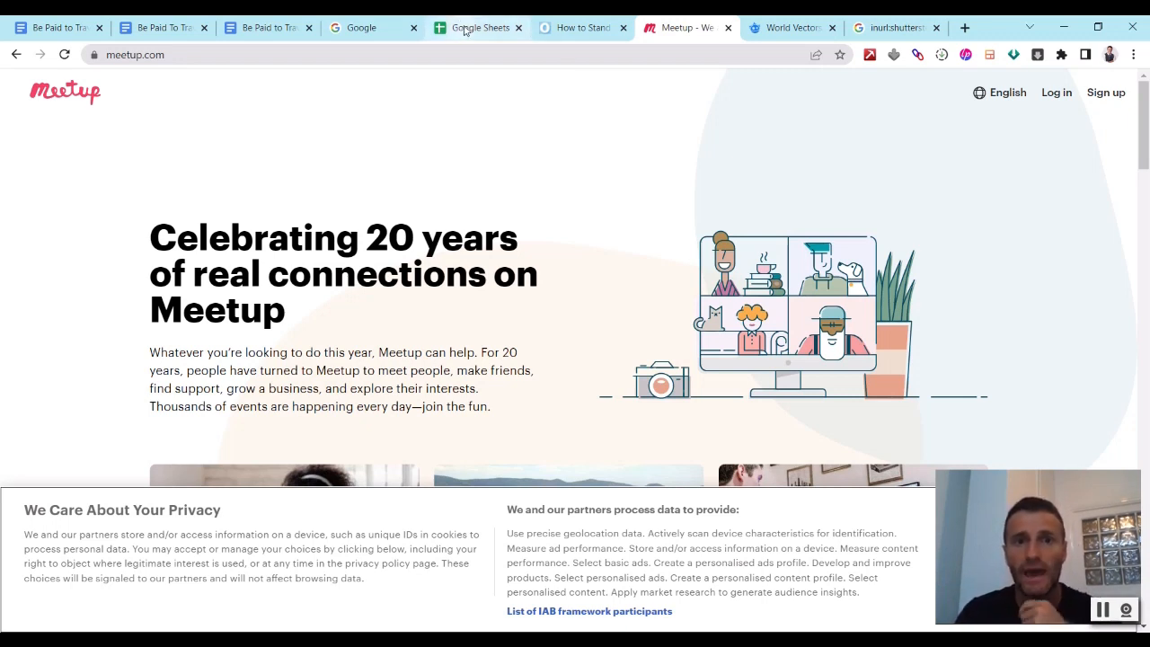
- Open the '100+ Coworking Spaces and Contact Info' spreadsheet from the Sheets file list
click(478, 27)
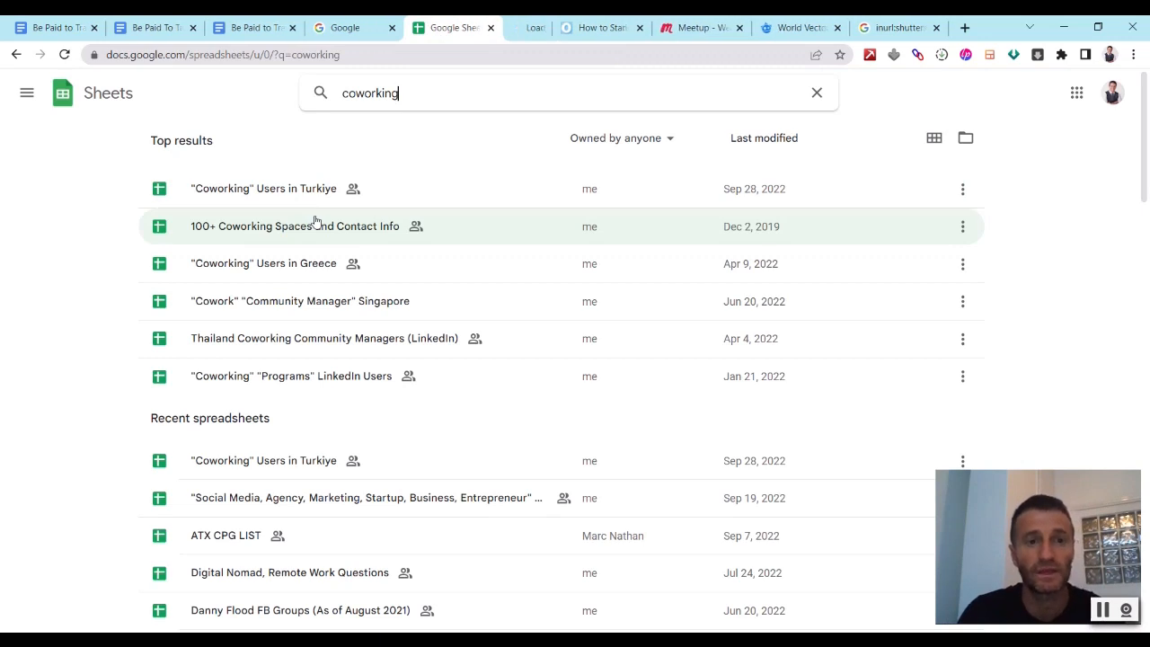
click(295, 226)
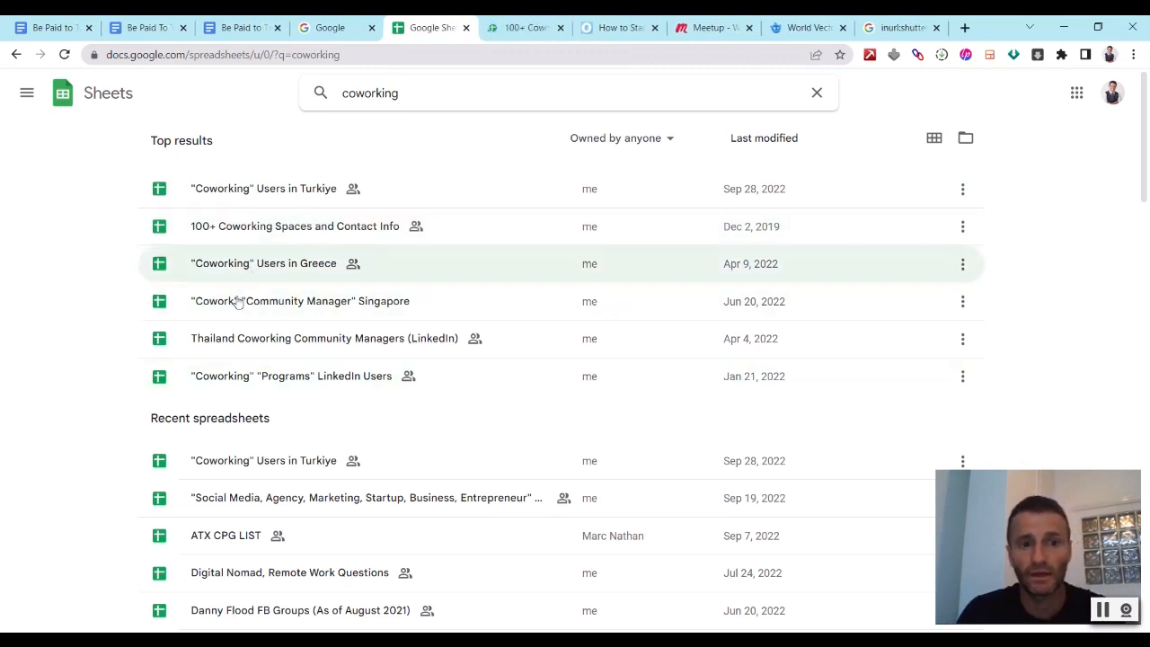
mouse_move(248, 539)
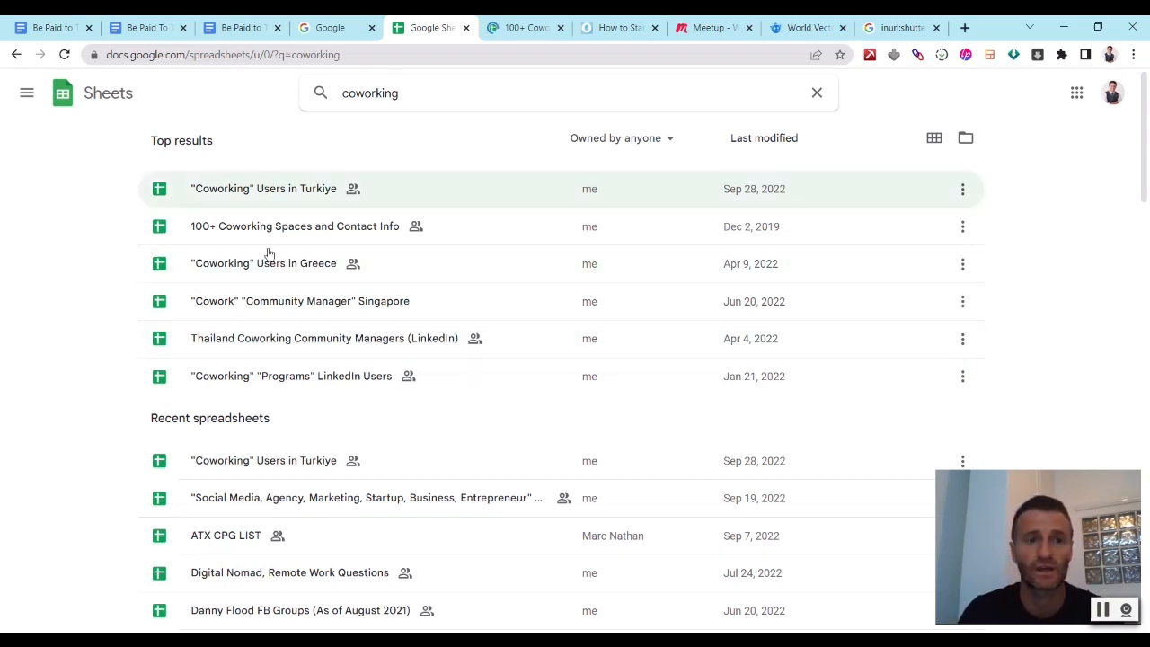
click(294, 227)
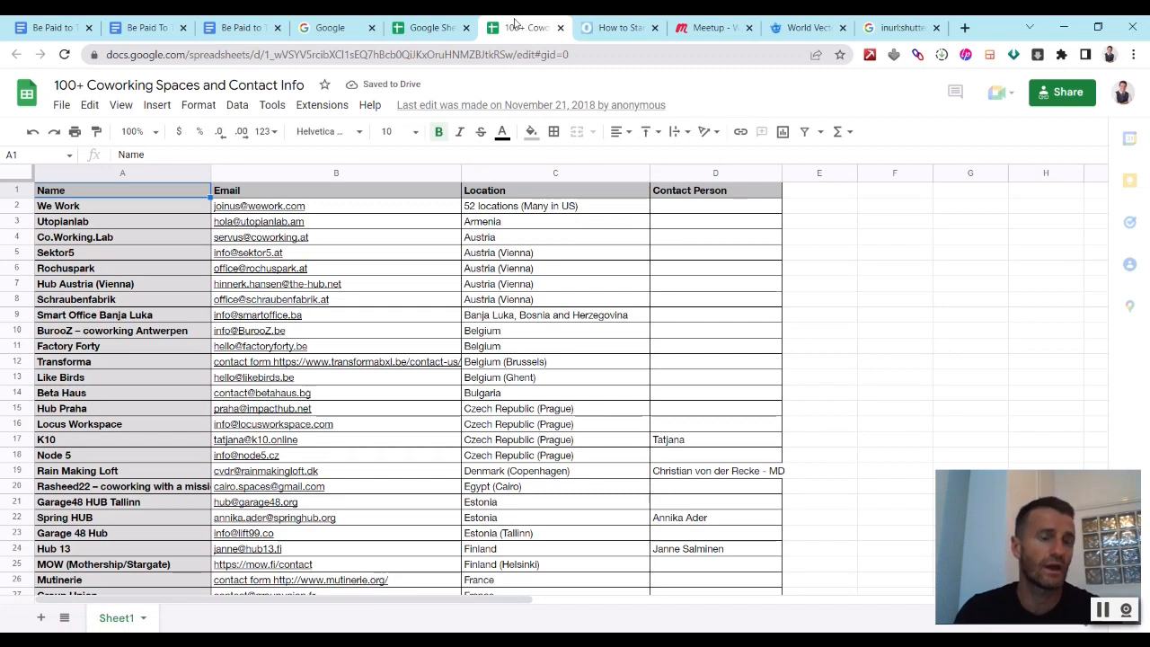
mouse_move(621, 147)
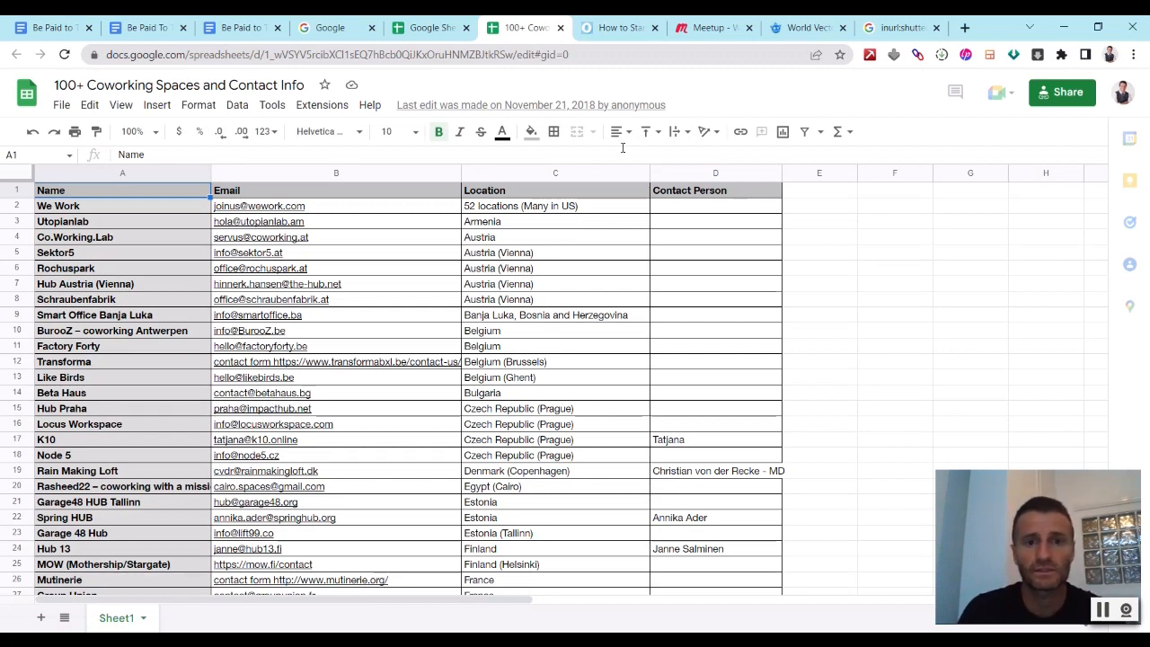
mouse_move(1093, 208)
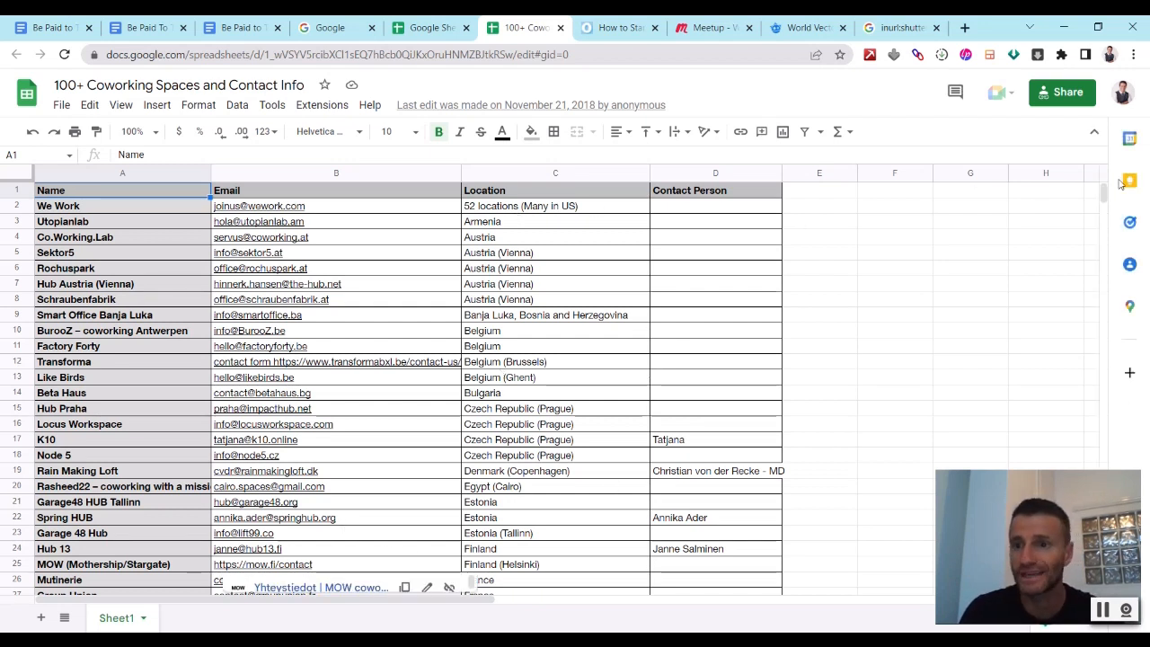
- Scroll through the listed coworking spaces, emails, locations and contacts
scroll(down, 3)
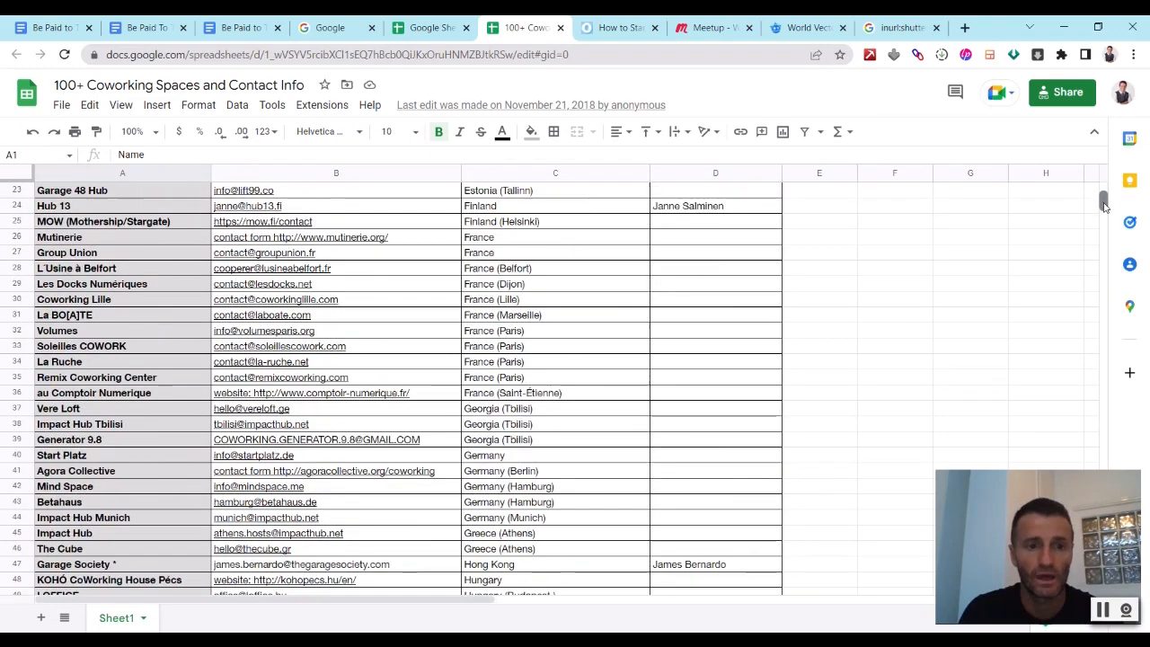
scroll(down, 3)
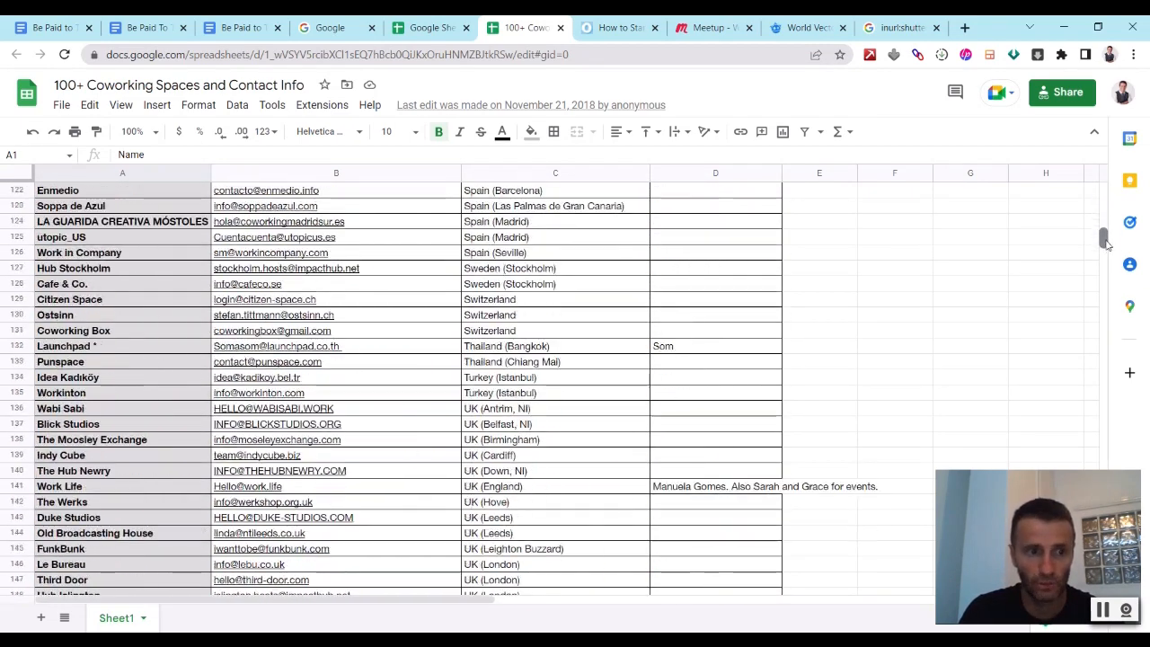
scroll(up, 3)
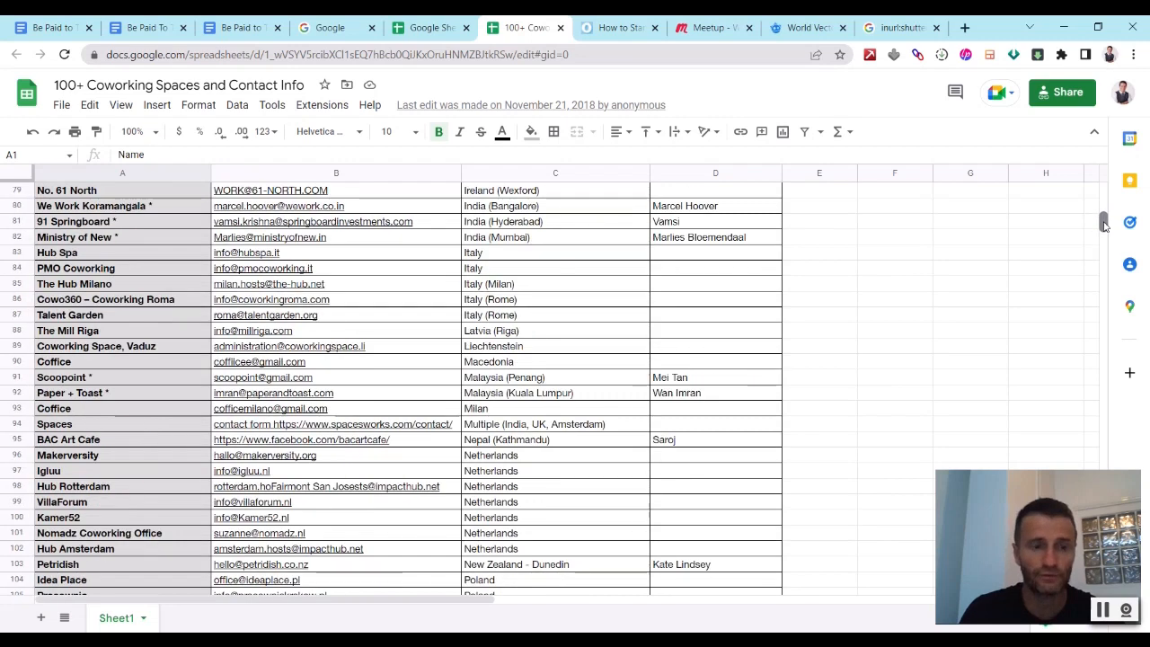
scroll(up, 3)
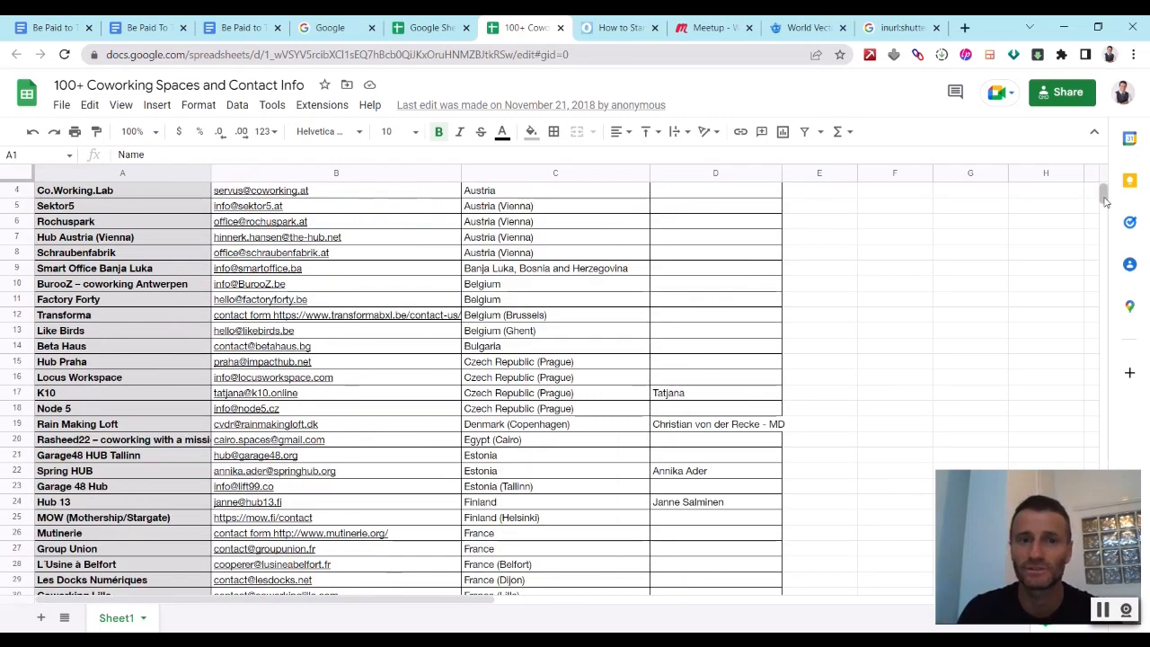
scroll(down, 3)
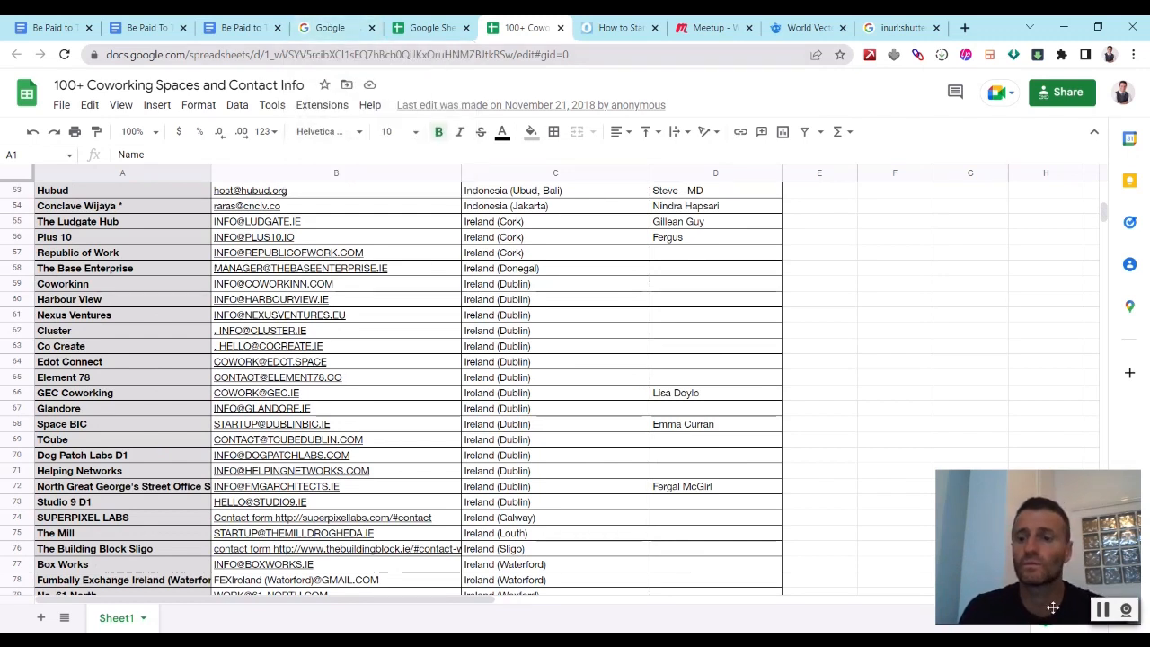
- Begin a 'site:' query in Google Search, then return to the coworking spreadsheet results in Sheets
click(334, 29)
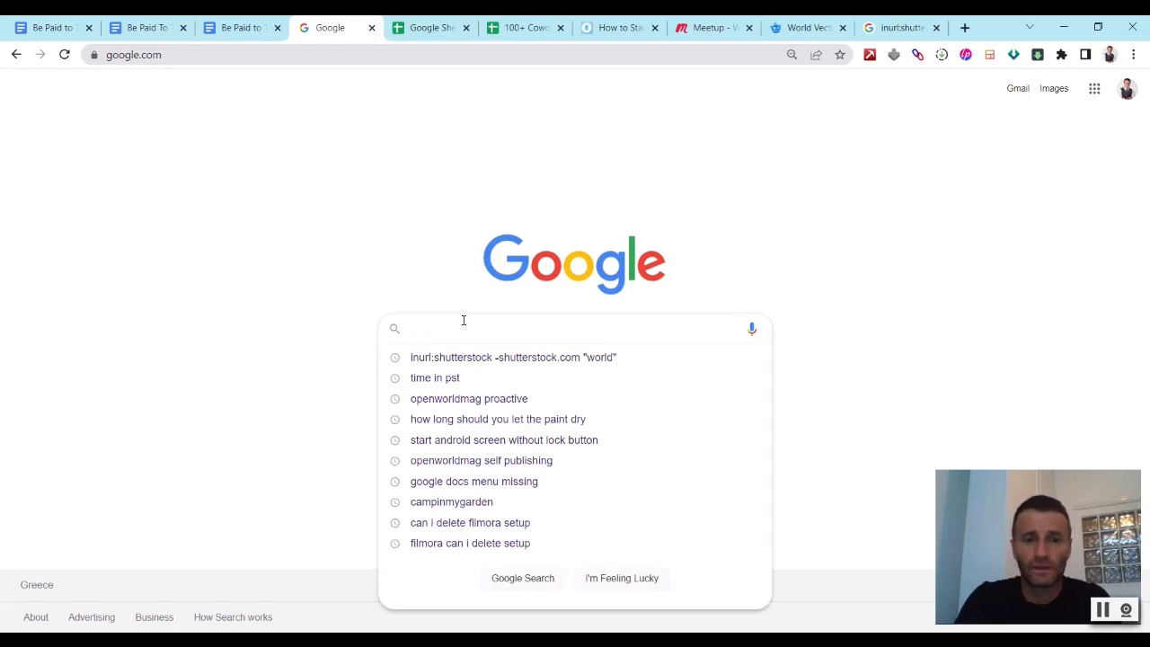
text(site:l)
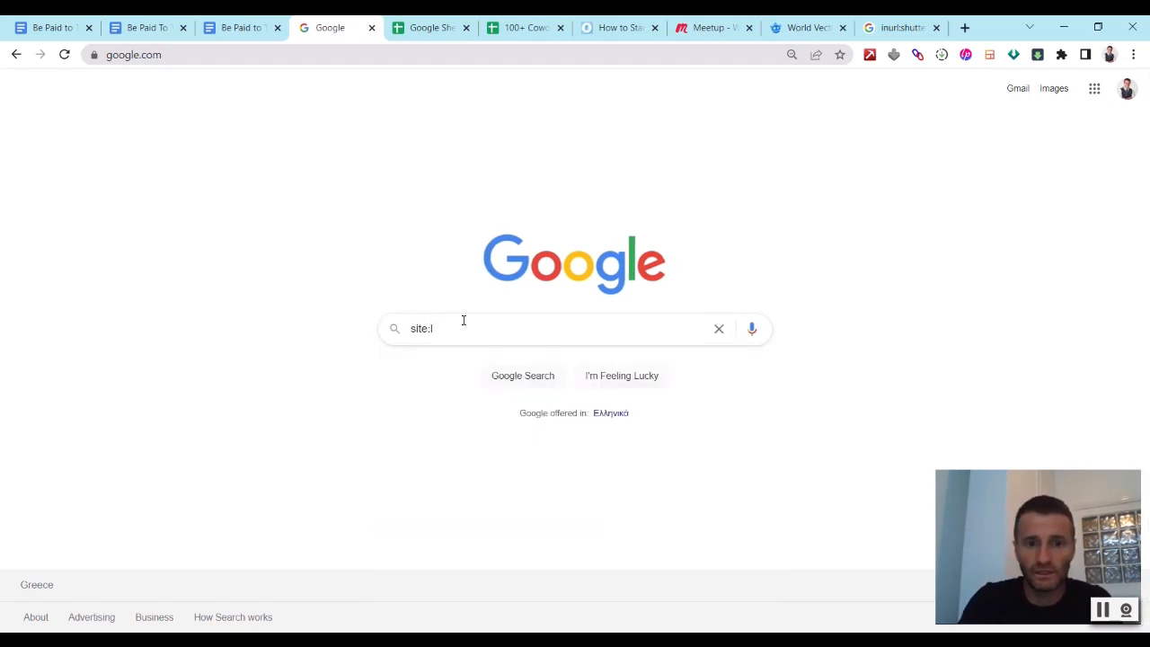
key(Backspace)
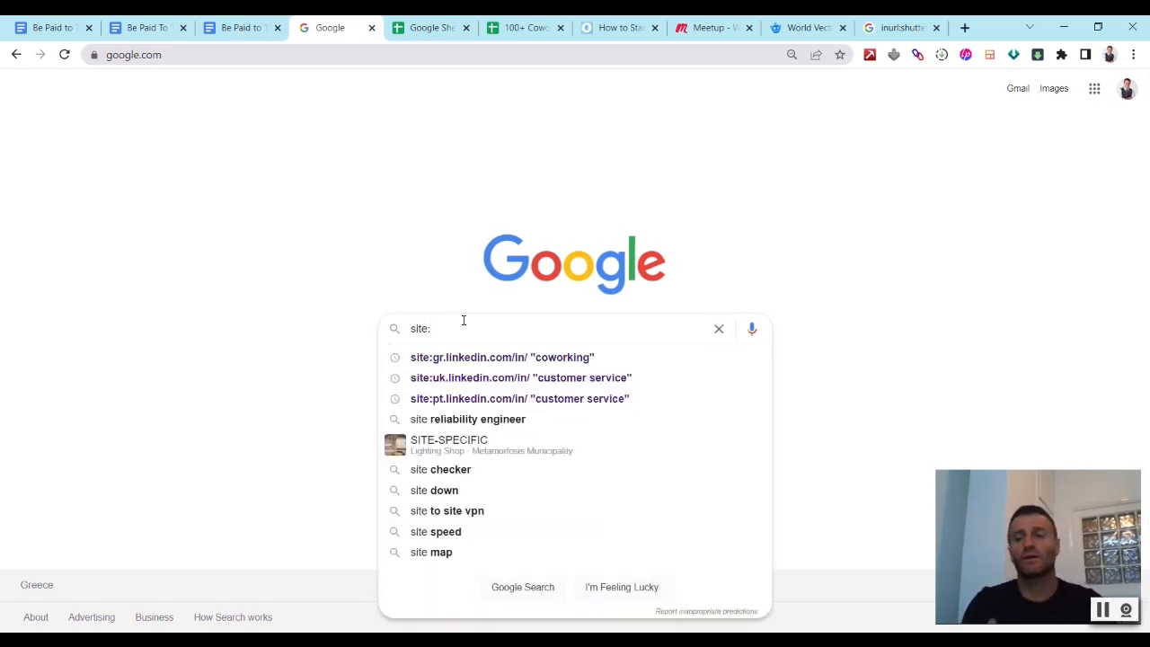
click(429, 28)
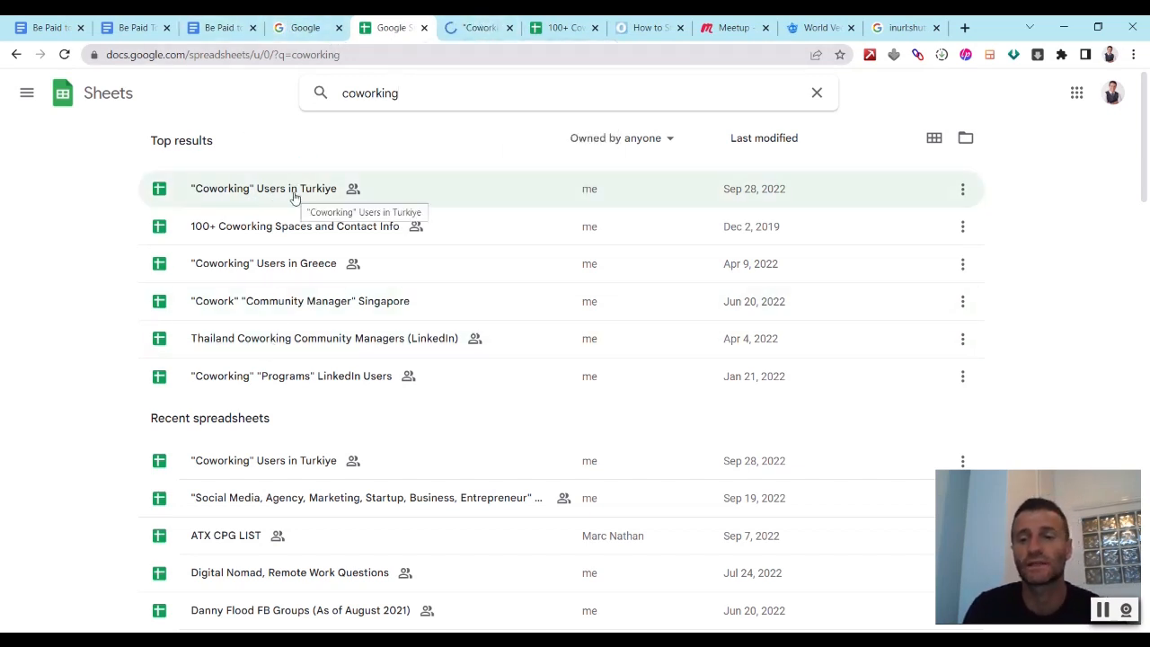
mouse_move(280, 178)
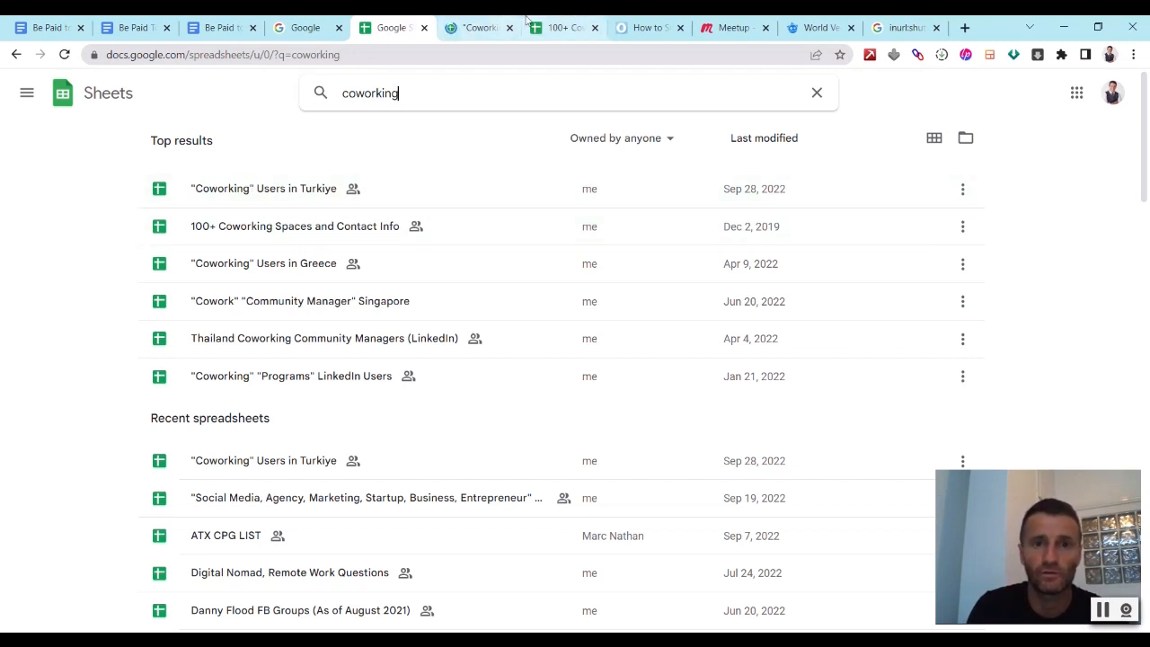
- Open the '"Coworking" Users in Turkiye' spreadsheet with names, titles, companies and LinkedIn links
click(262, 189)
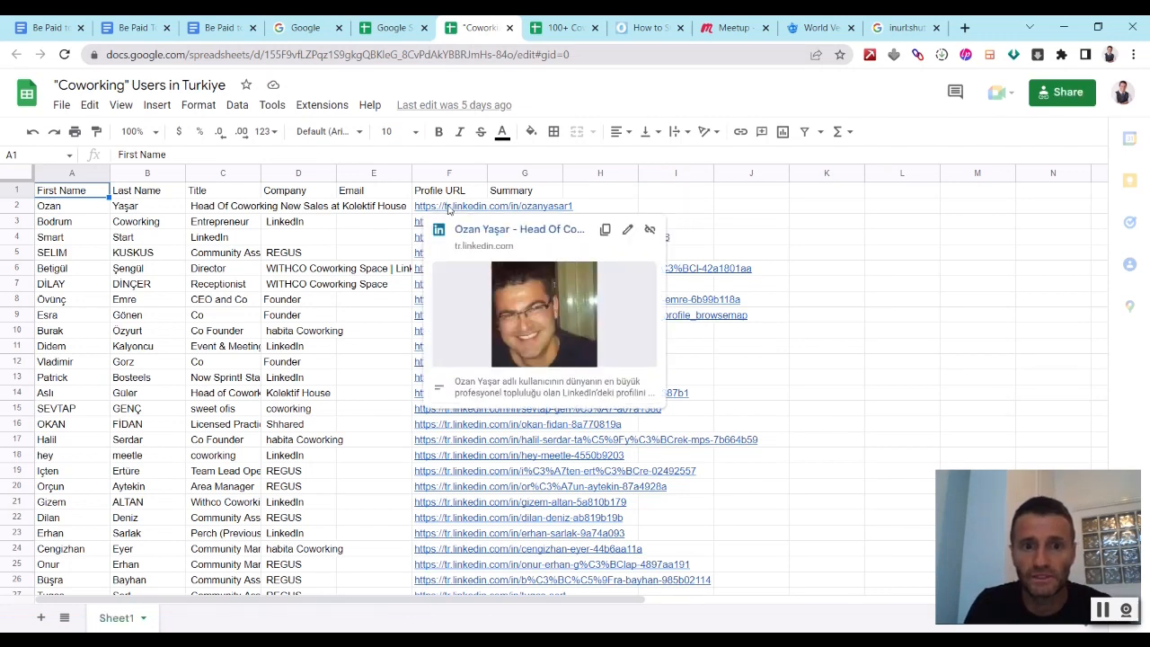
mouse_move(381, 474)
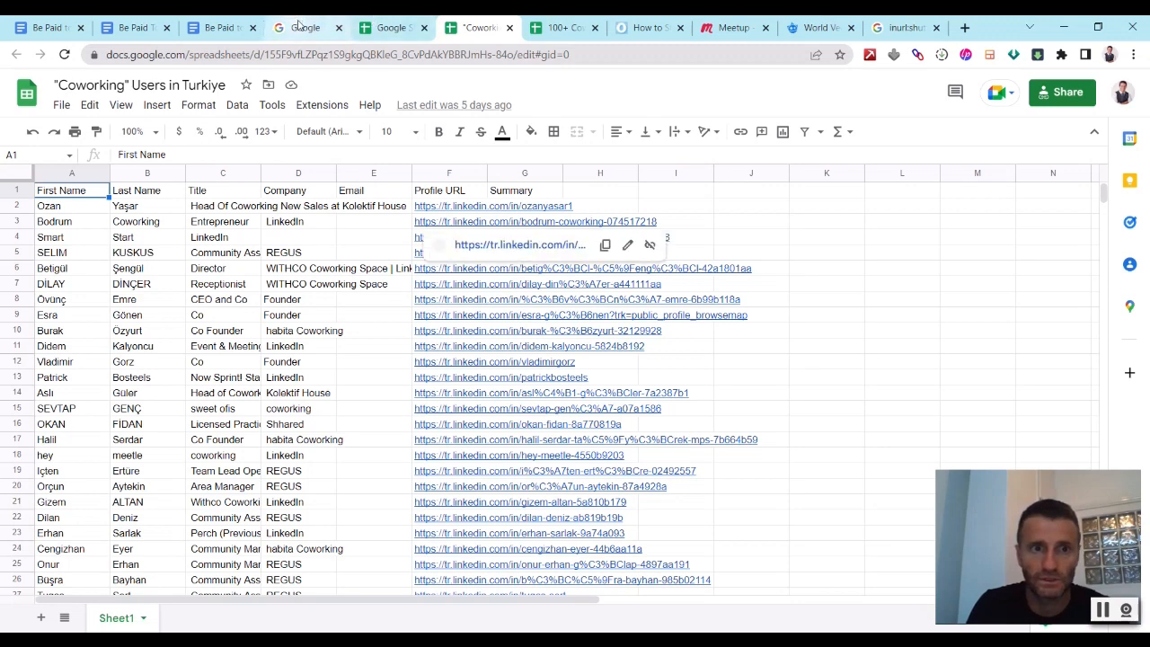
- Search Google for site:tr.linkedin.com/in/ "coworking" and look over the ~1,190 profile results
click(305, 26)
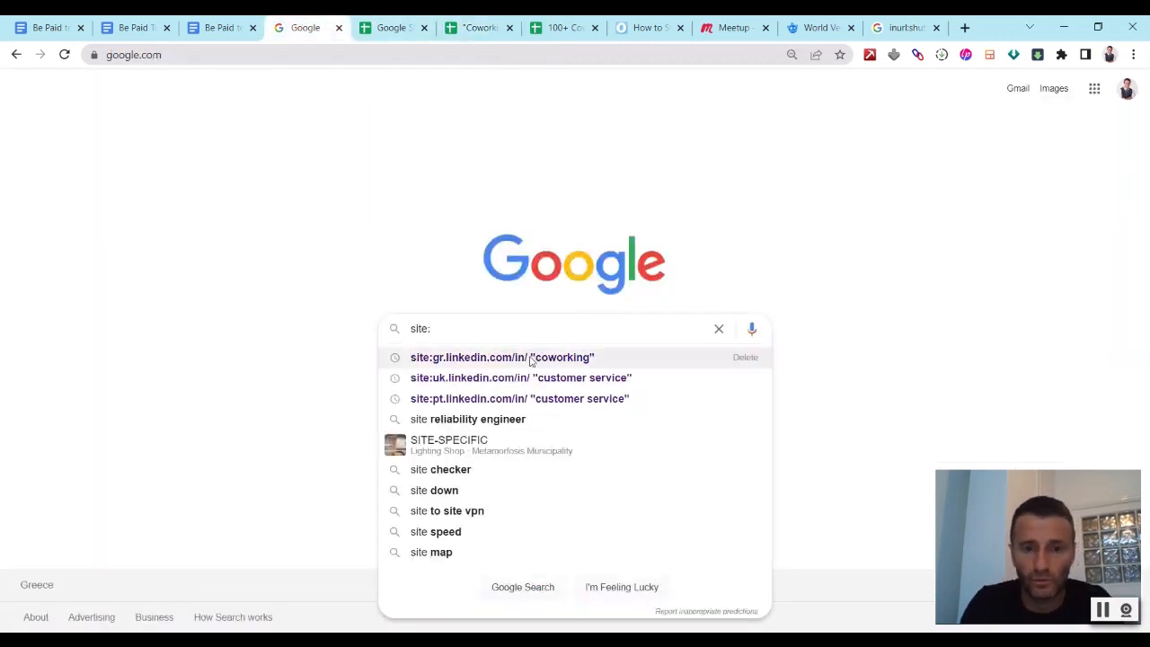
click(501, 356)
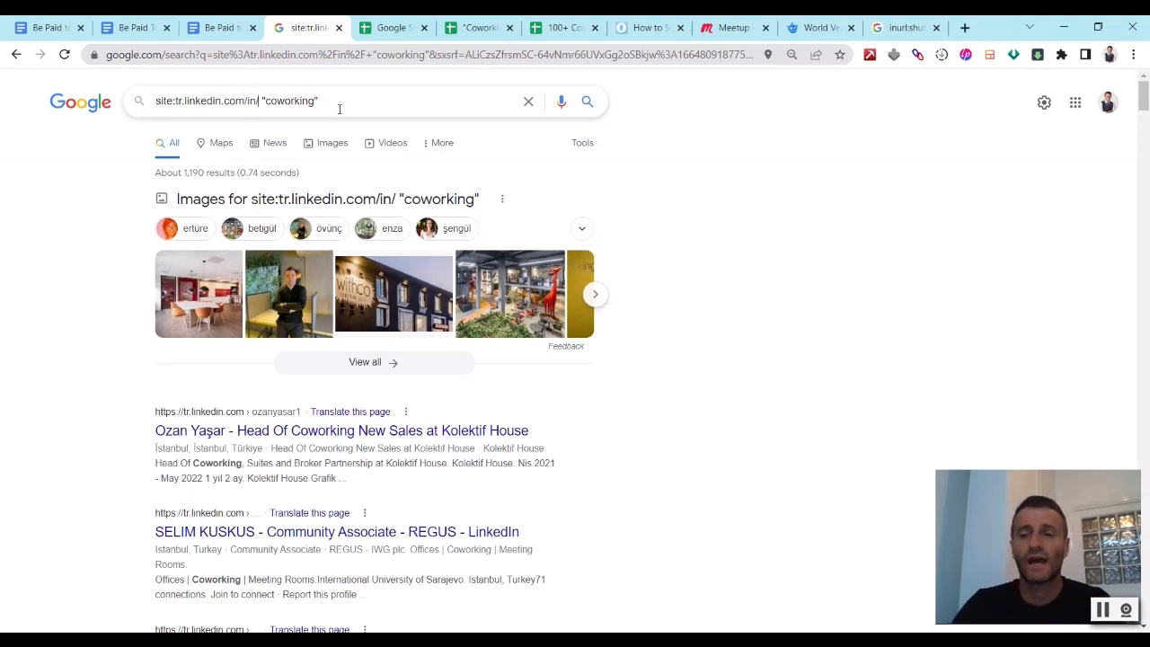
mouse_move(712, 223)
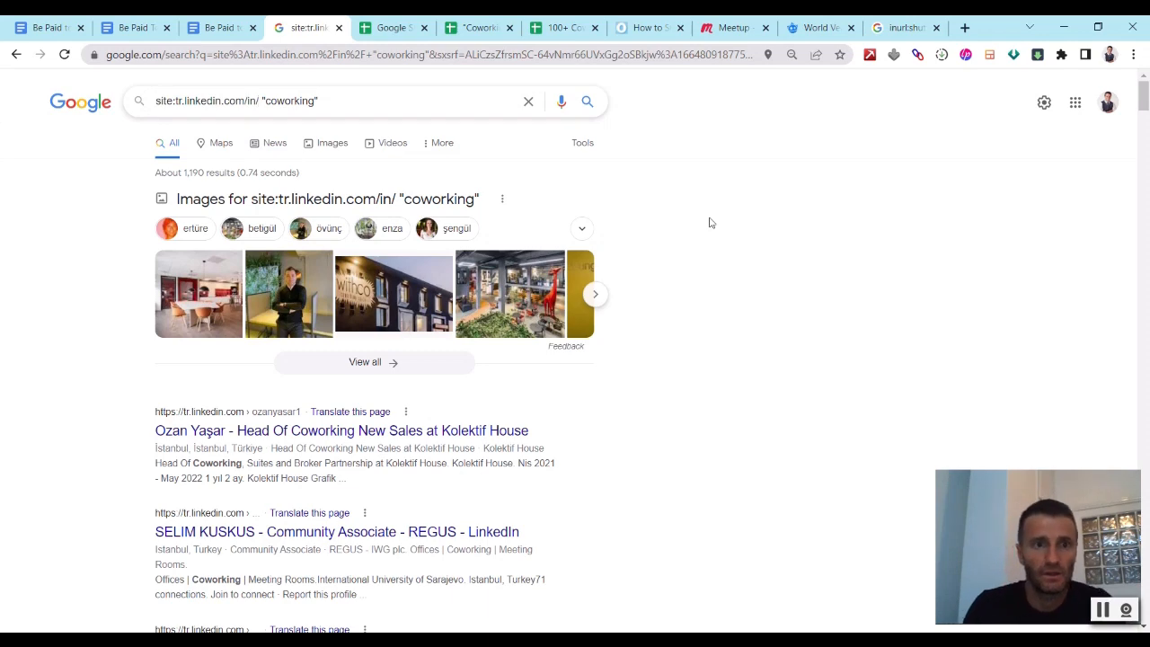
mouse_move(675, 212)
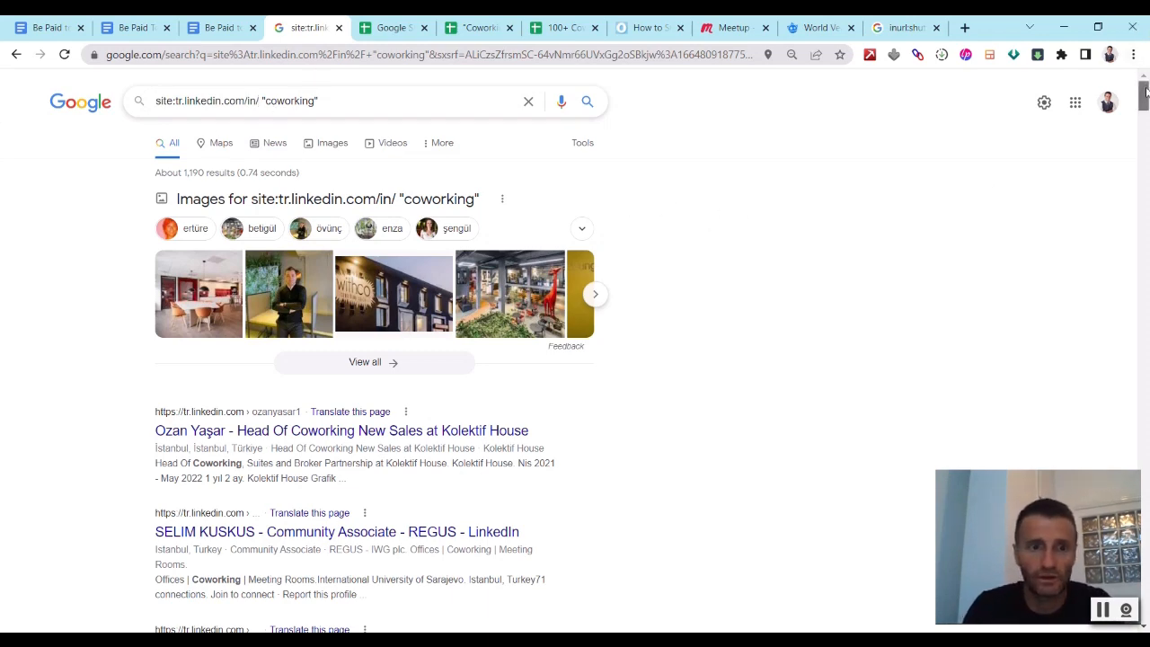
scroll(down, 3)
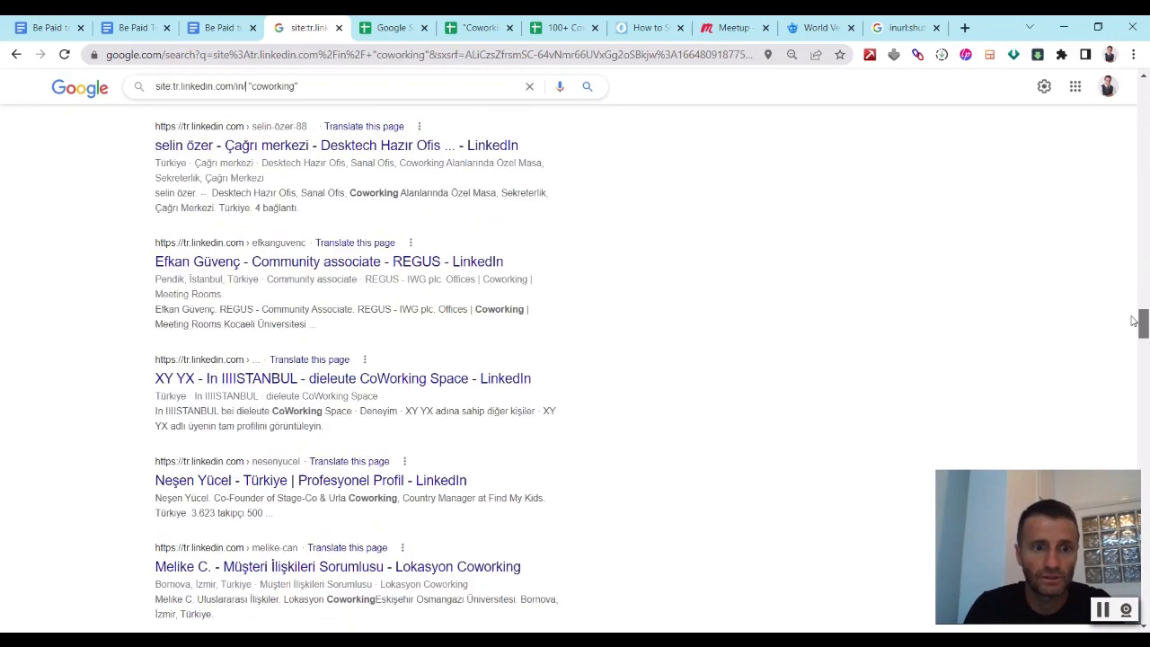
scroll(down, 3)
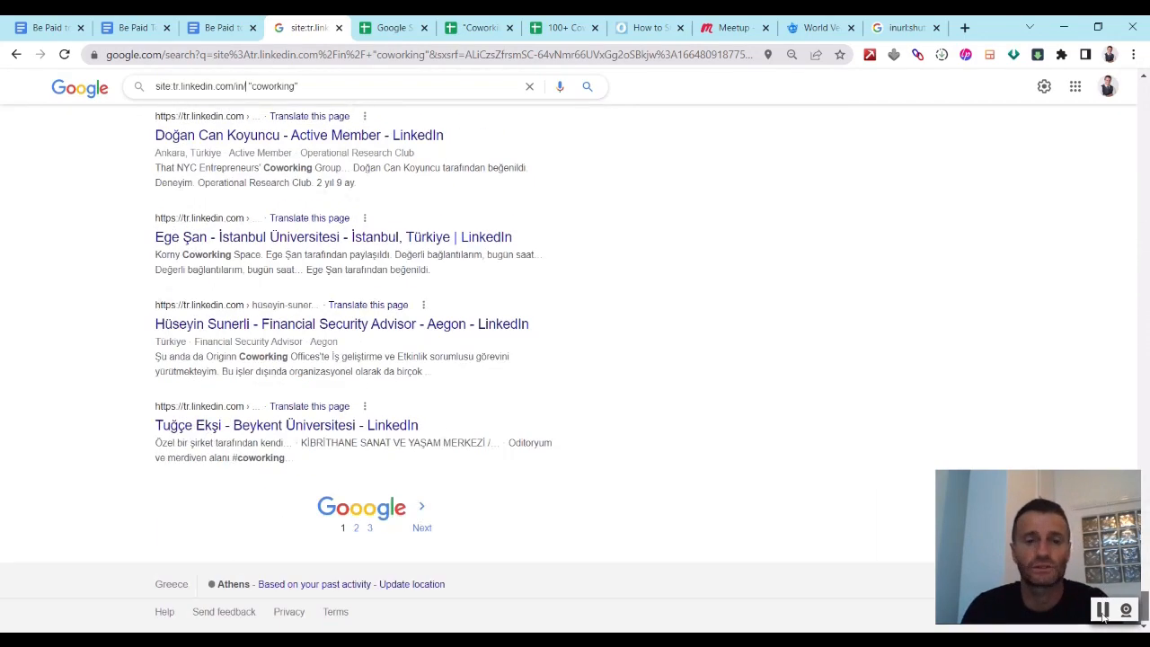
scroll(up, 3)
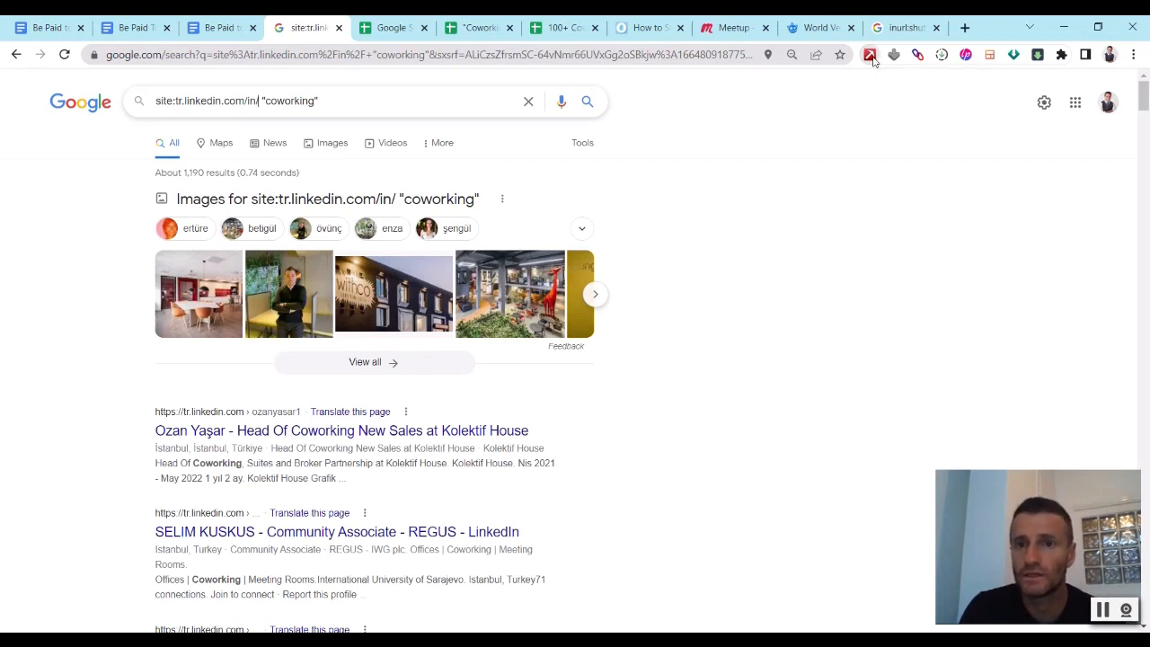
- Launch Data Miner on the results page and answer the delete-existing-data prompt
click(870, 54)
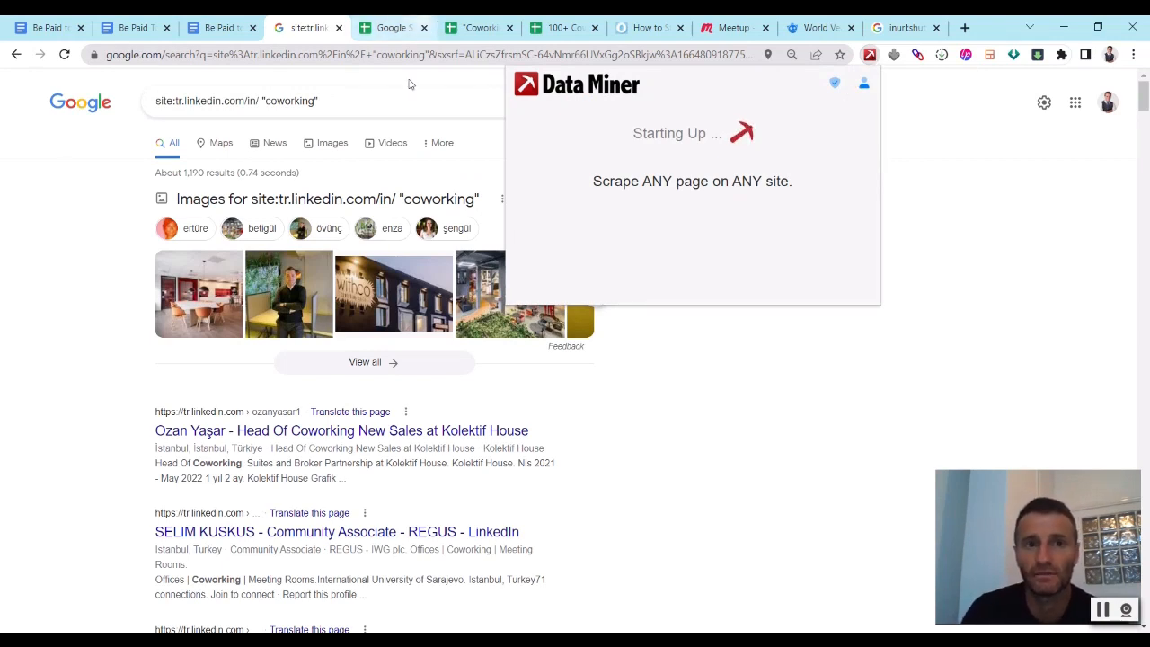
mouse_move(780, 460)
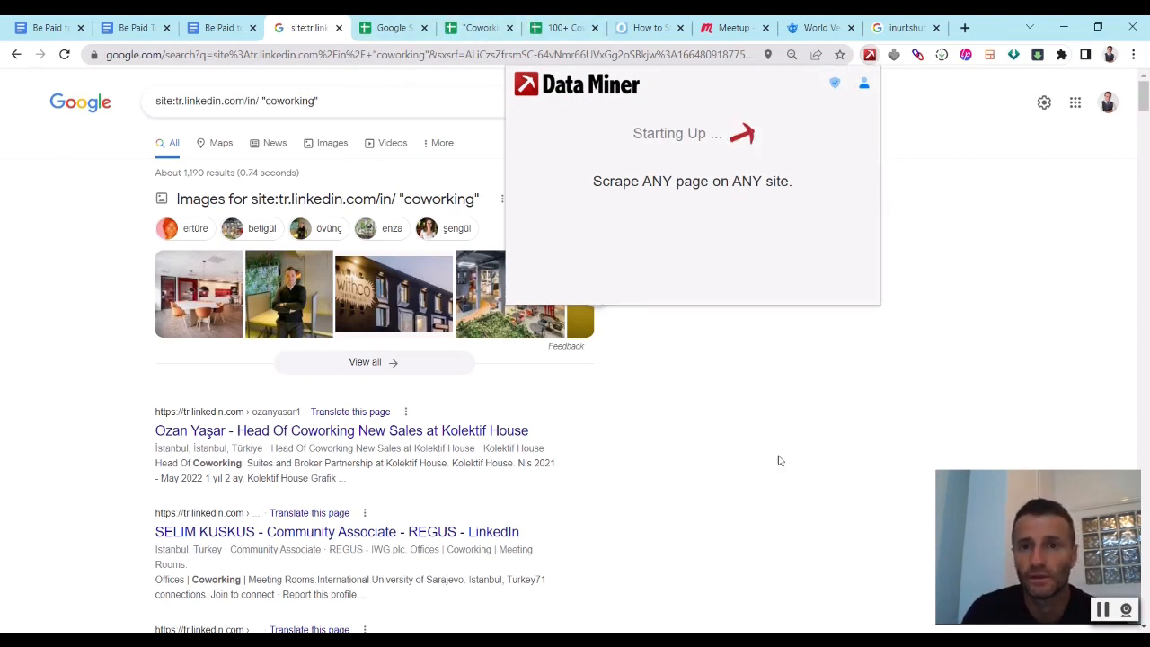
mouse_move(791, 233)
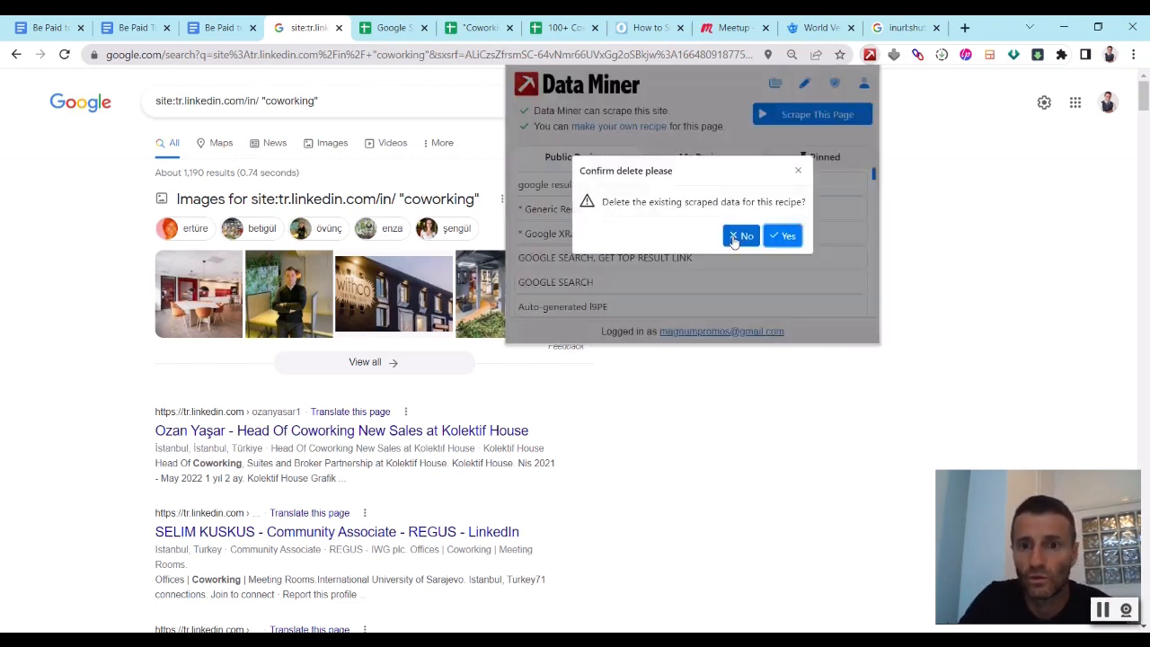
click(741, 236)
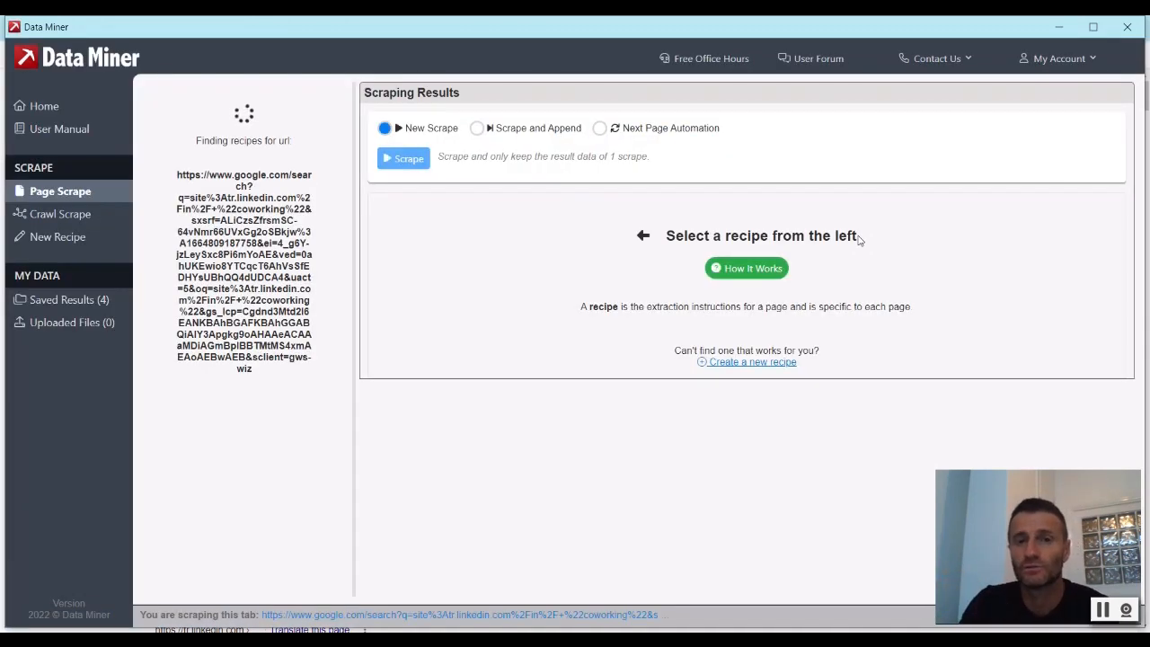
mouse_move(543, 148)
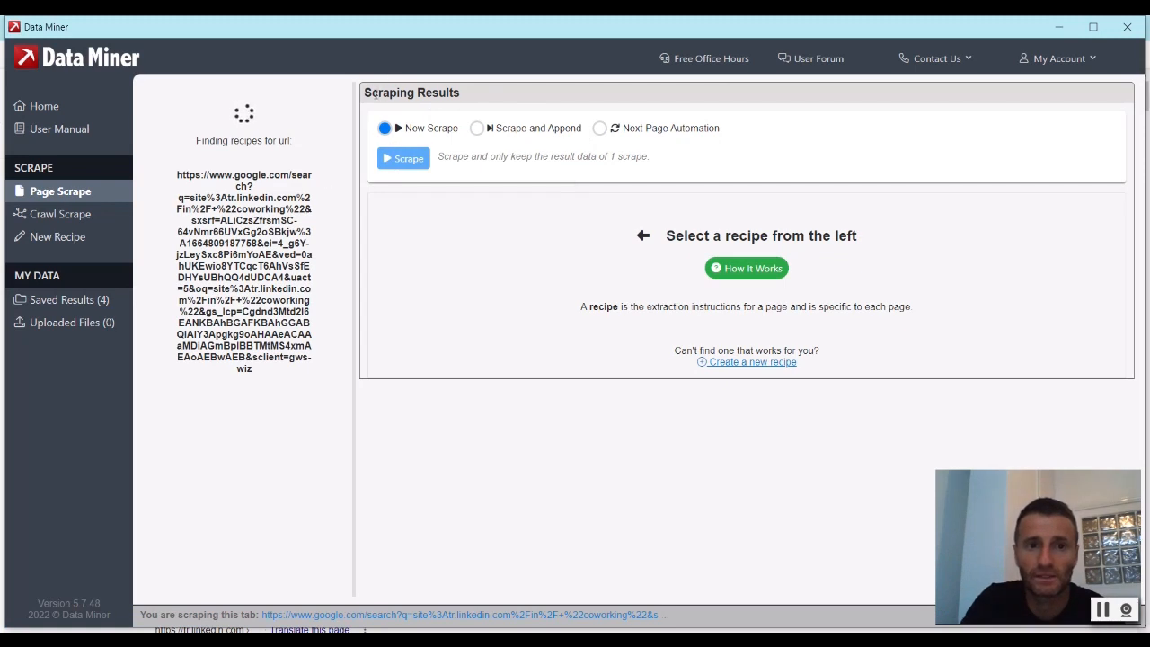
- Select the 'Google XRay - LinkedIn 2022' public recipe, previewing 99 rows of names, titles and companies
click(403, 158)
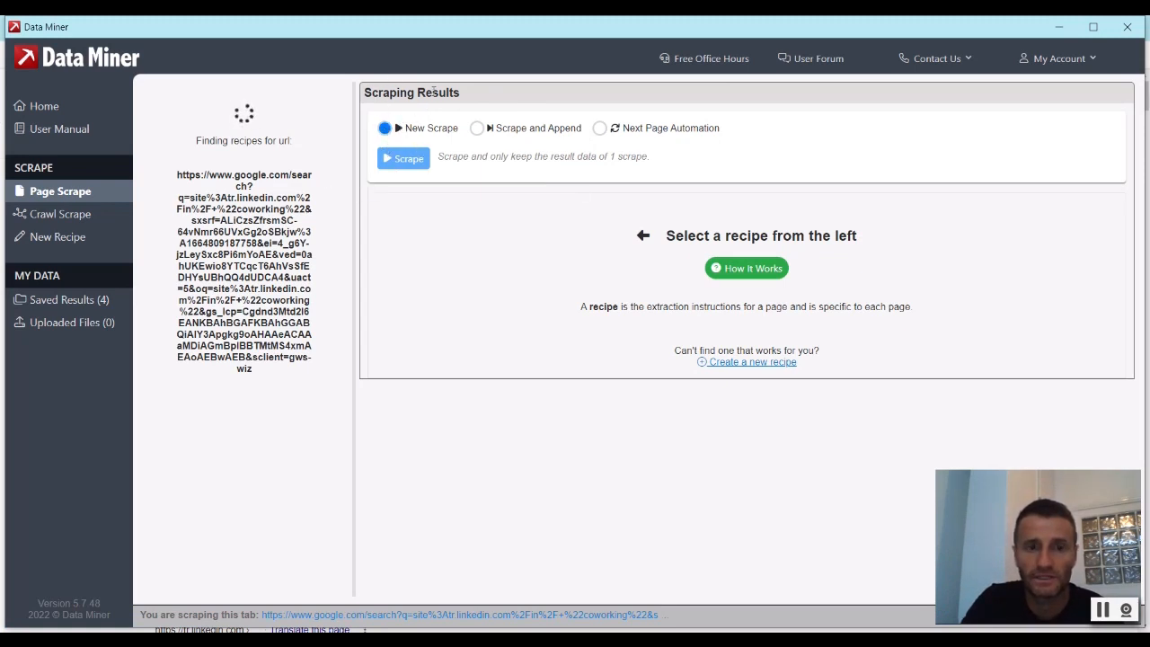
mouse_move(492, 197)
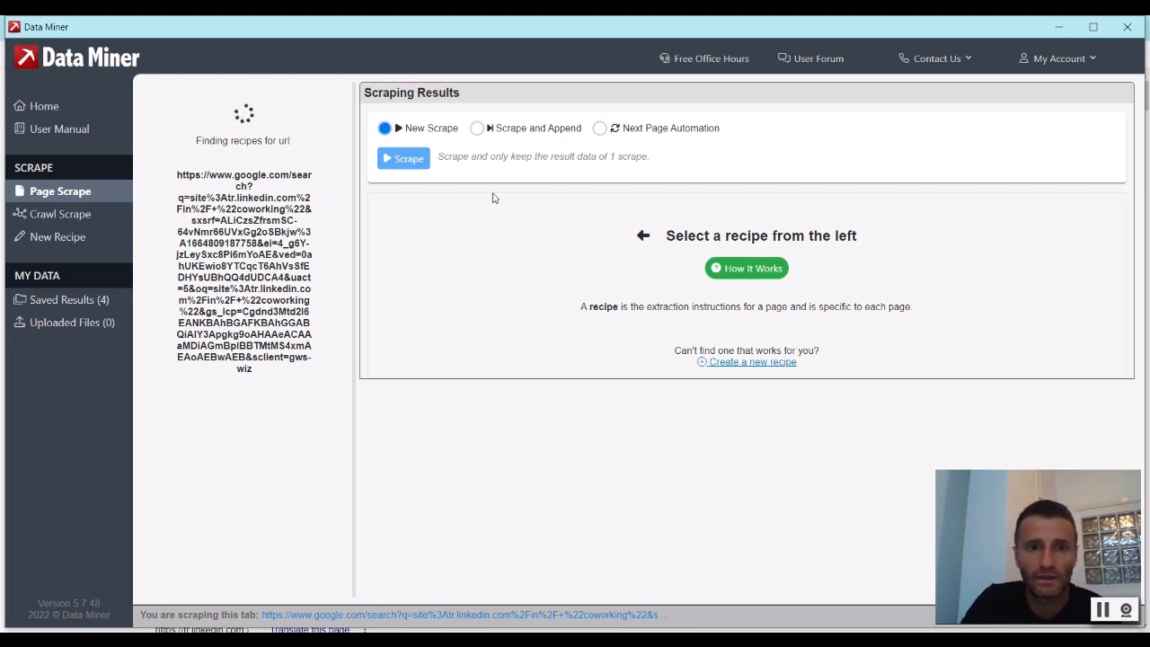
click(222, 313)
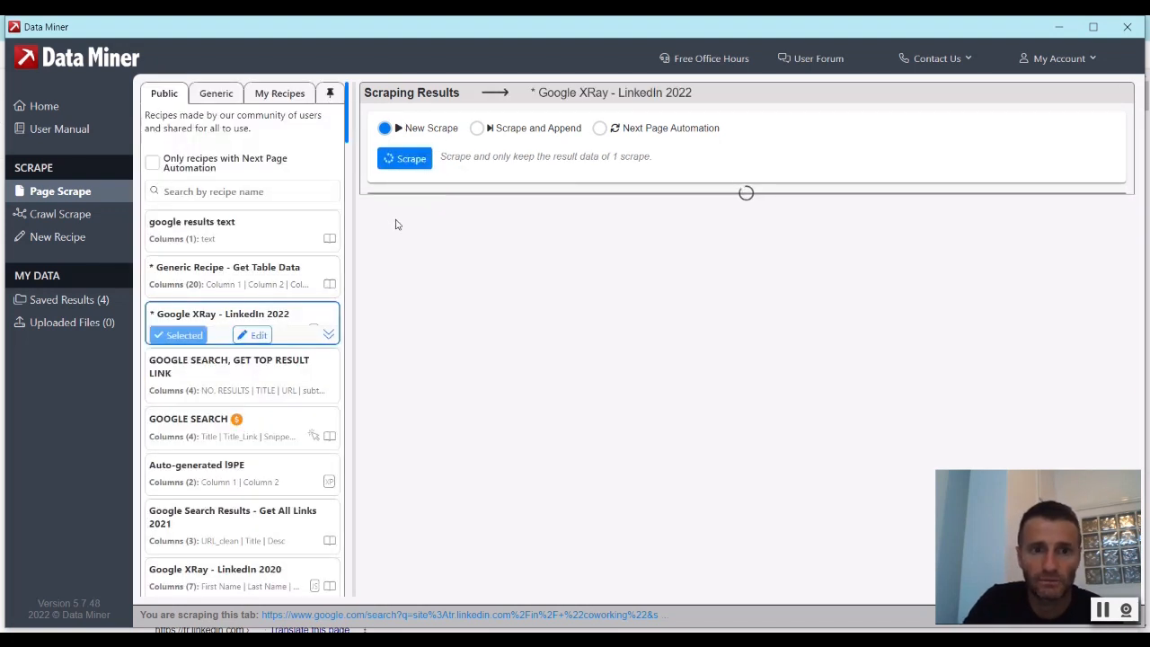
click(404, 158)
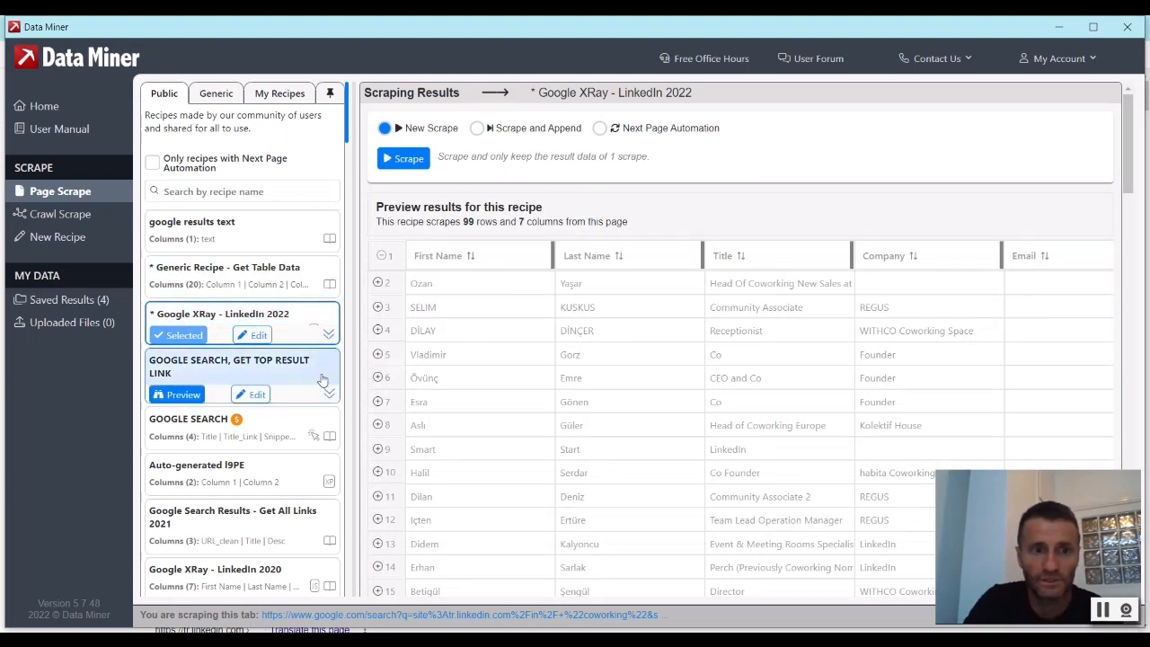
mouse_move(314, 352)
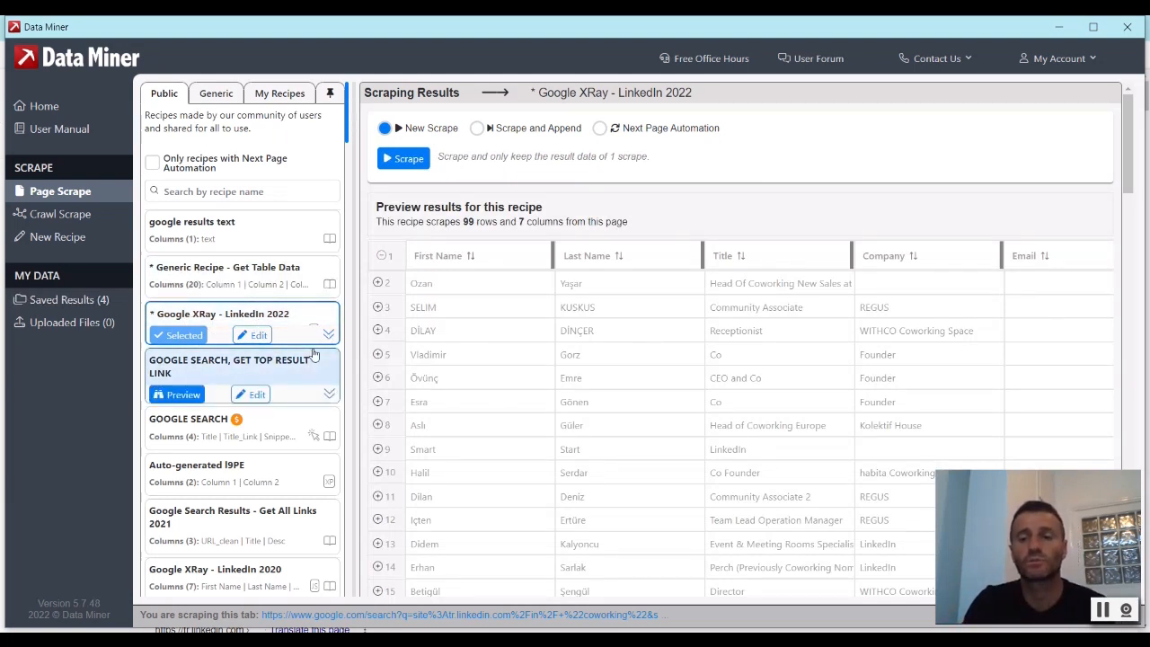
click(327, 394)
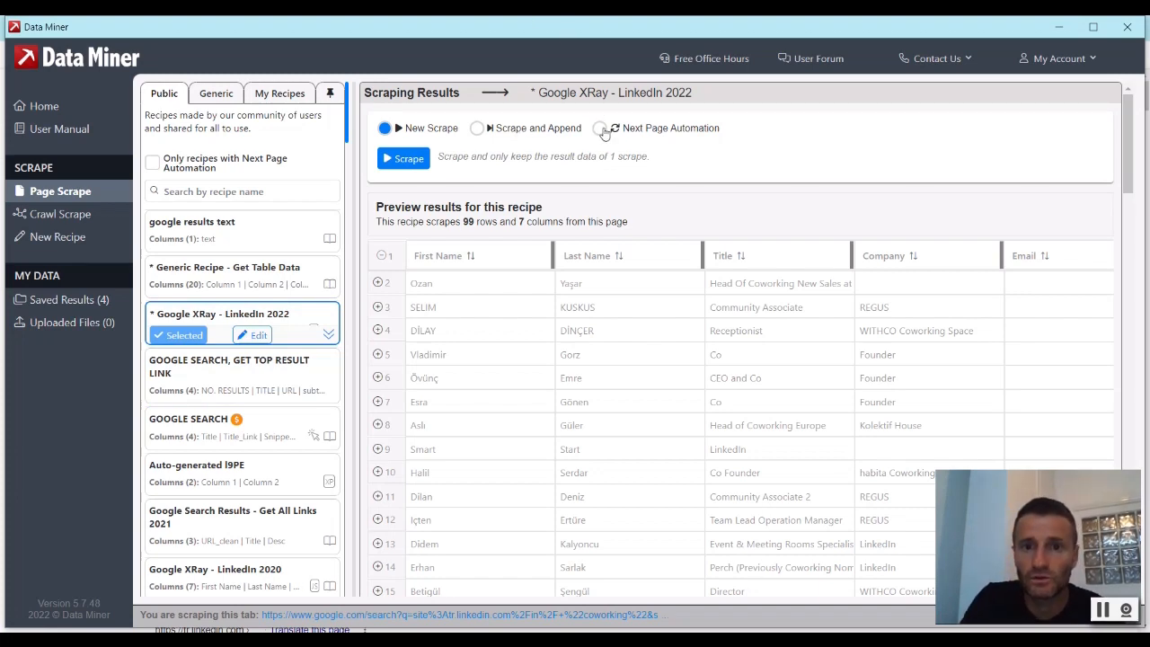
- Enable Next Page Automation for 2 pages with an 8-second delay and start scraping
click(600, 128)
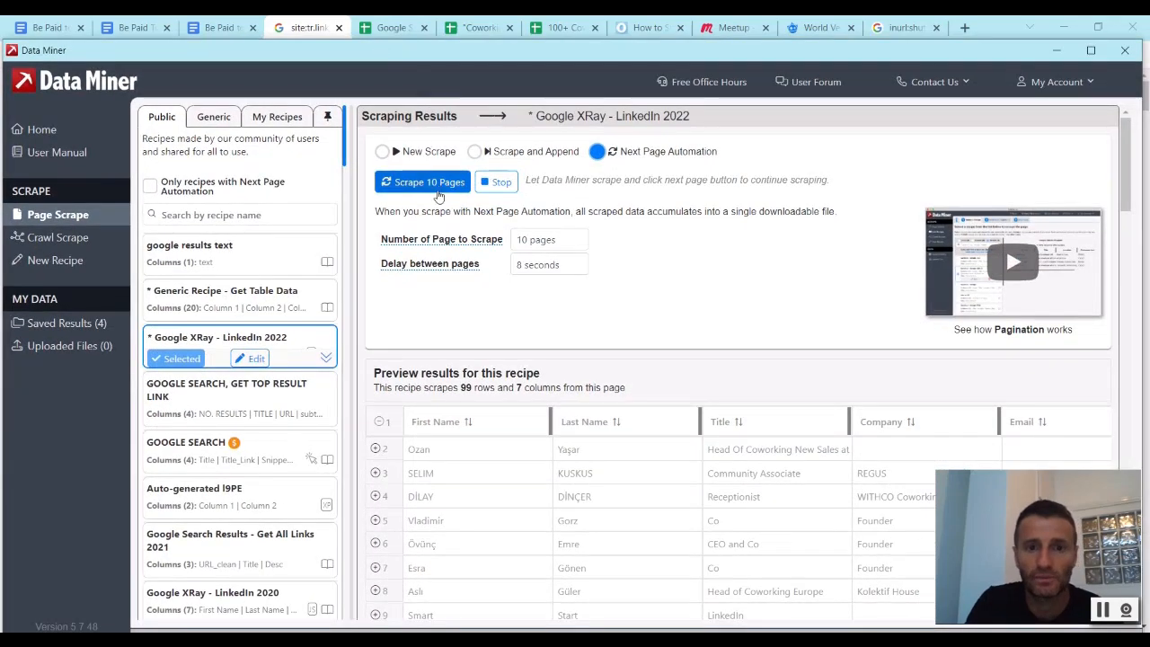
click(548, 238)
text(3)
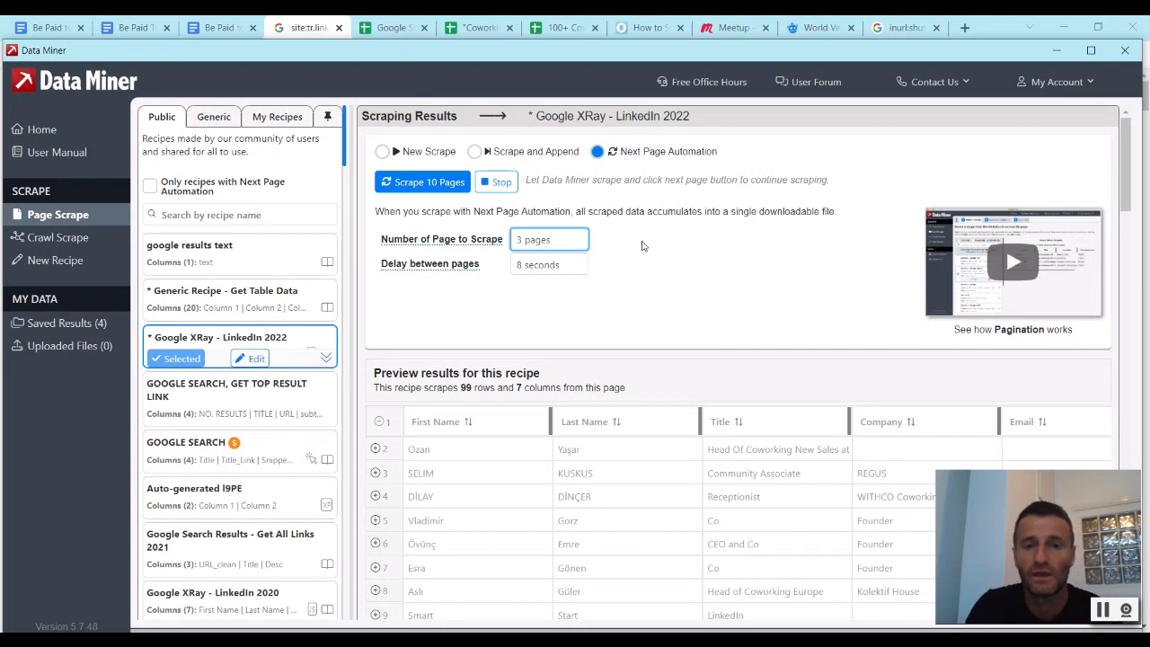
click(548, 264)
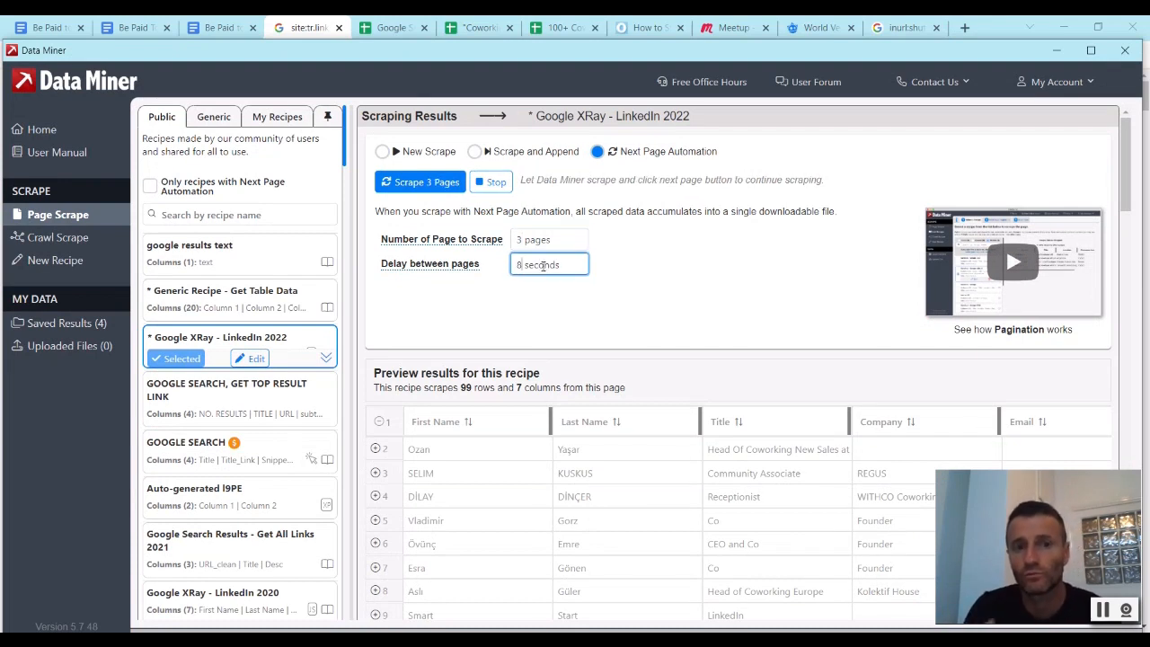
click(548, 239)
text(2)
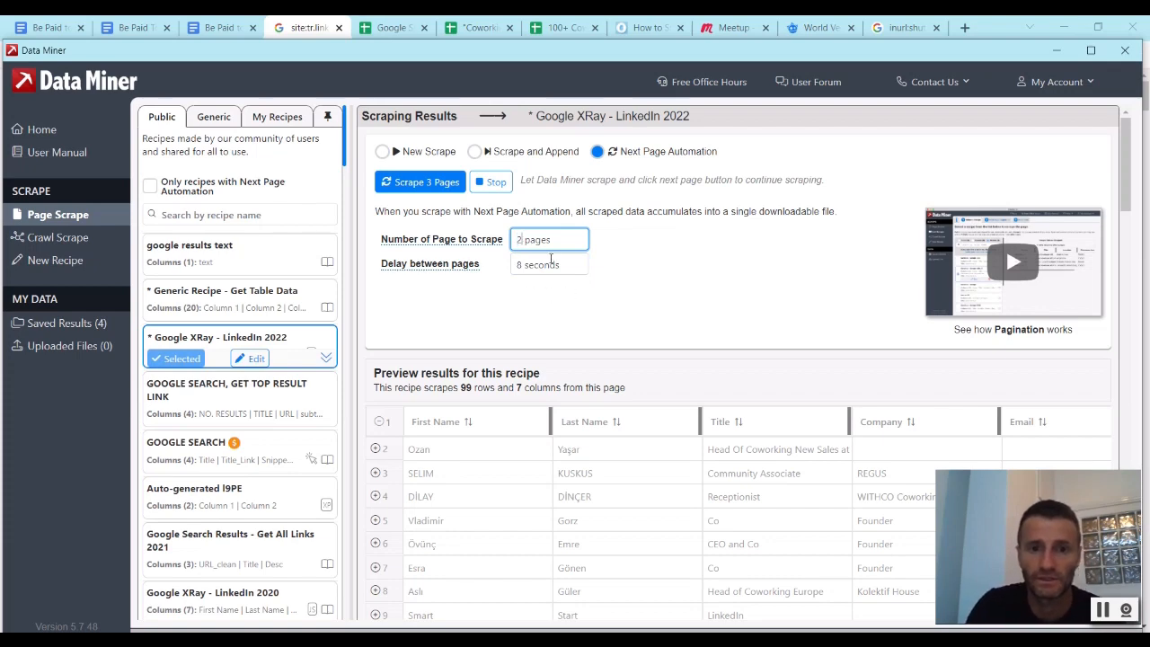
click(420, 180)
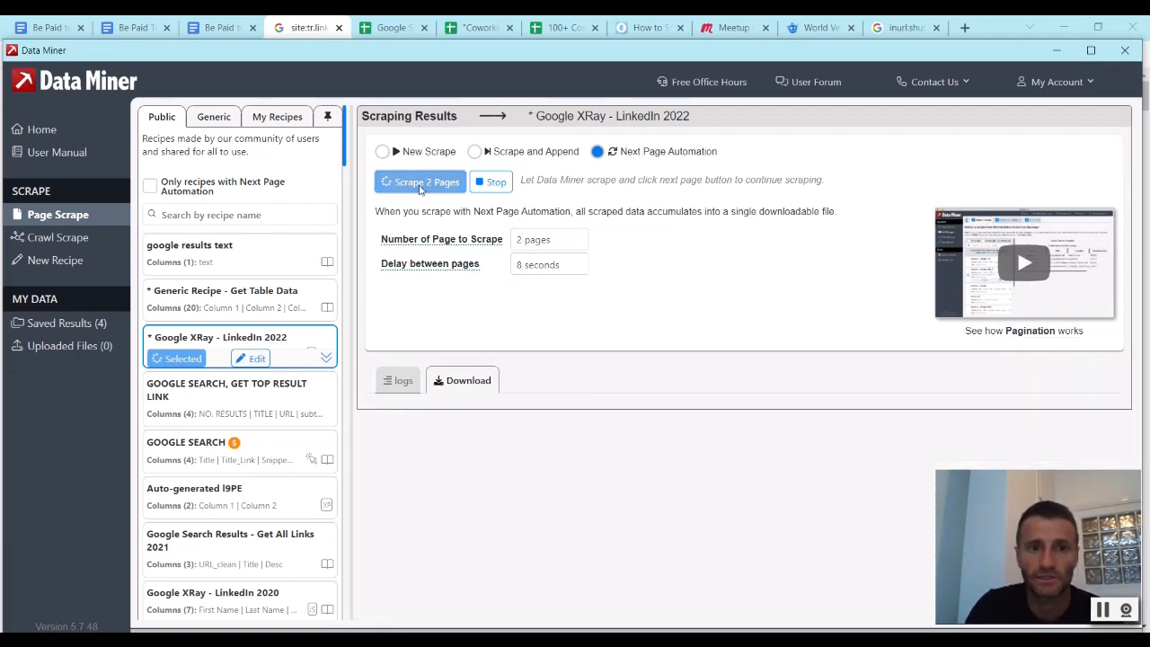
click(421, 182)
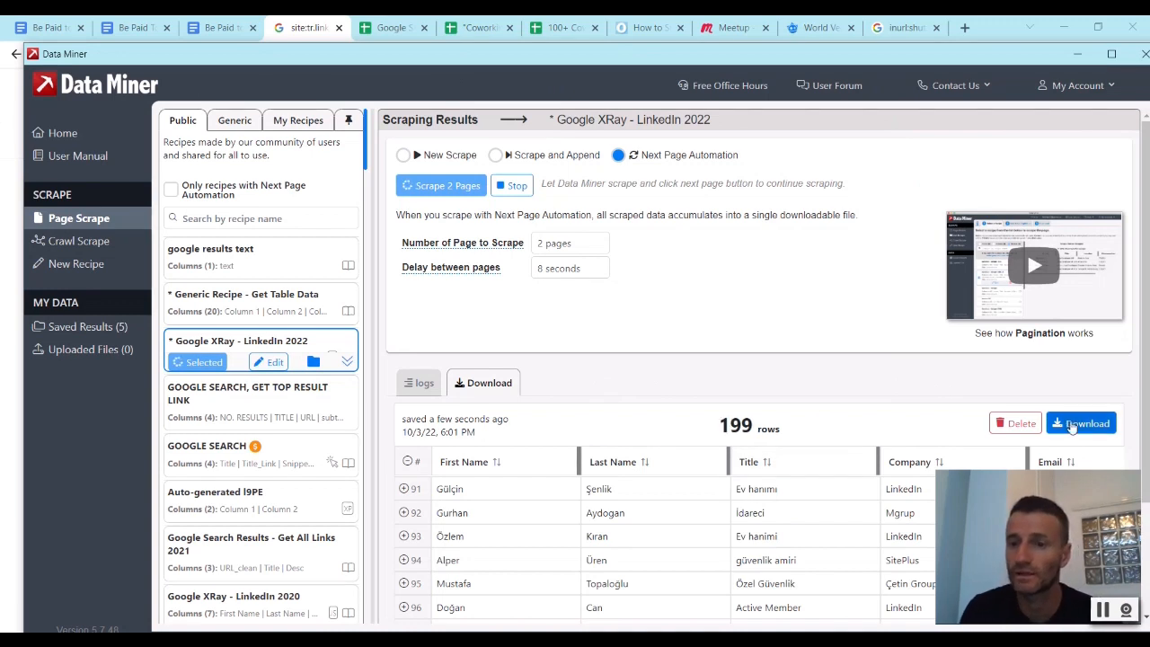
- Bring up the download options for the 199 scraped rows
click(1081, 422)
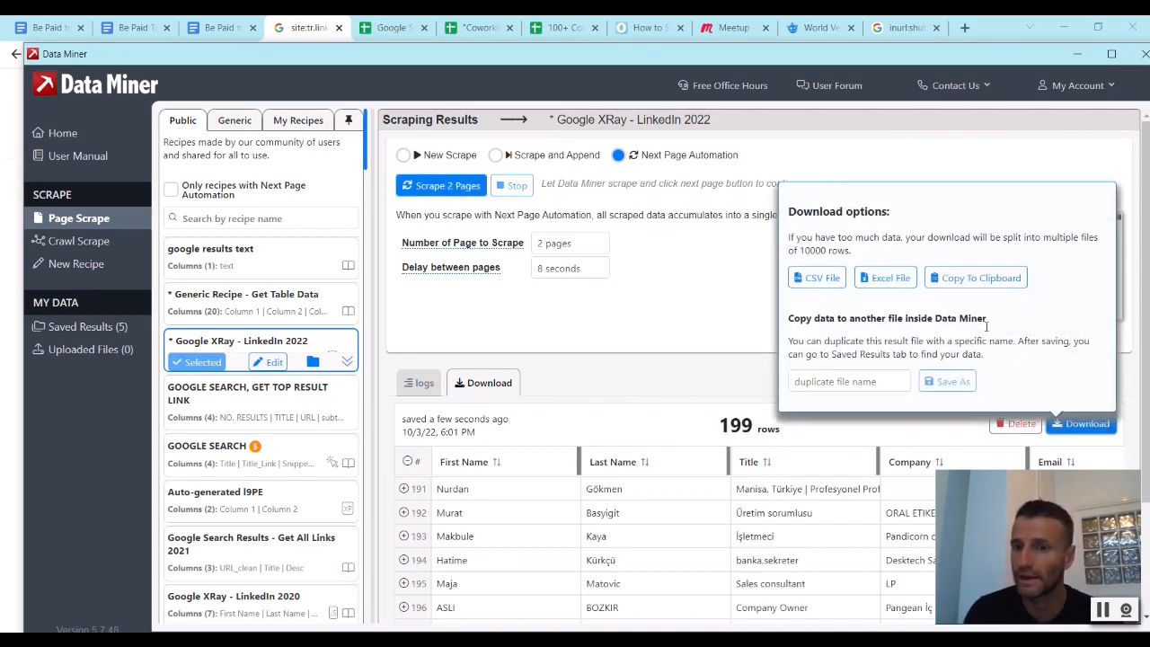
mouse_move(495, 93)
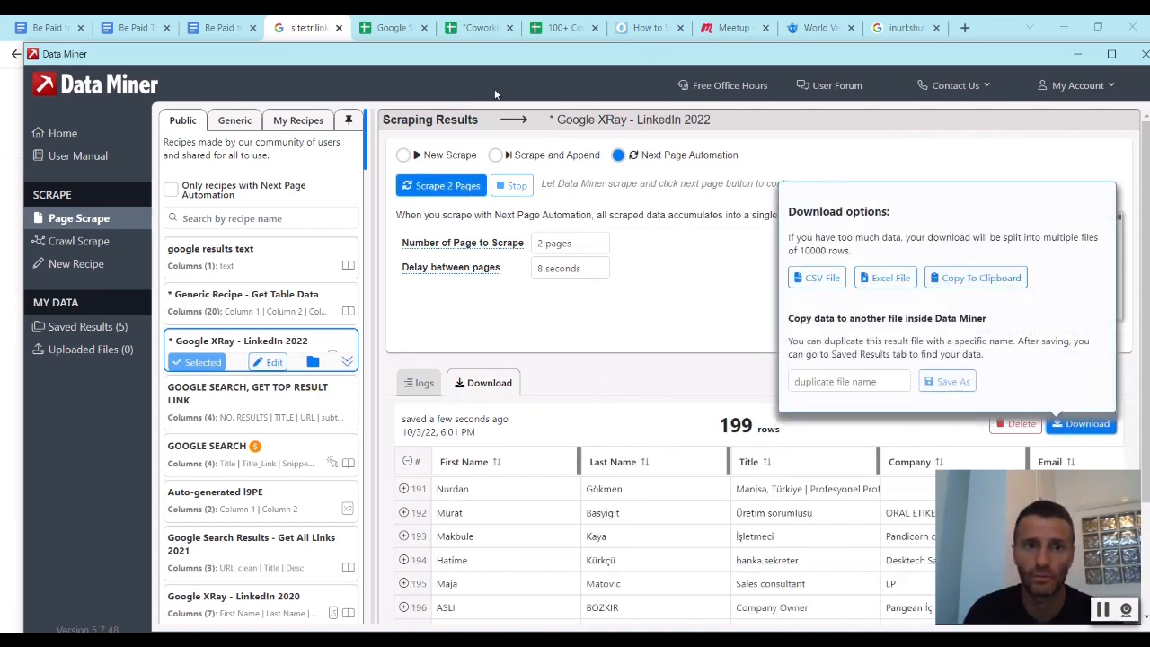
mouse_move(543, 63)
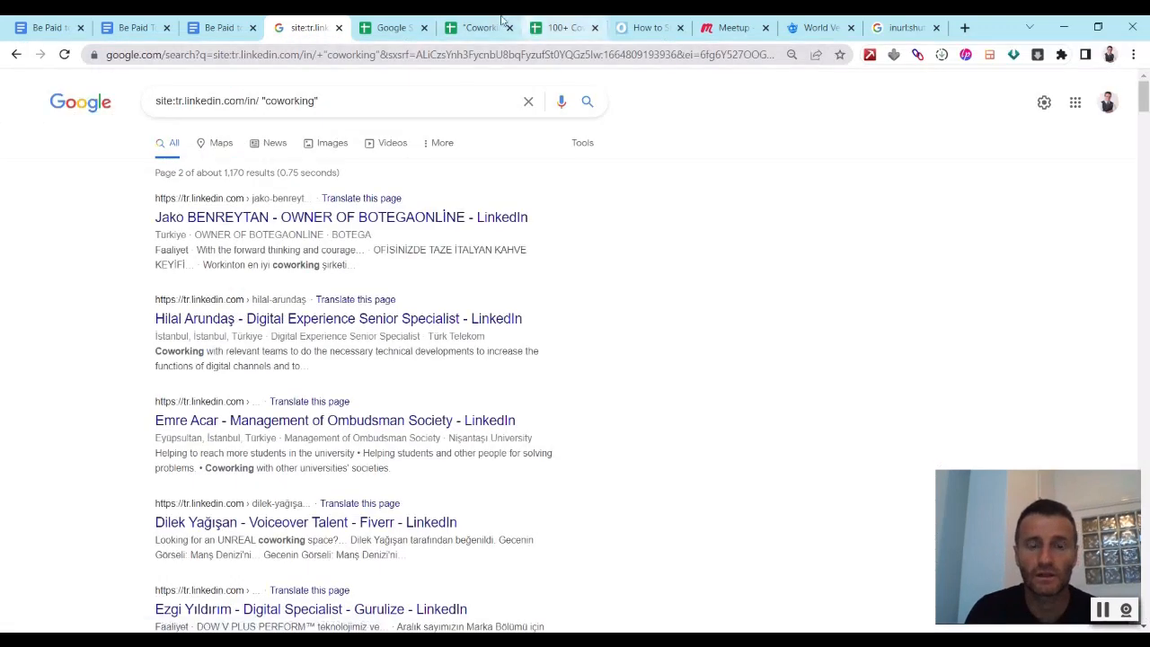
- Delete the empty Email column (E) from the Turkiye coworking users sheet, then return to Google Search
click(477, 27)
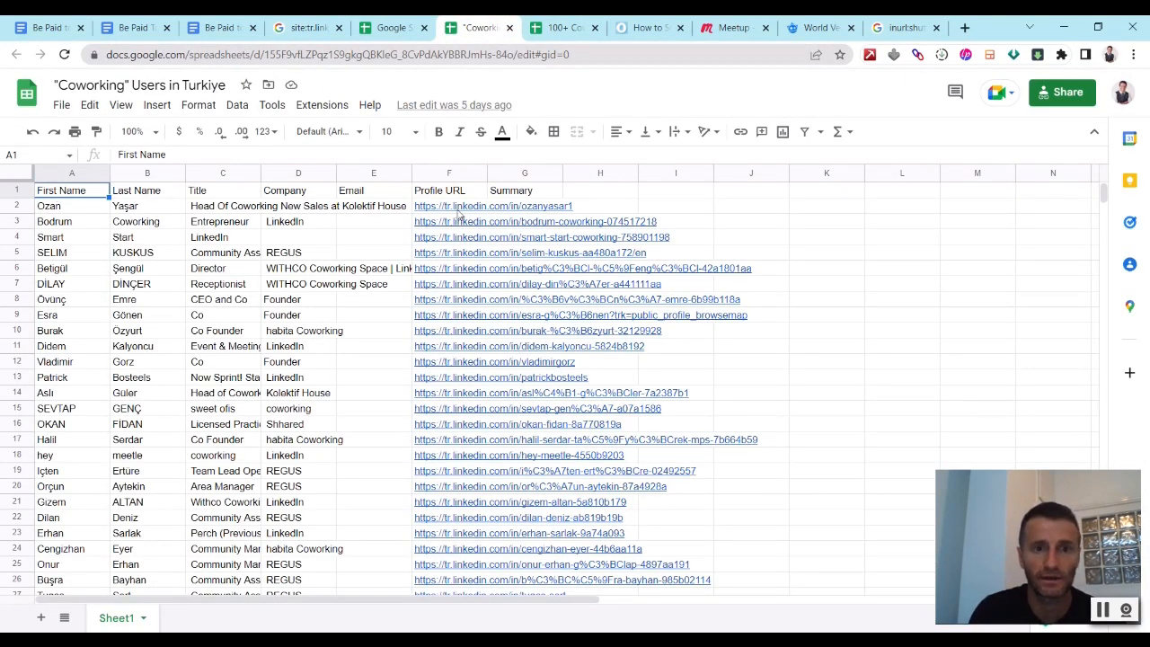
mouse_move(399, 176)
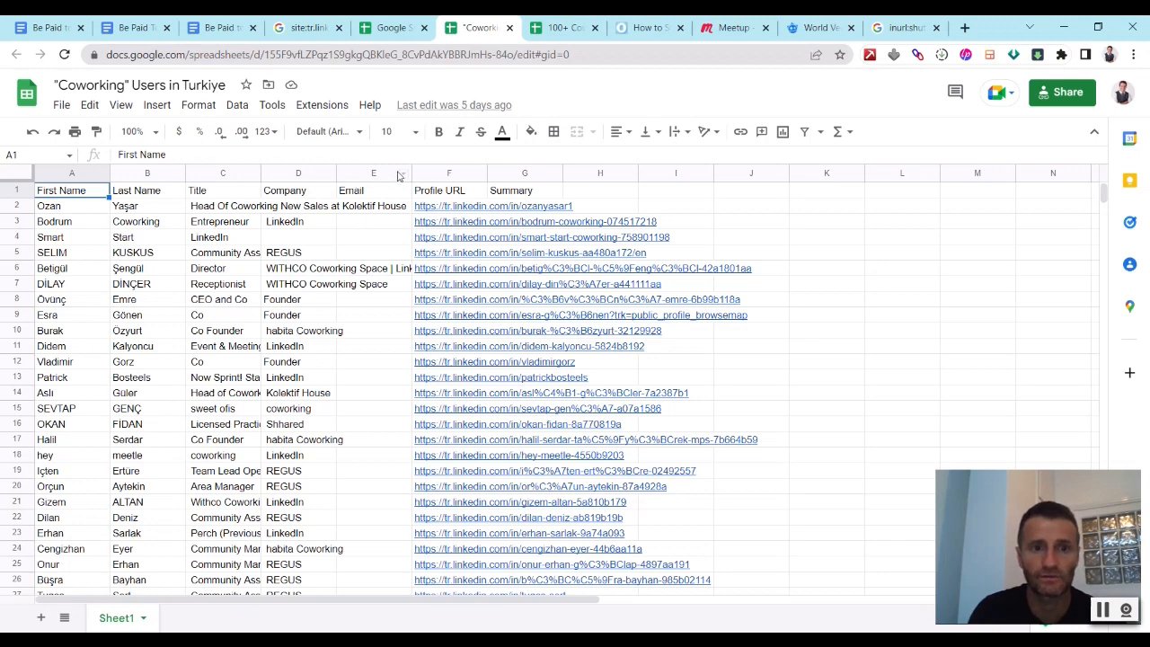
click(374, 172)
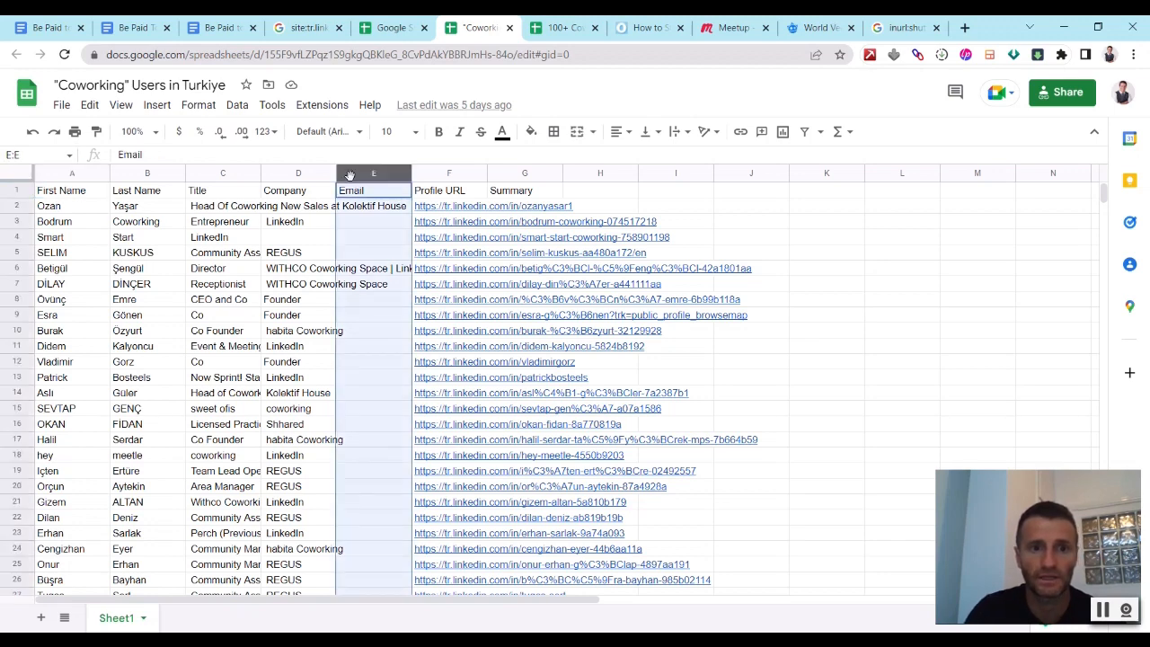
right_click(374, 173)
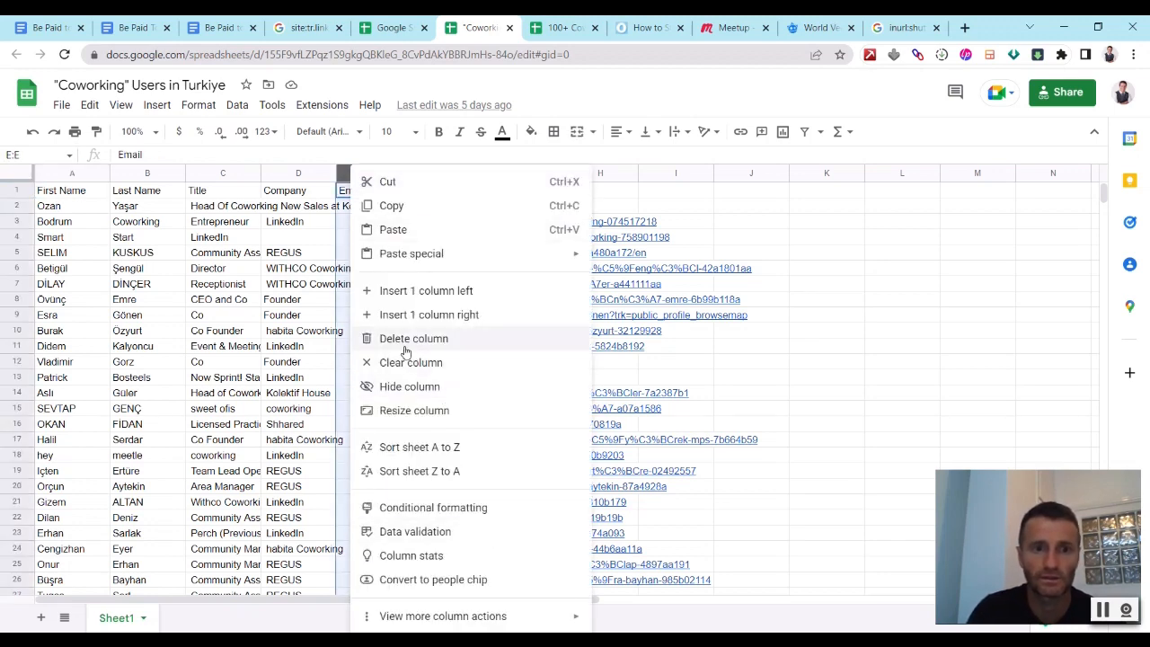
click(413, 337)
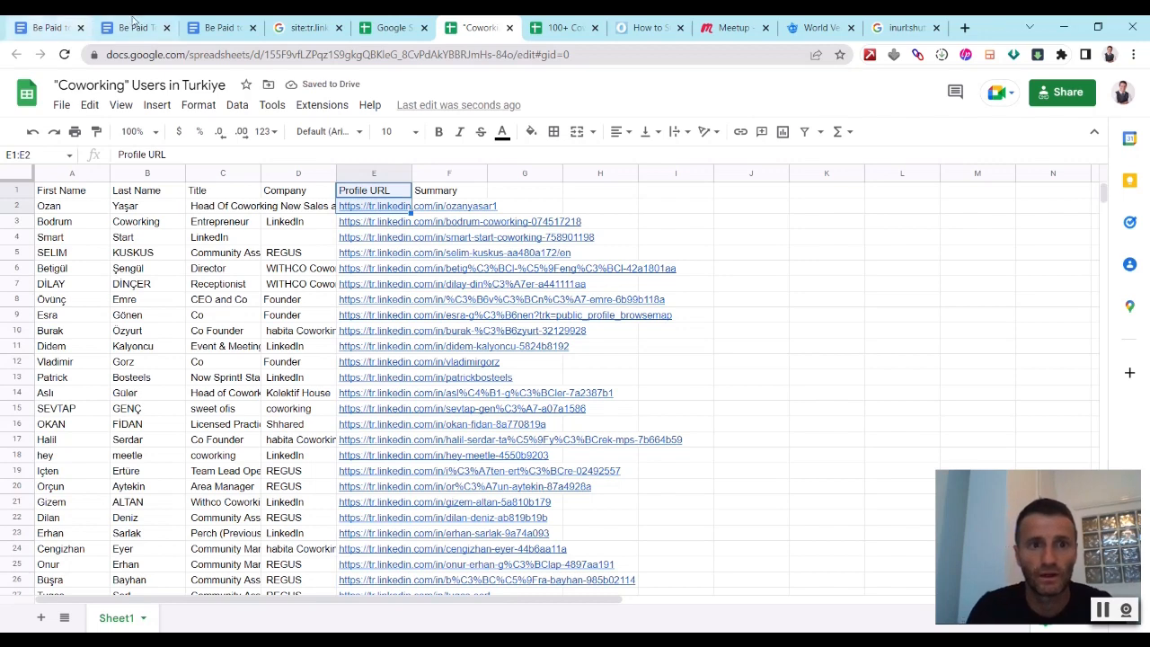
click(306, 29)
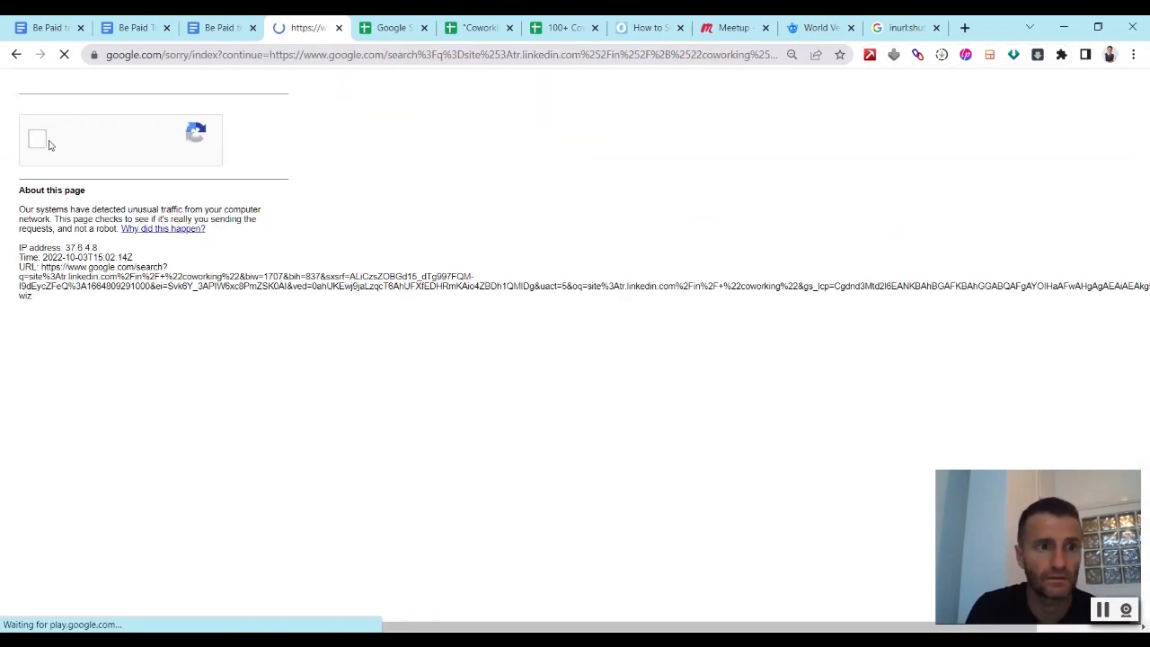
- Pass the reCAPTCHA robot check and bring up Link Gopher from the toolbar
click(40, 138)
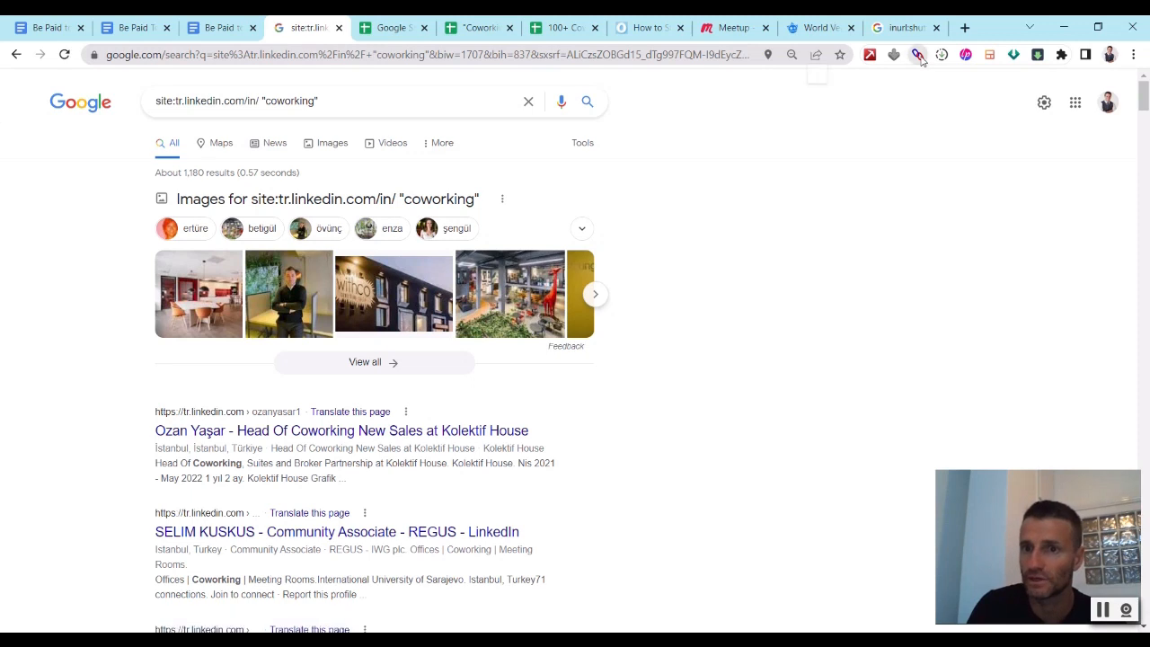
click(916, 54)
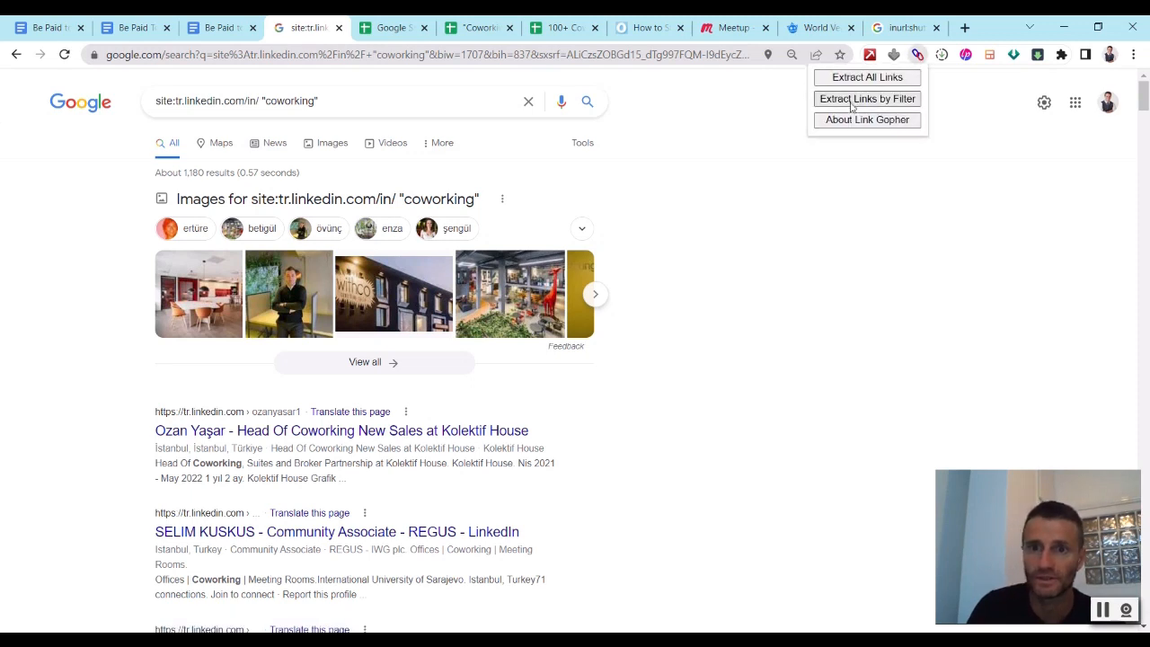
- Extract links filtered by 'in/' and review the resulting LinkedIn profile URLs
click(866, 97)
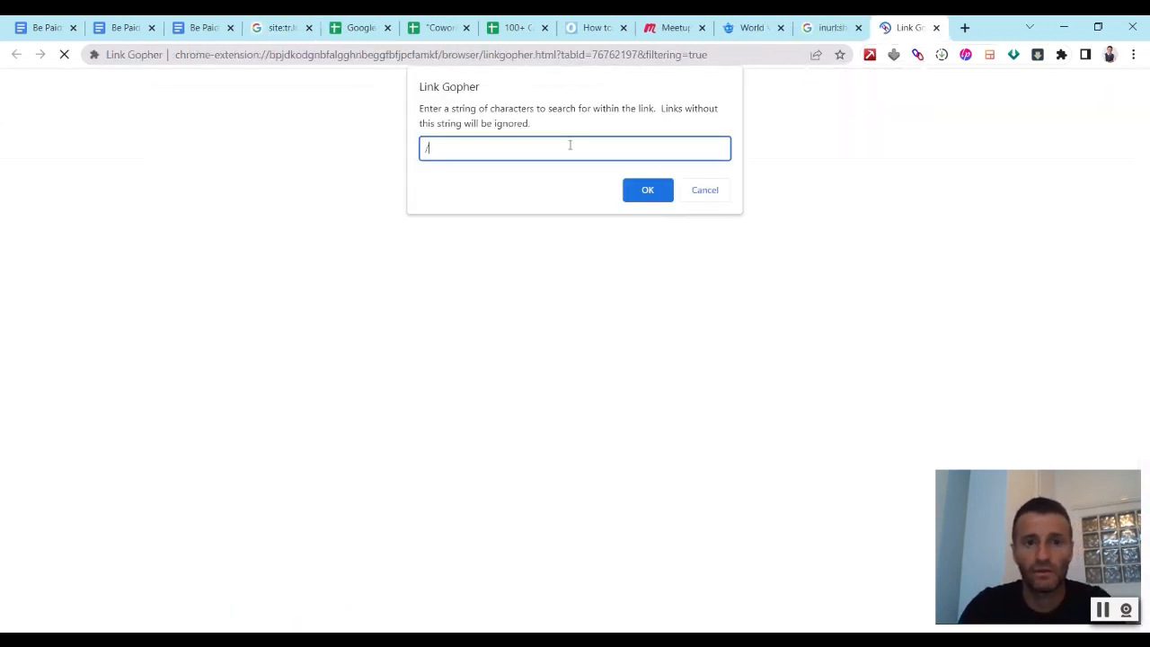
text(in/)
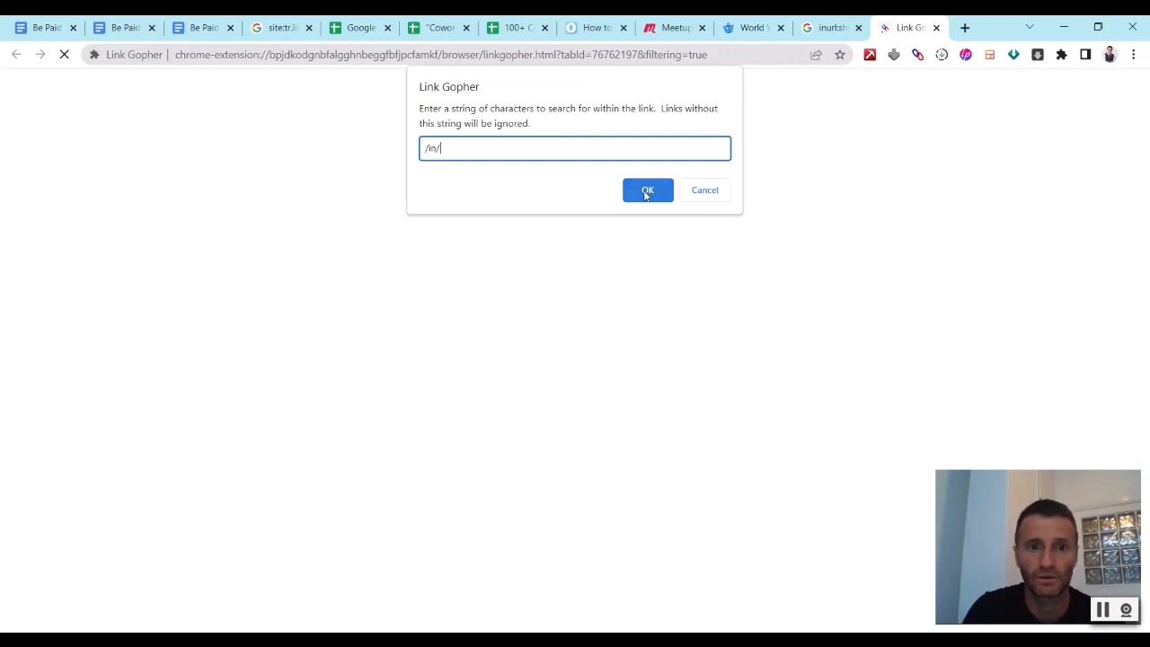
click(646, 190)
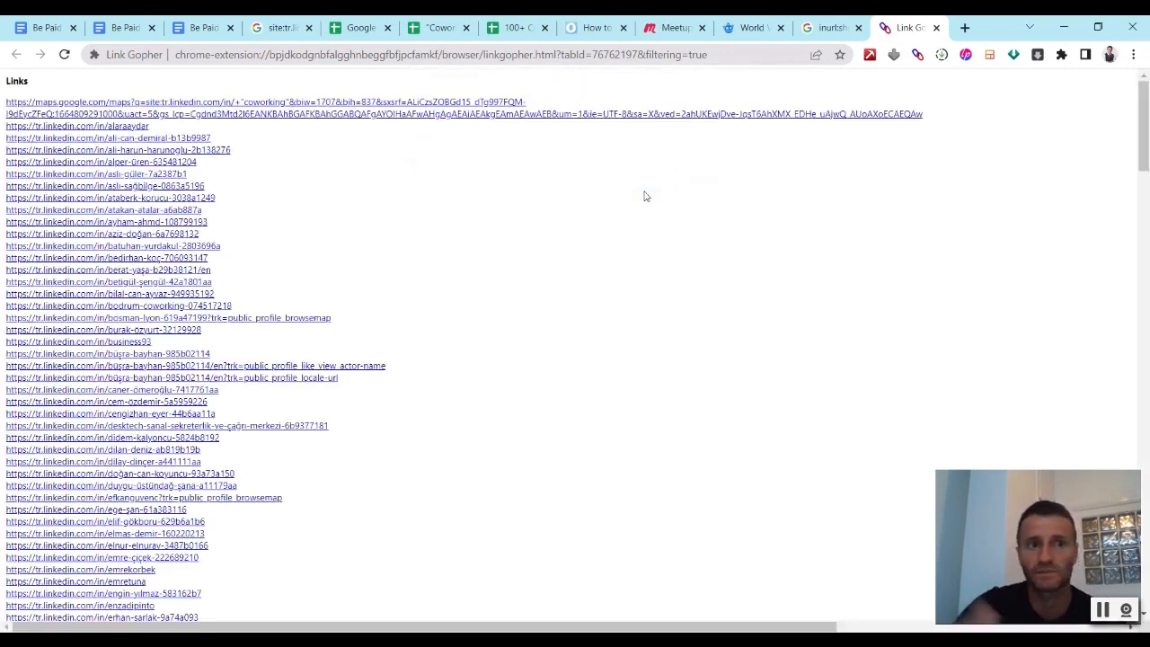
mouse_move(154, 345)
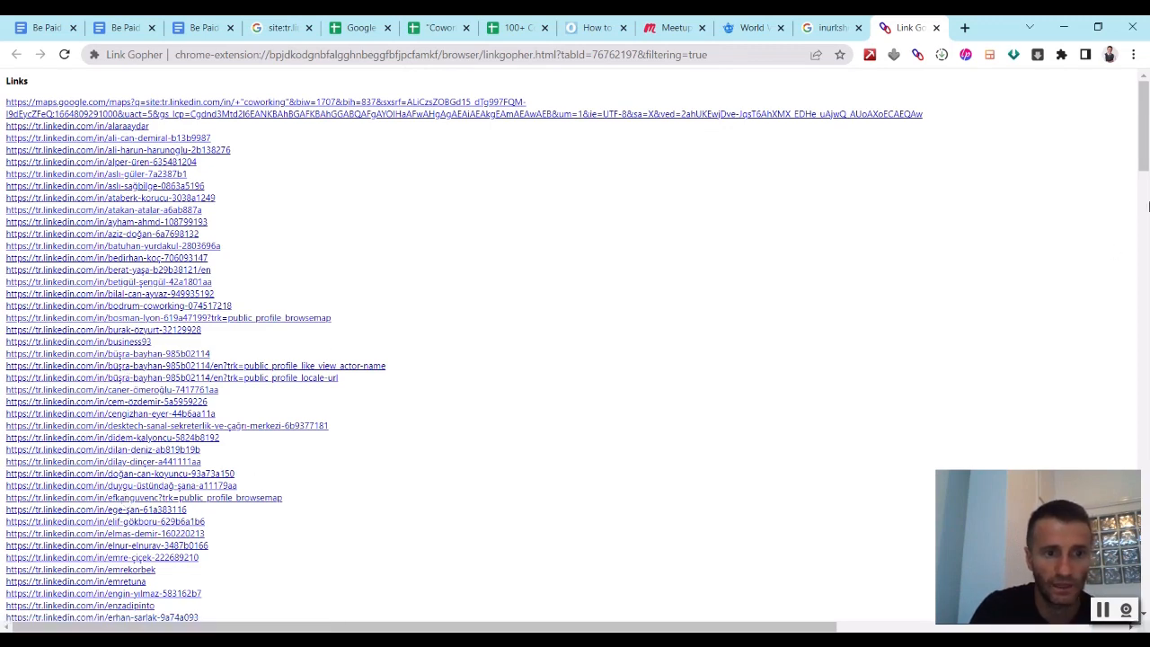
scroll(down, 3)
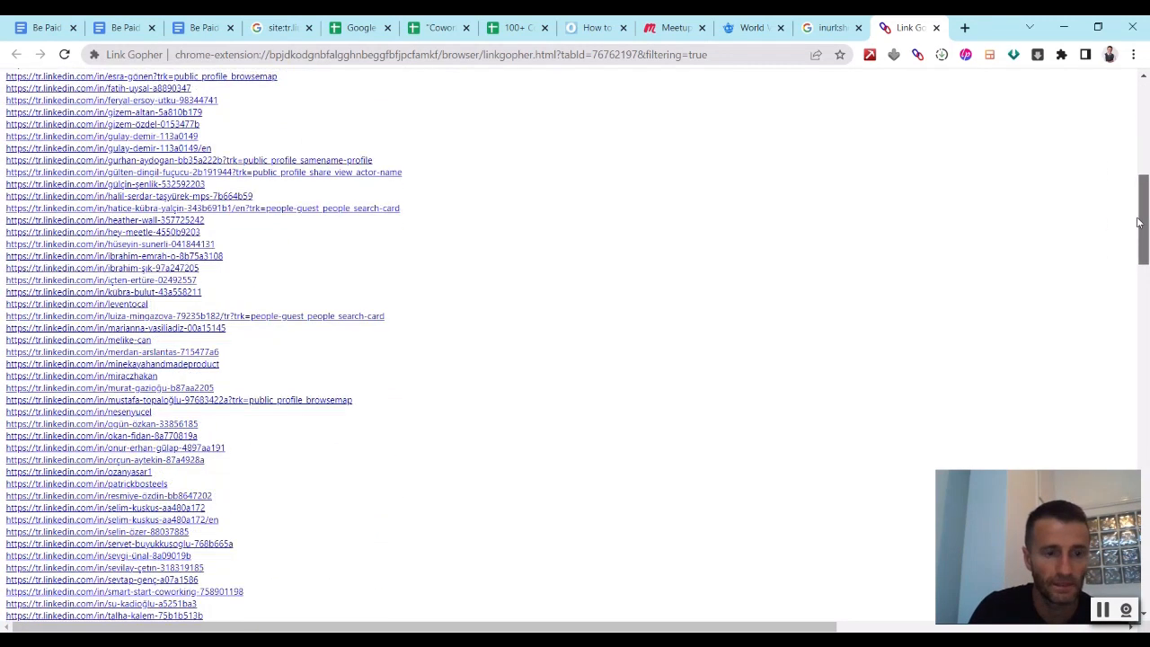
scroll(down, 3)
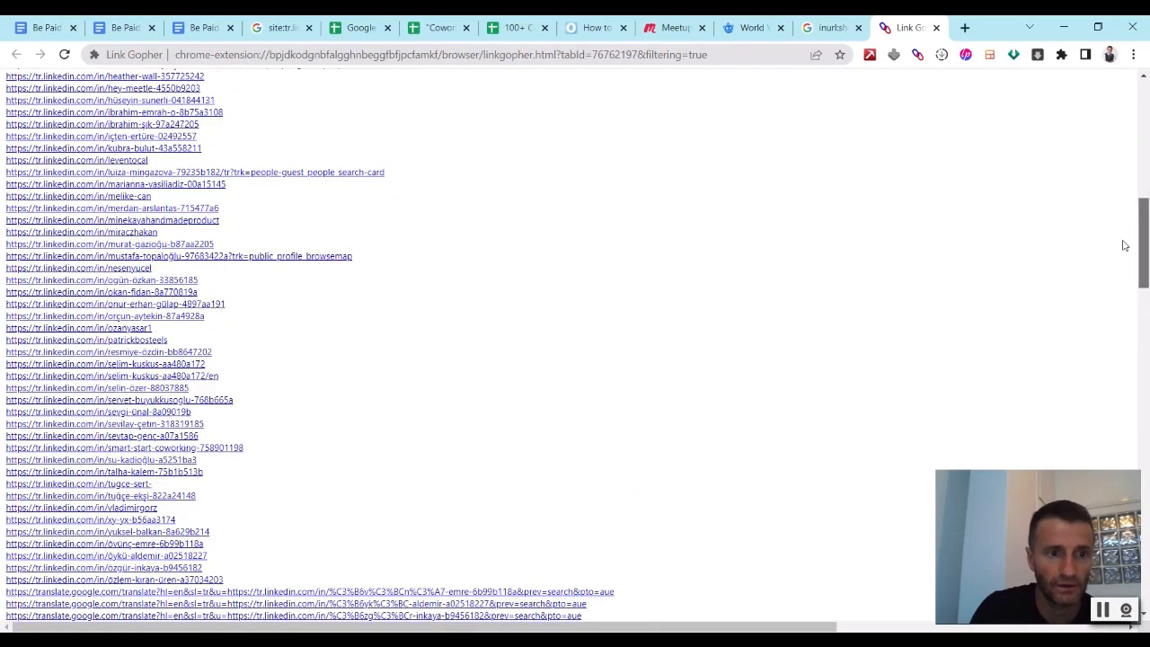
scroll(down, 3)
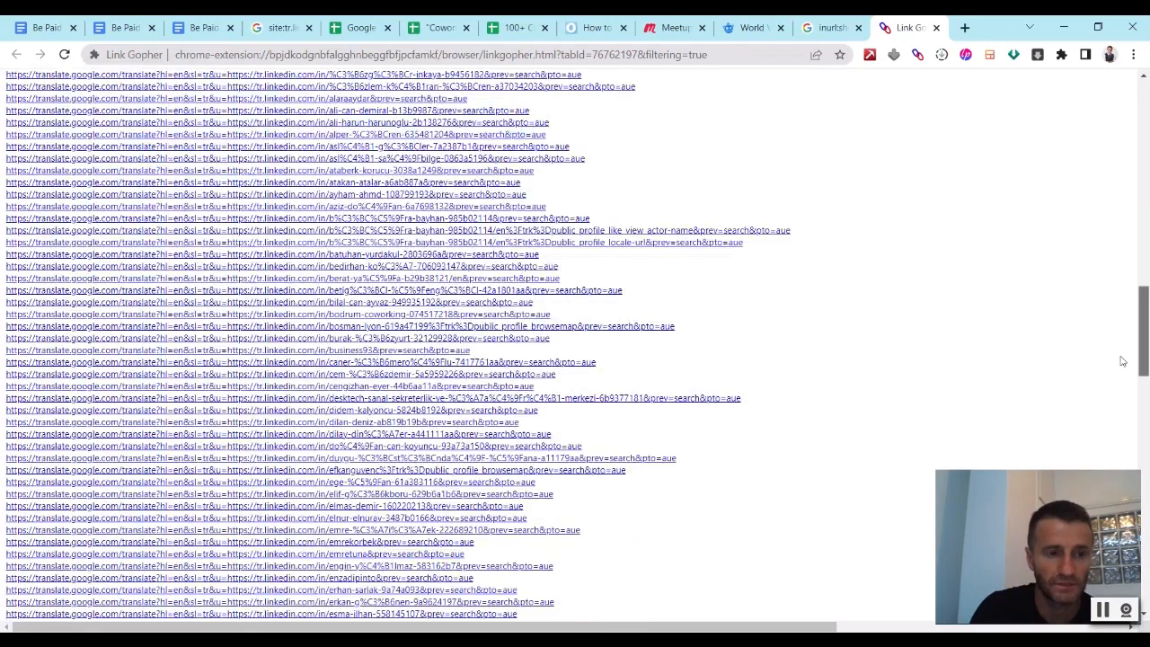
scroll(down, 3)
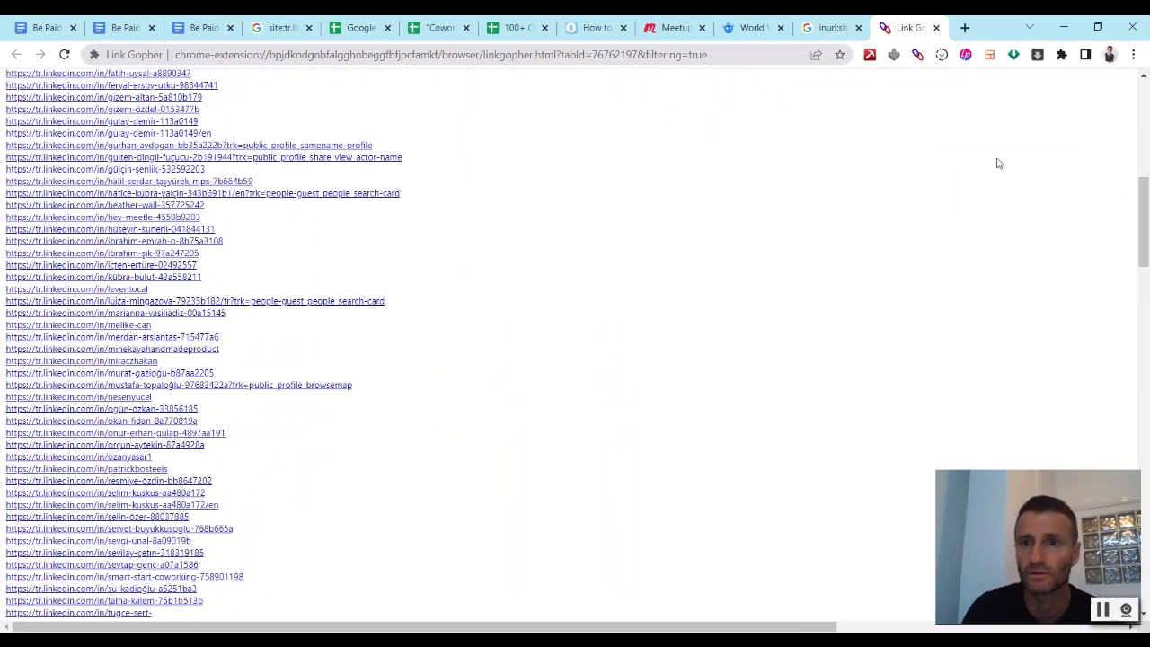
mouse_move(712, 359)
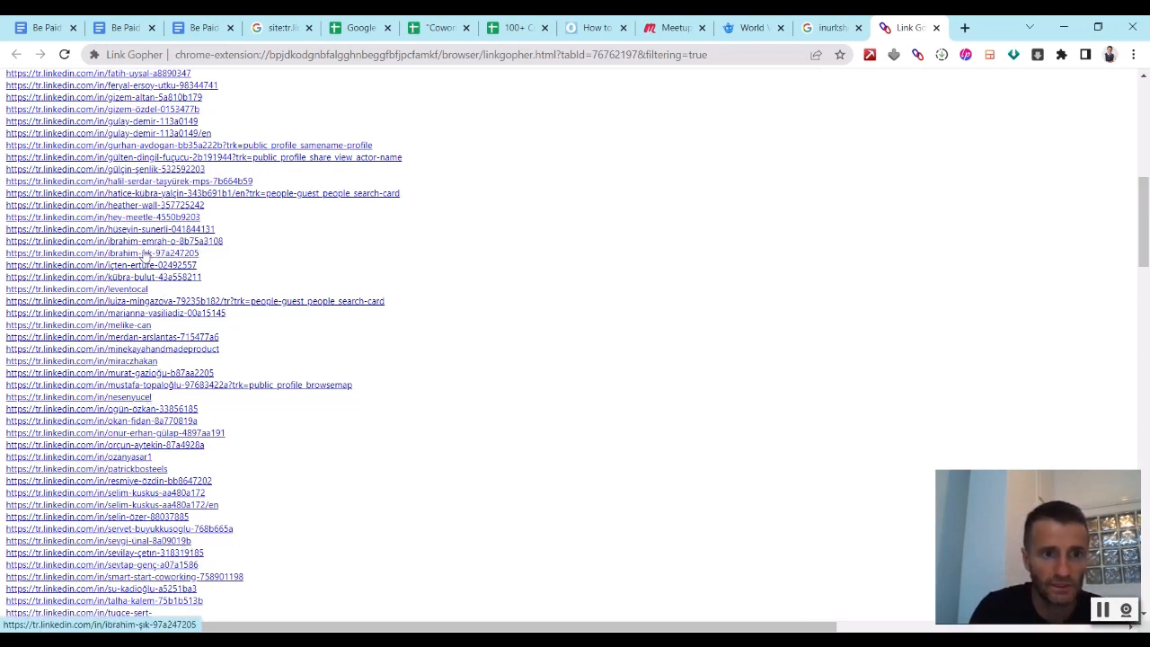
mouse_move(140, 133)
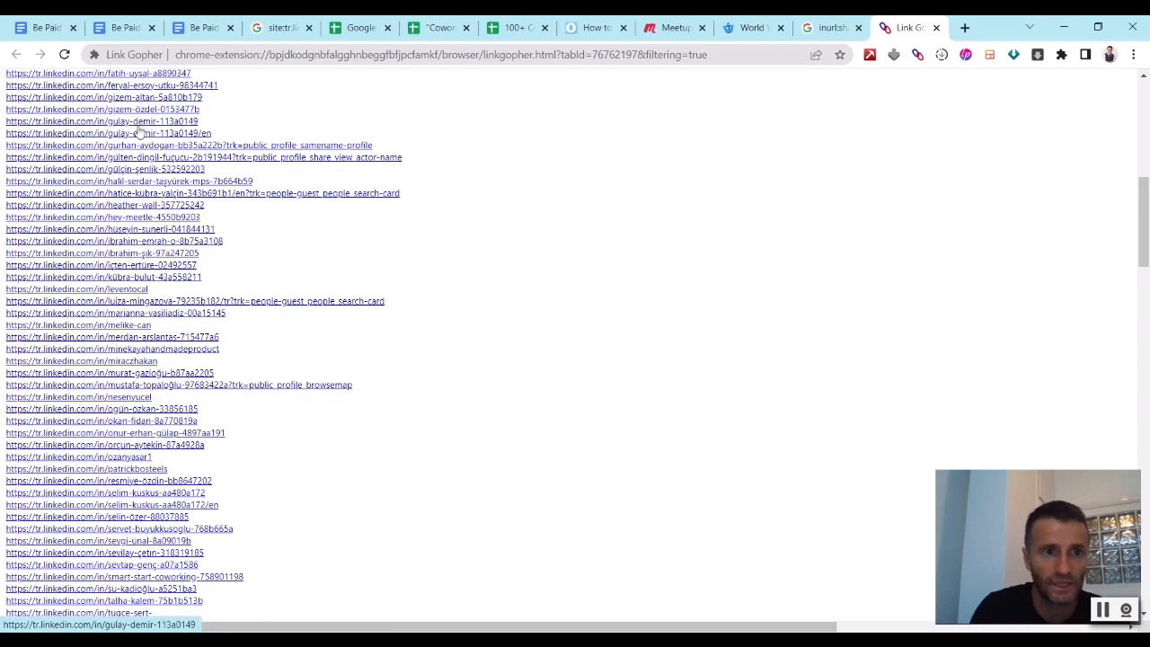
mouse_move(180, 122)
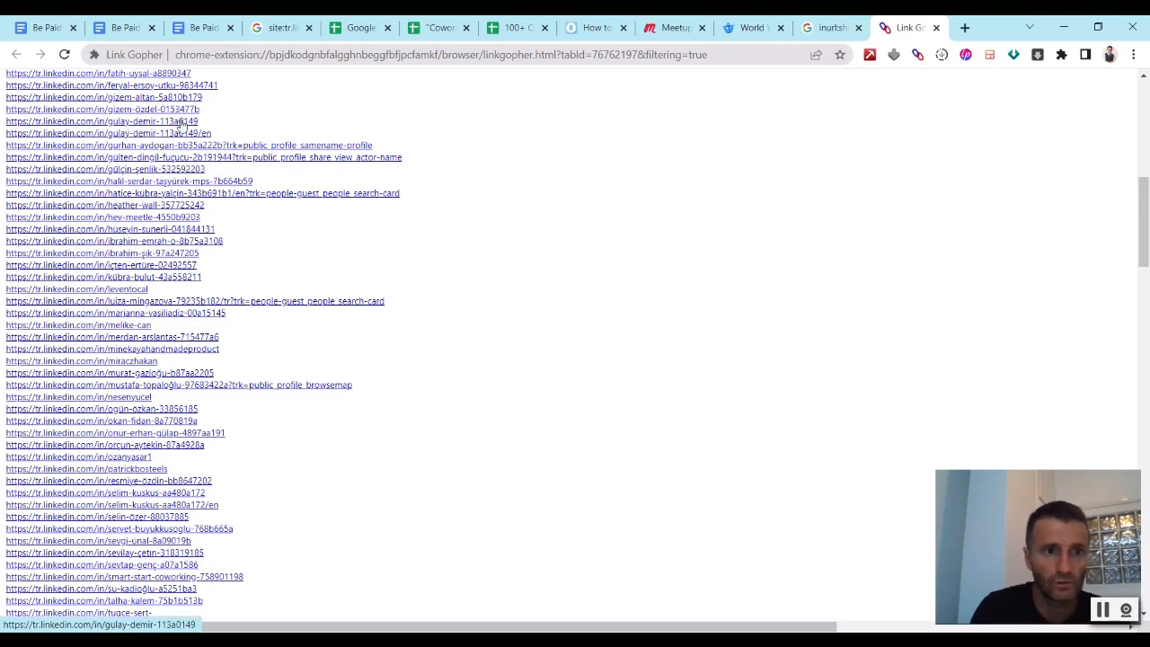
mouse_move(106, 327)
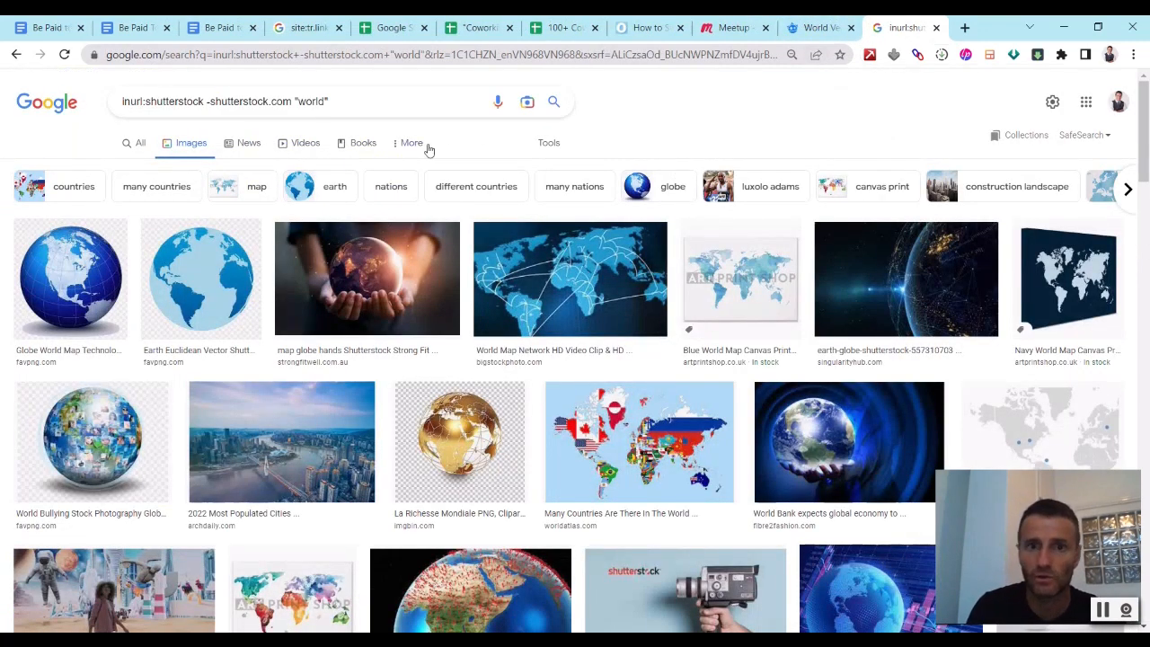
- Switch to the Coworking Users in Turkiye sheet and scroll down the Profile URL column
click(480, 27)
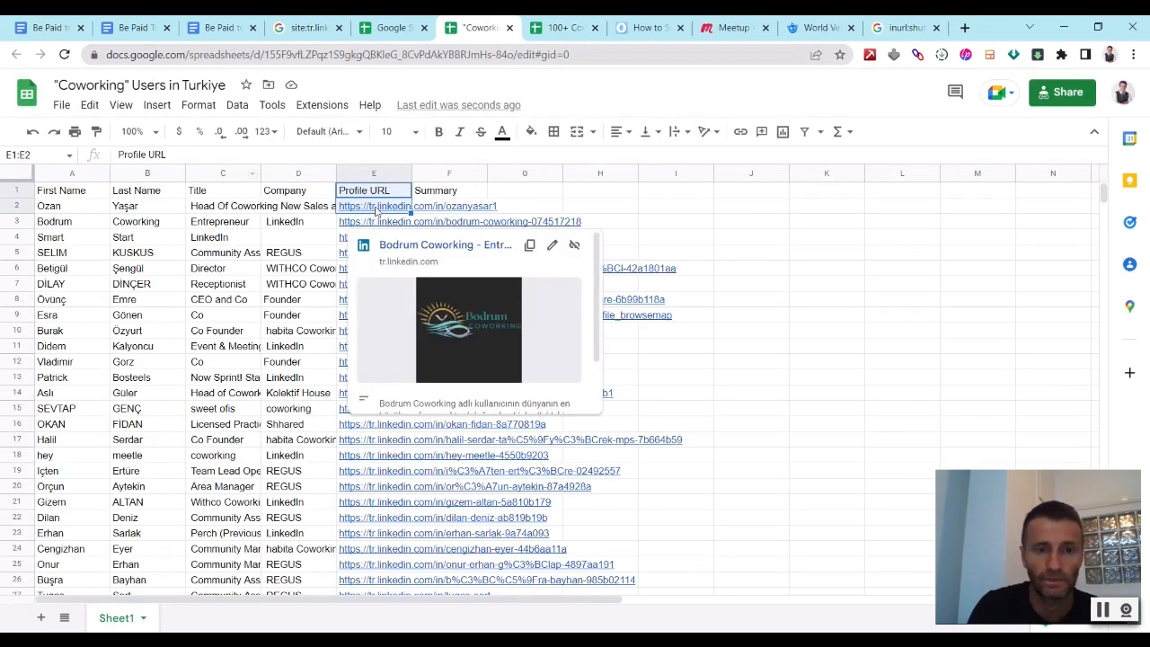
scroll(down, 3)
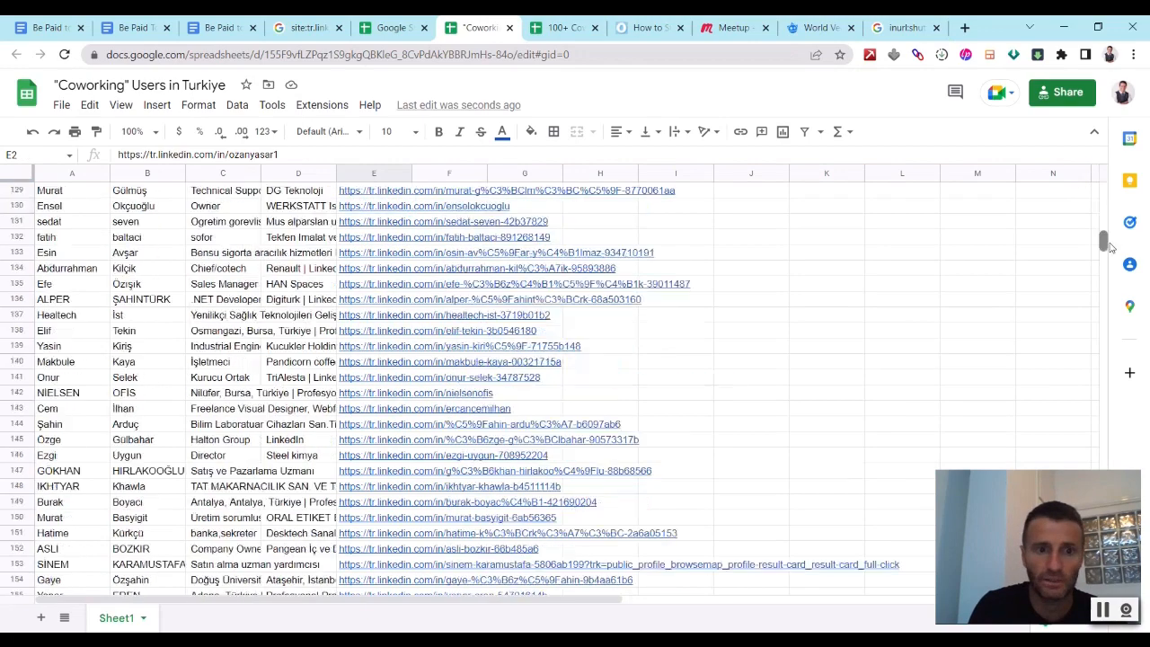
scroll(down, 3)
text(remote)
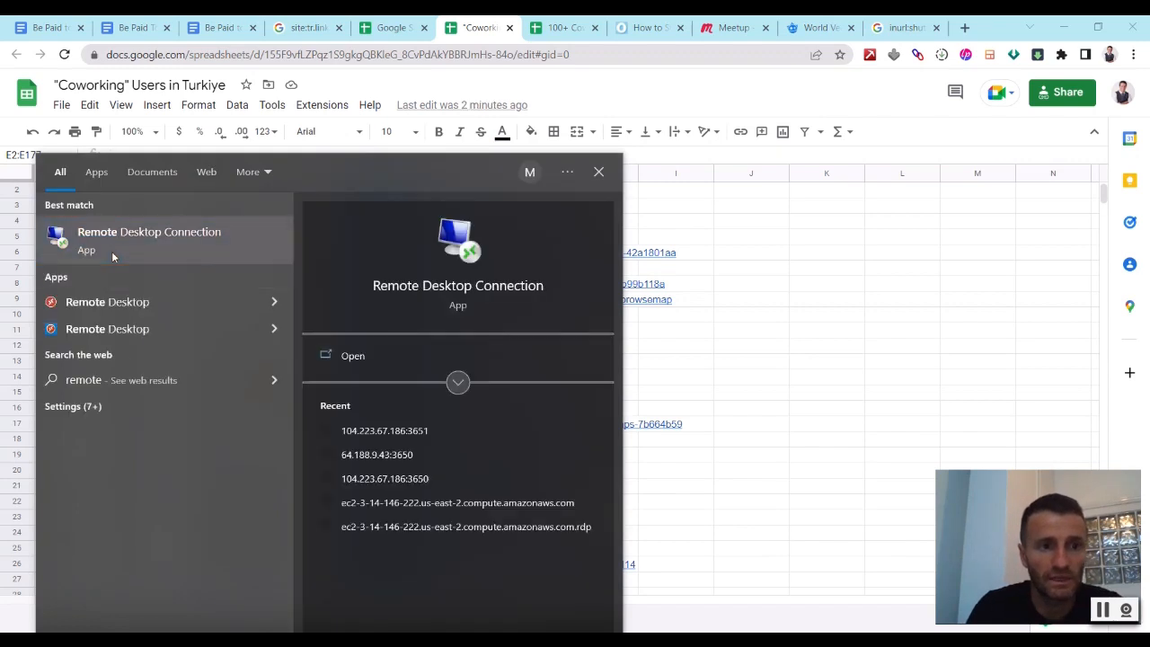
- Launch Remote Desktop Connection and connect to the saved remote computer
click(353, 356)
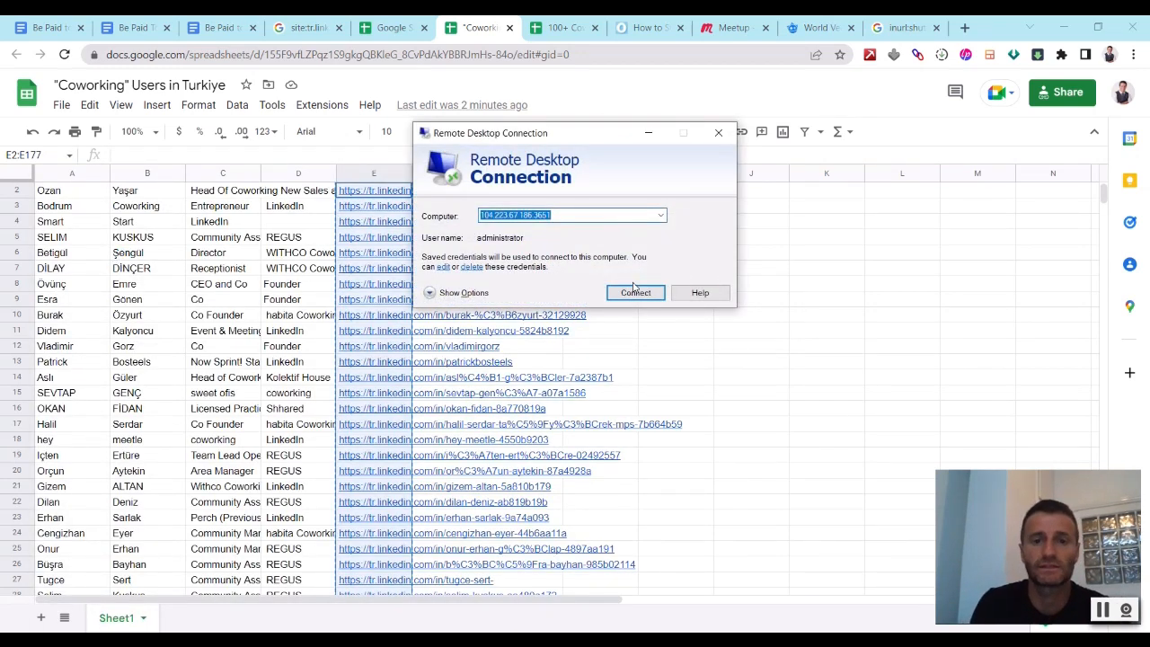
click(636, 291)
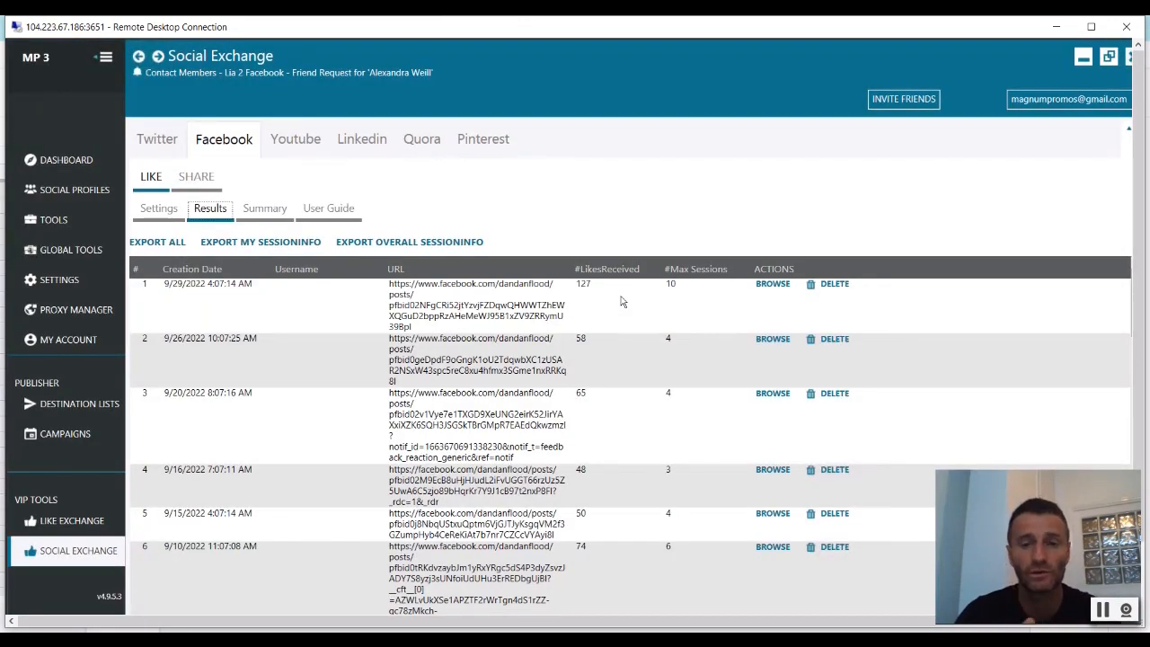
mouse_move(58, 226)
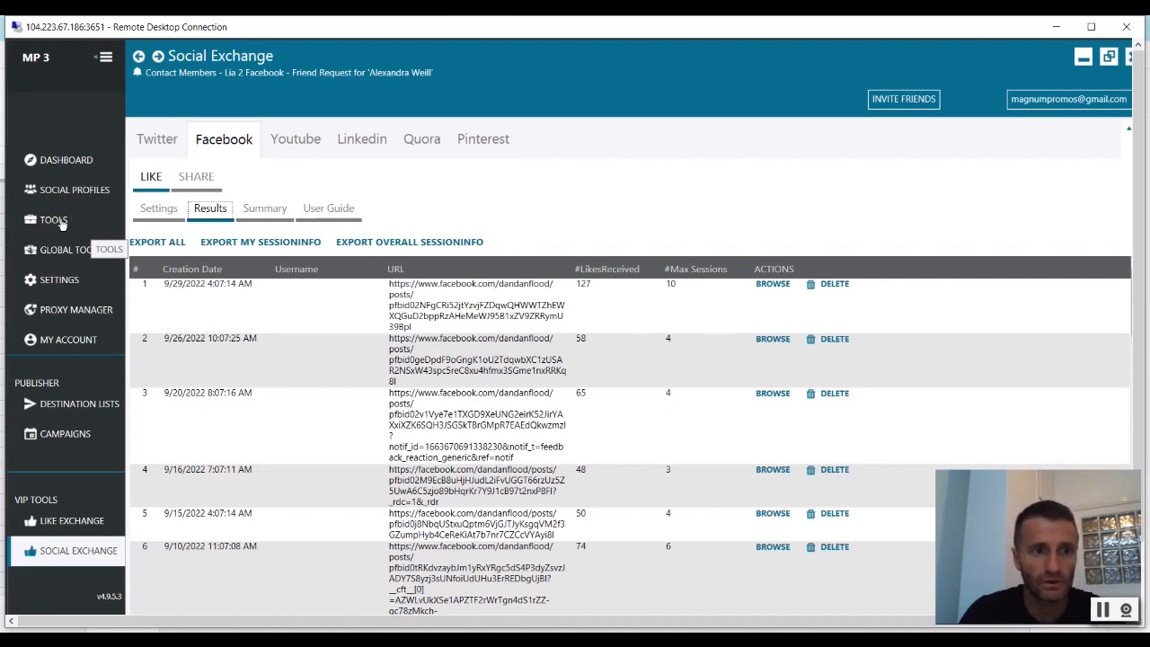
- Filter the Tools account list by the LinkedIn tag and open the second account's tools
click(54, 219)
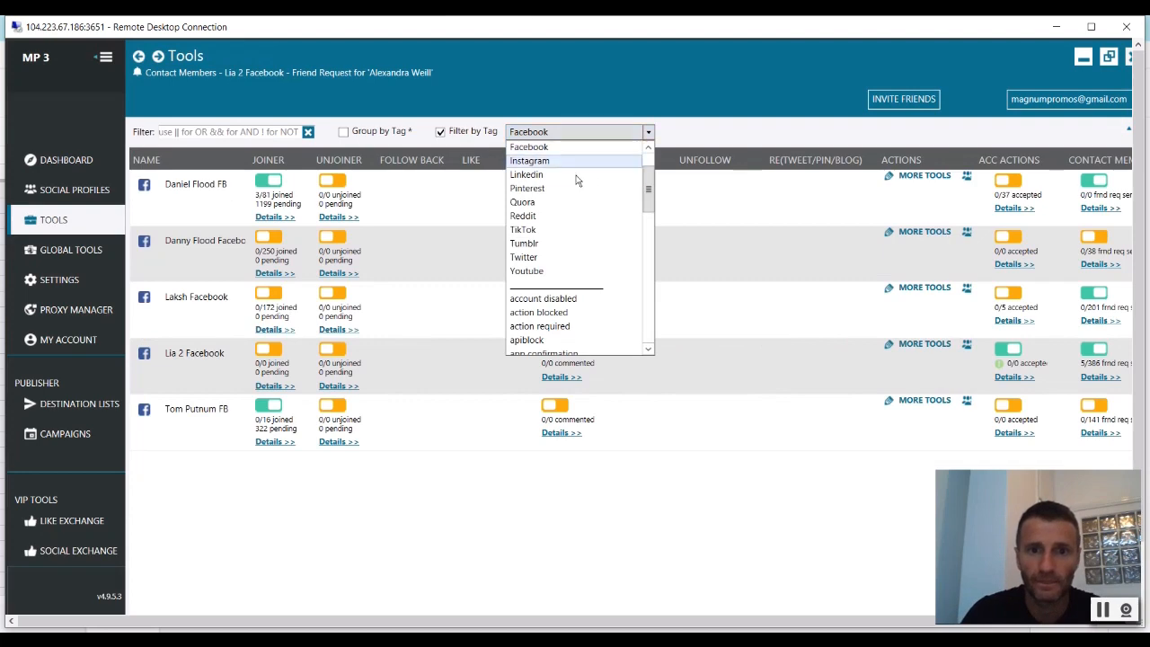
click(527, 174)
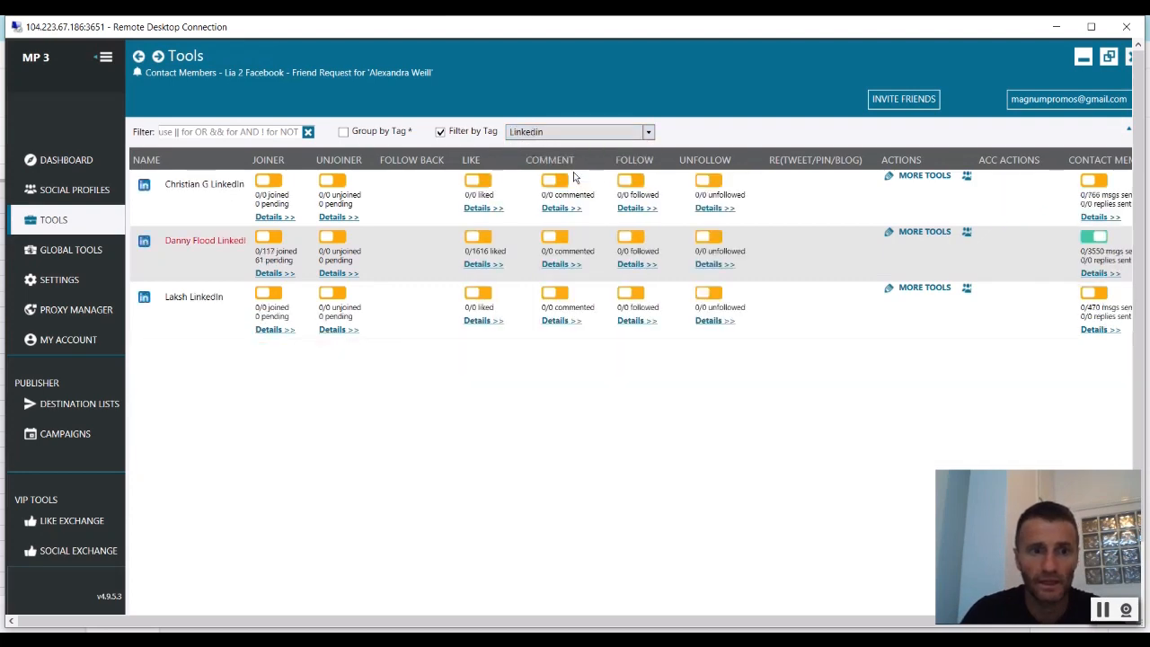
mouse_move(207, 243)
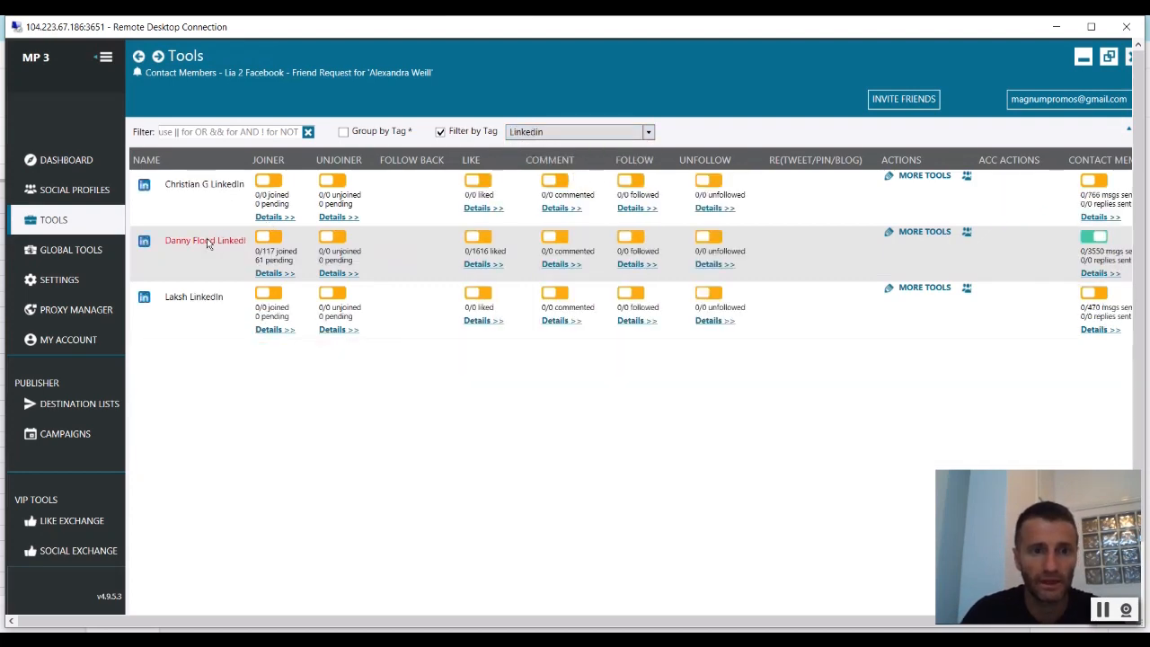
click(205, 240)
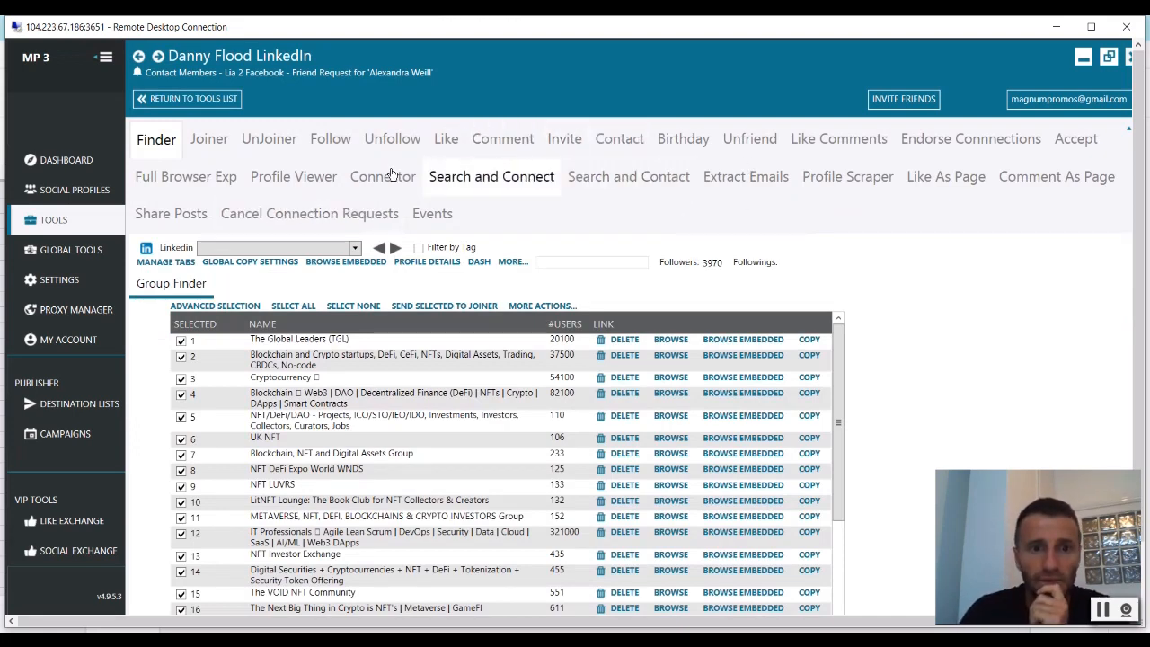
- In Connector Sources, add the pasted profile-link list to Extracted Users and view them
click(384, 176)
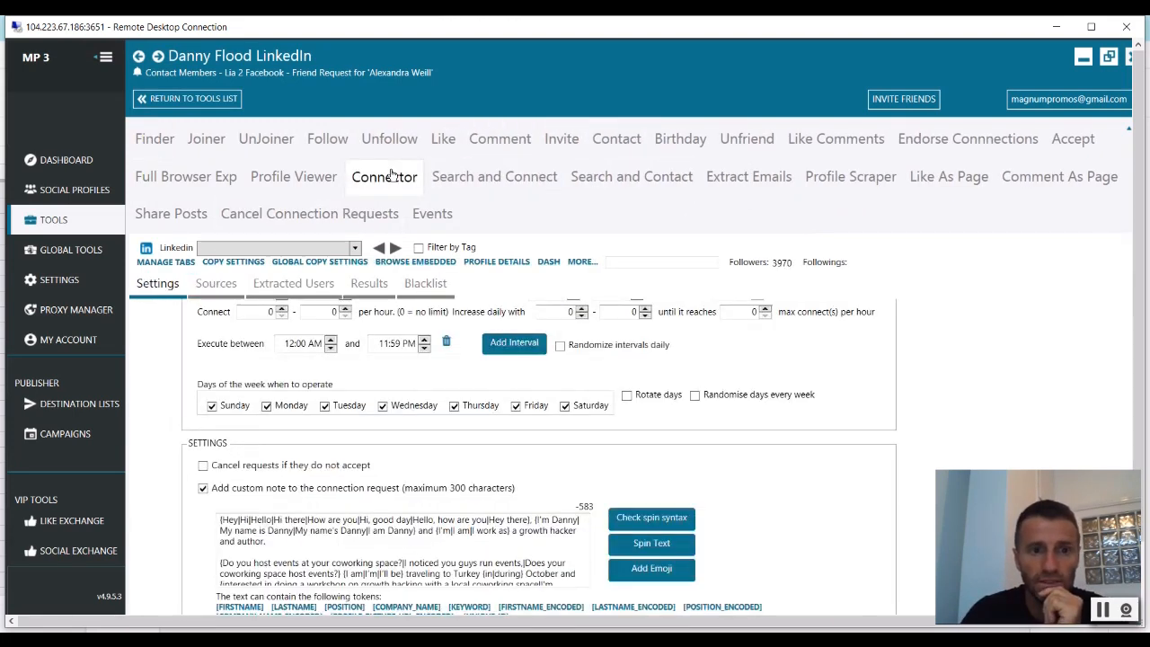
mouse_move(293, 284)
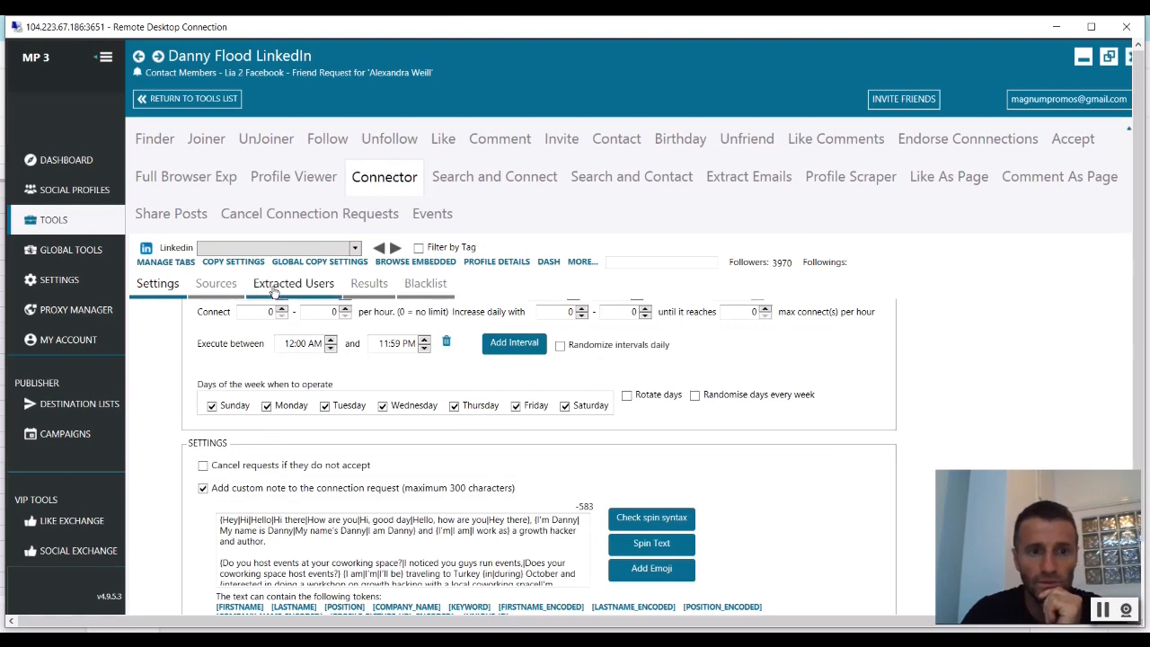
click(293, 284)
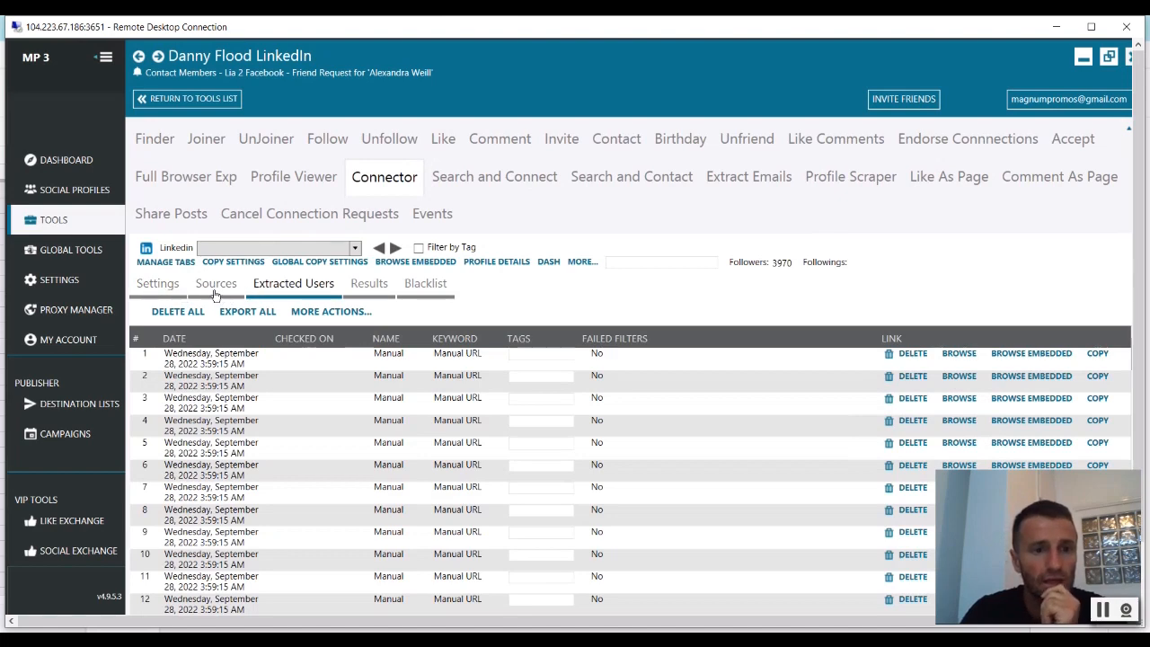
click(216, 283)
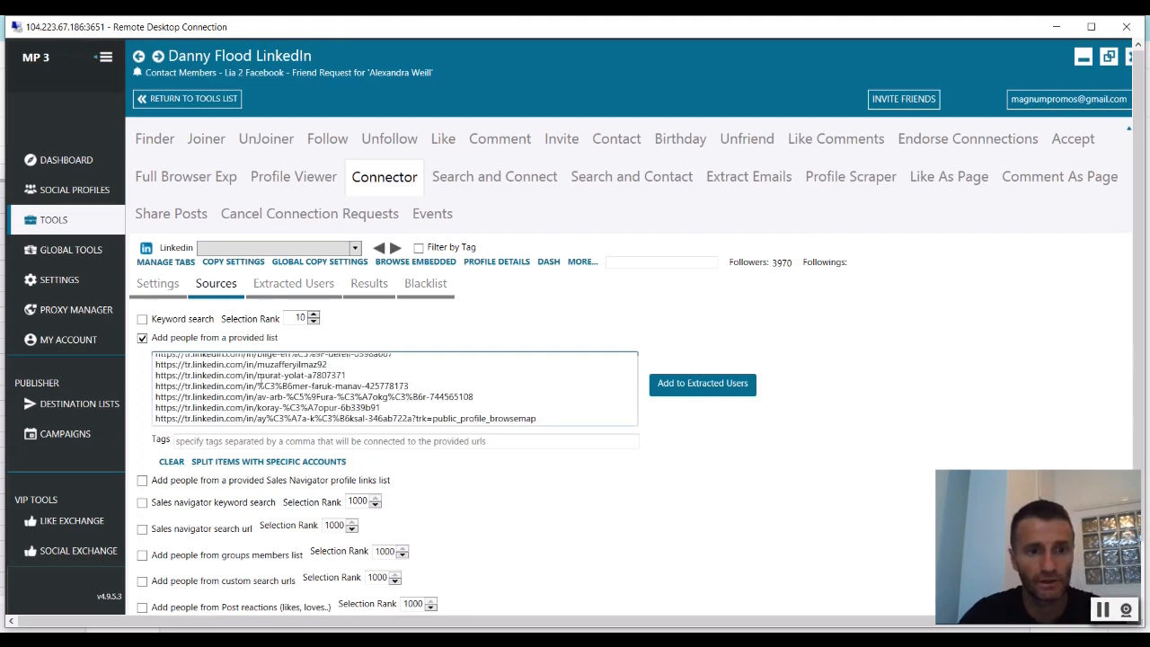
click(535, 417)
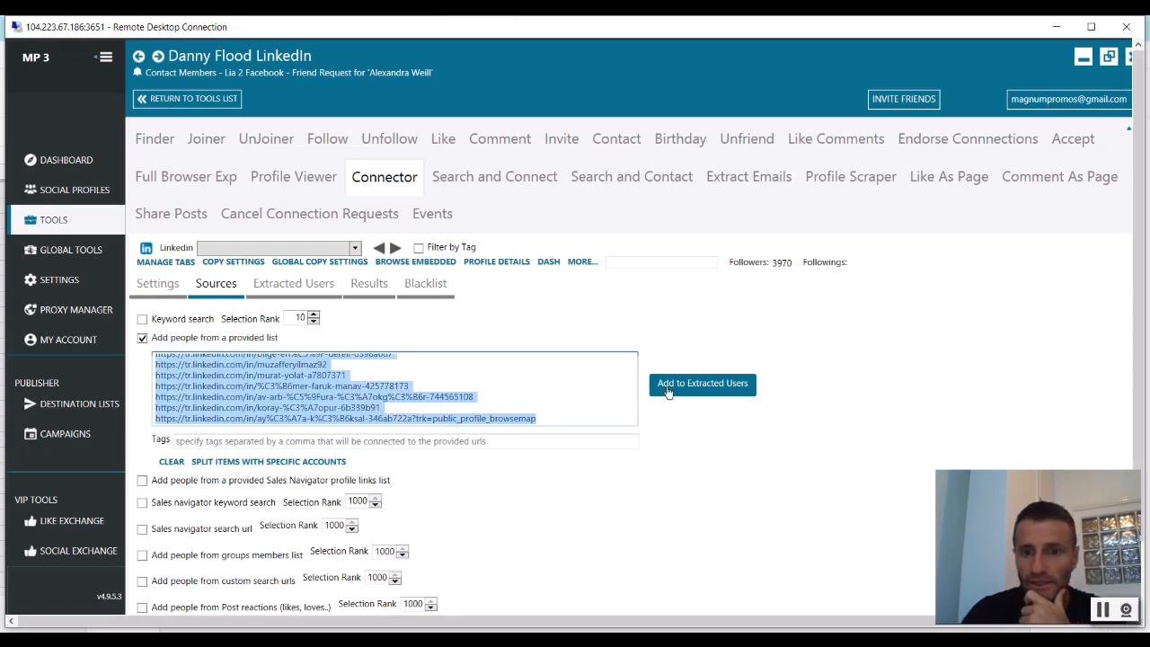
click(171, 460)
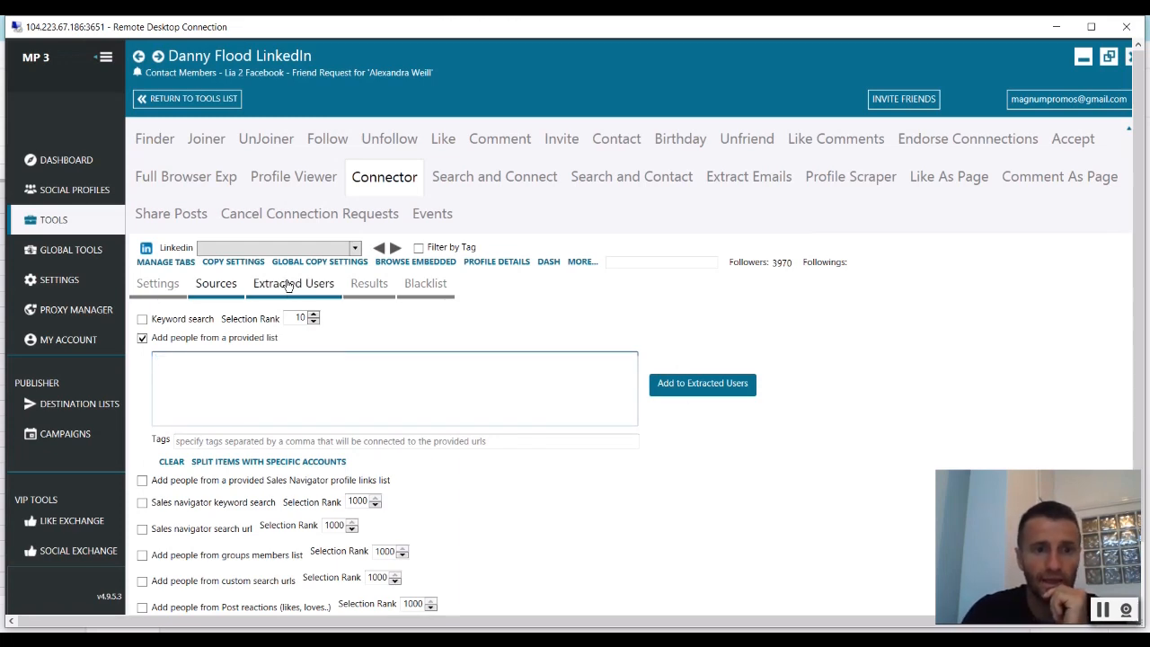
click(293, 284)
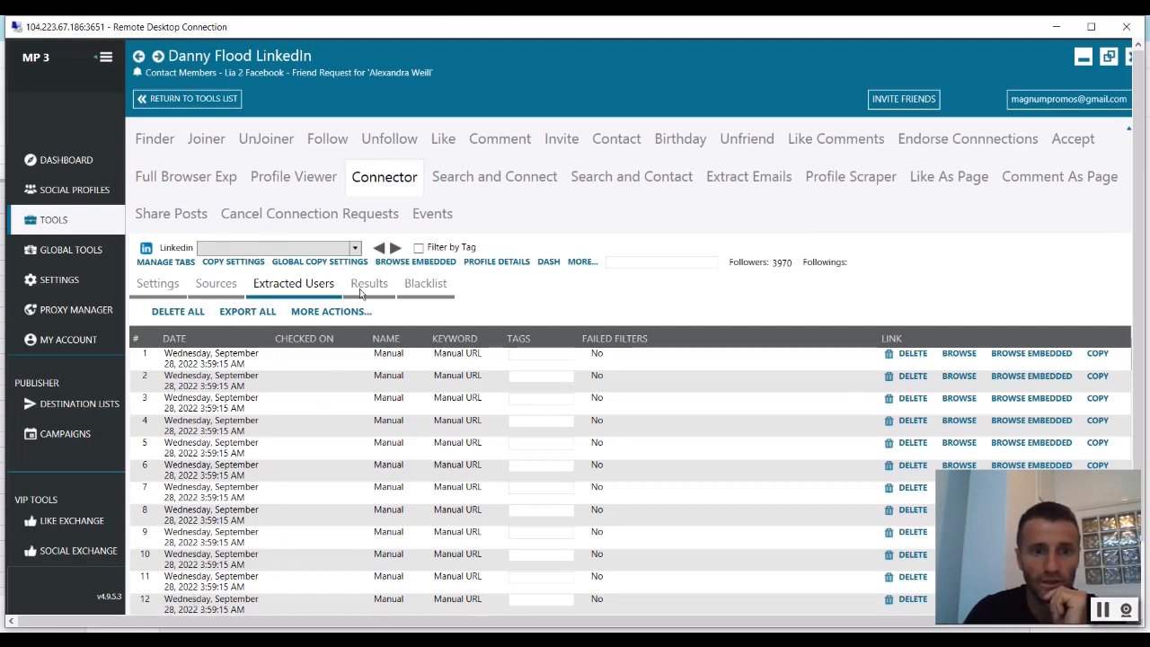
- Check the Connector's Results, then scroll its Settings down to the custom connection note
click(368, 284)
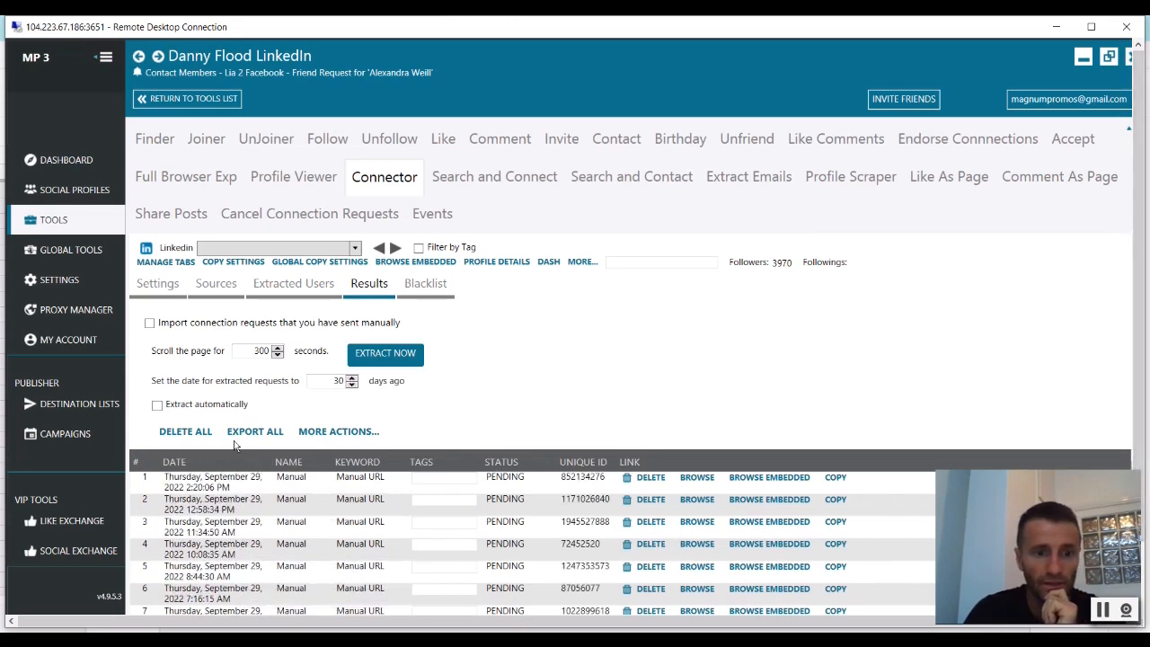
click(158, 284)
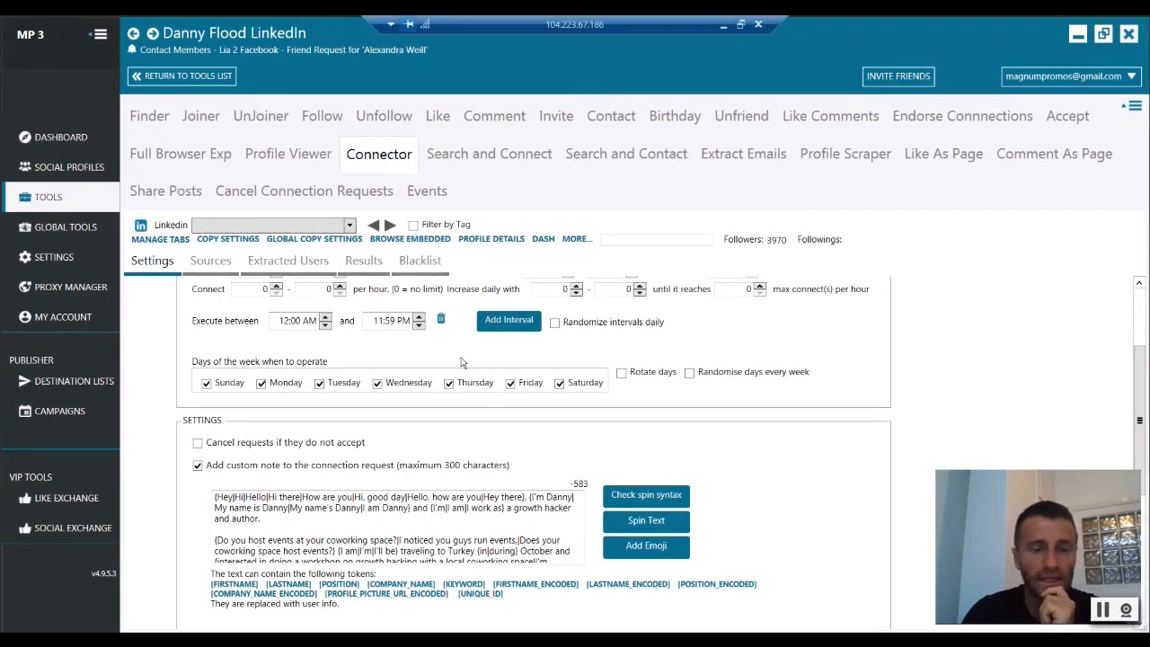
scroll(up, 3)
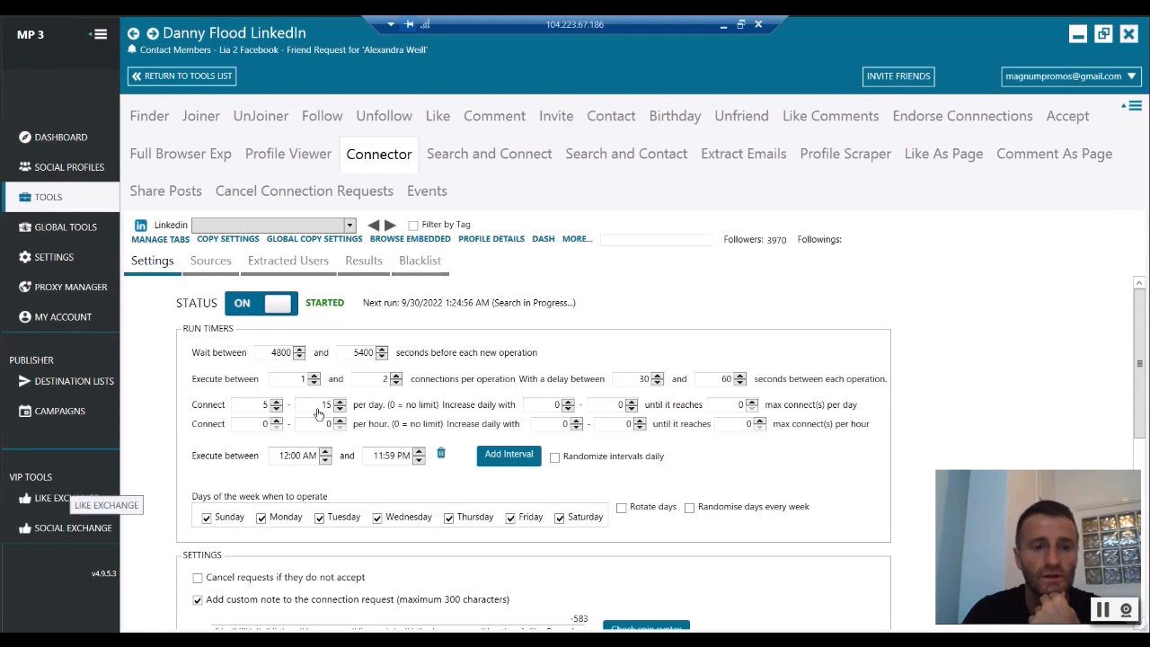
mouse_move(304, 409)
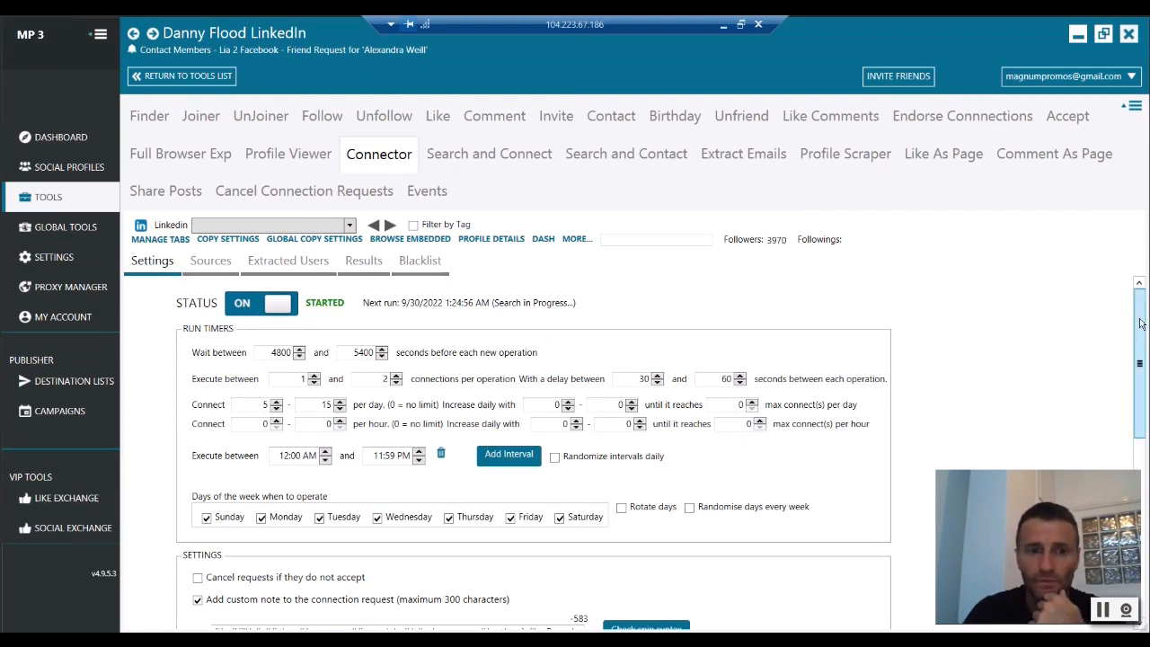
scroll(down, 3)
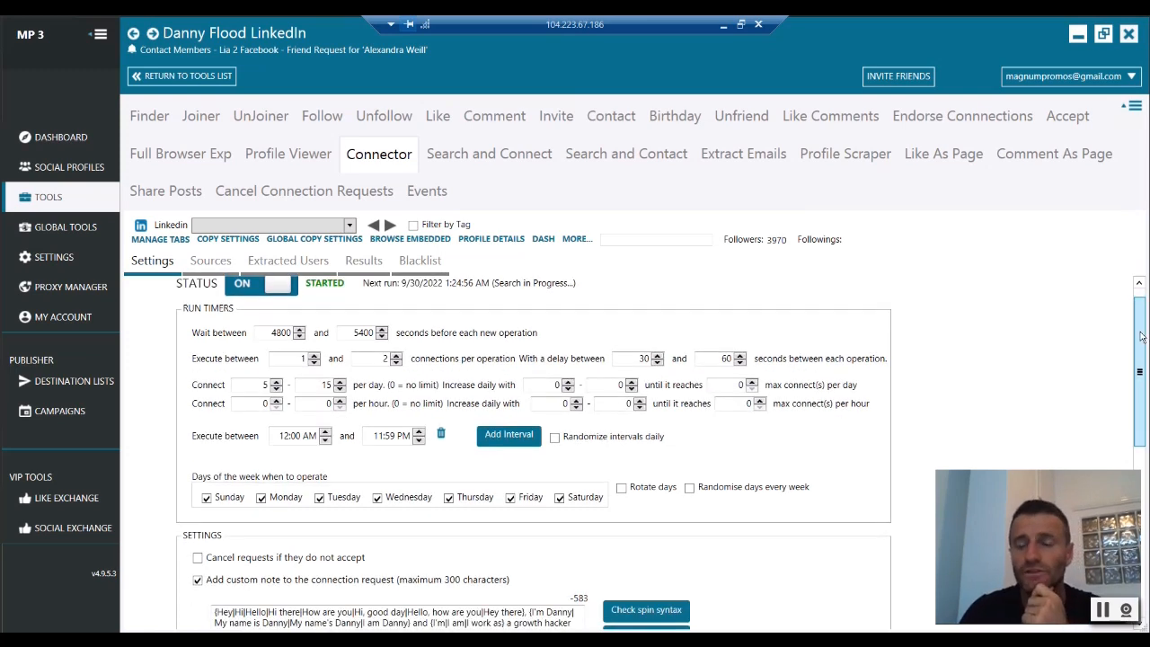
scroll(down, 3)
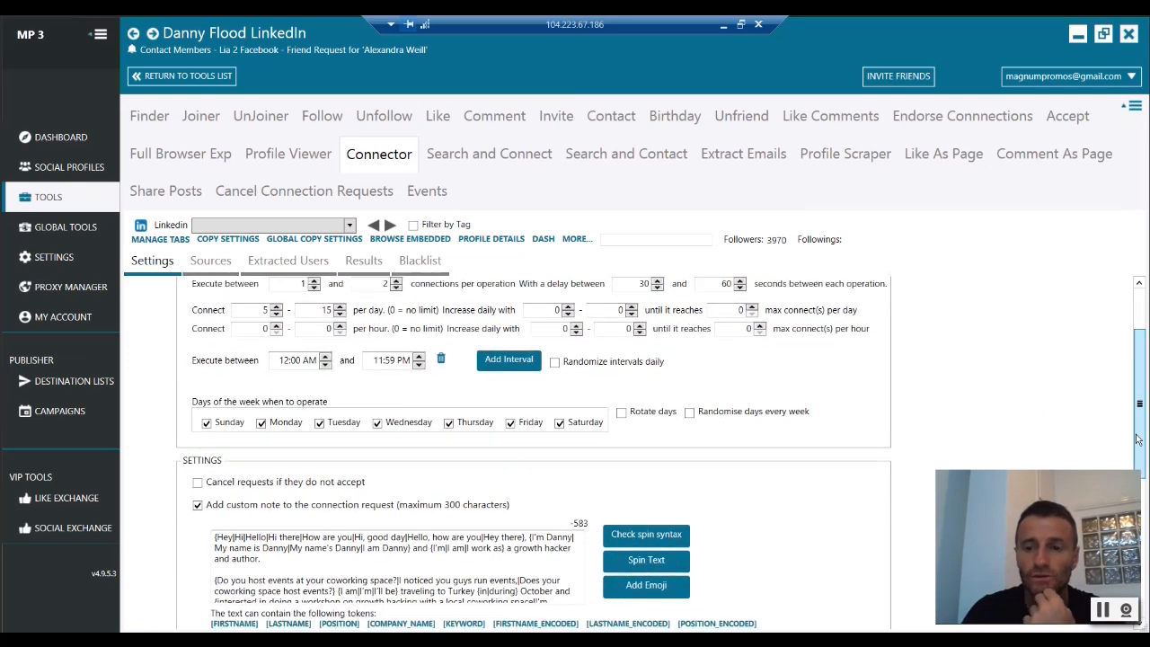
scroll(down, 3)
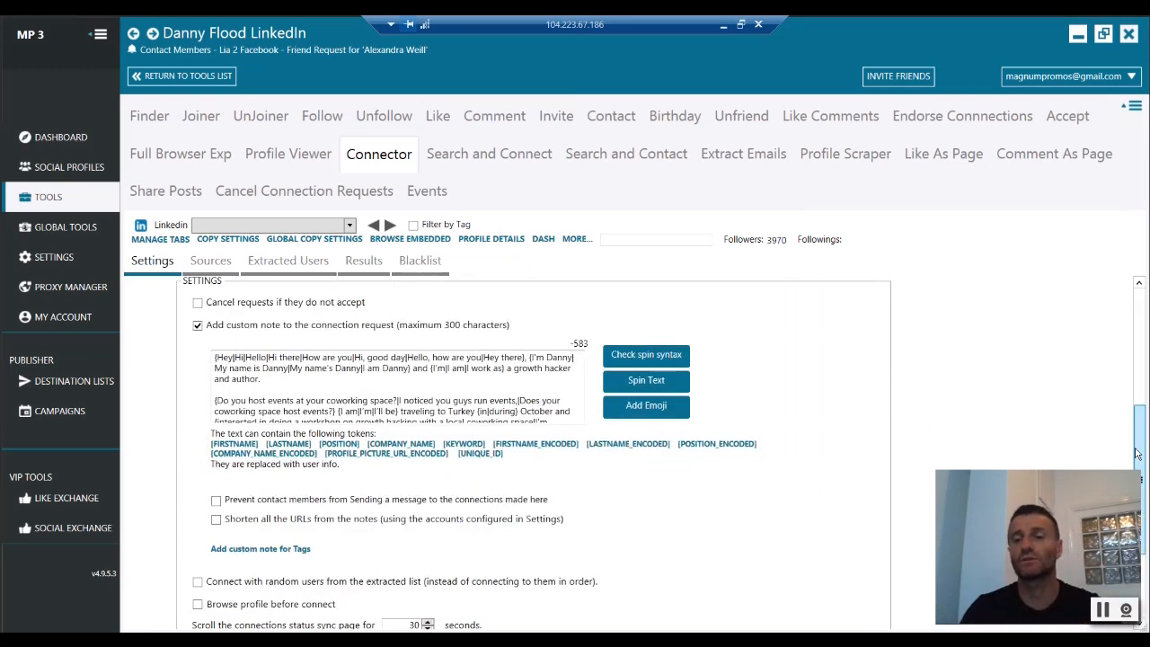
scroll(down, 3)
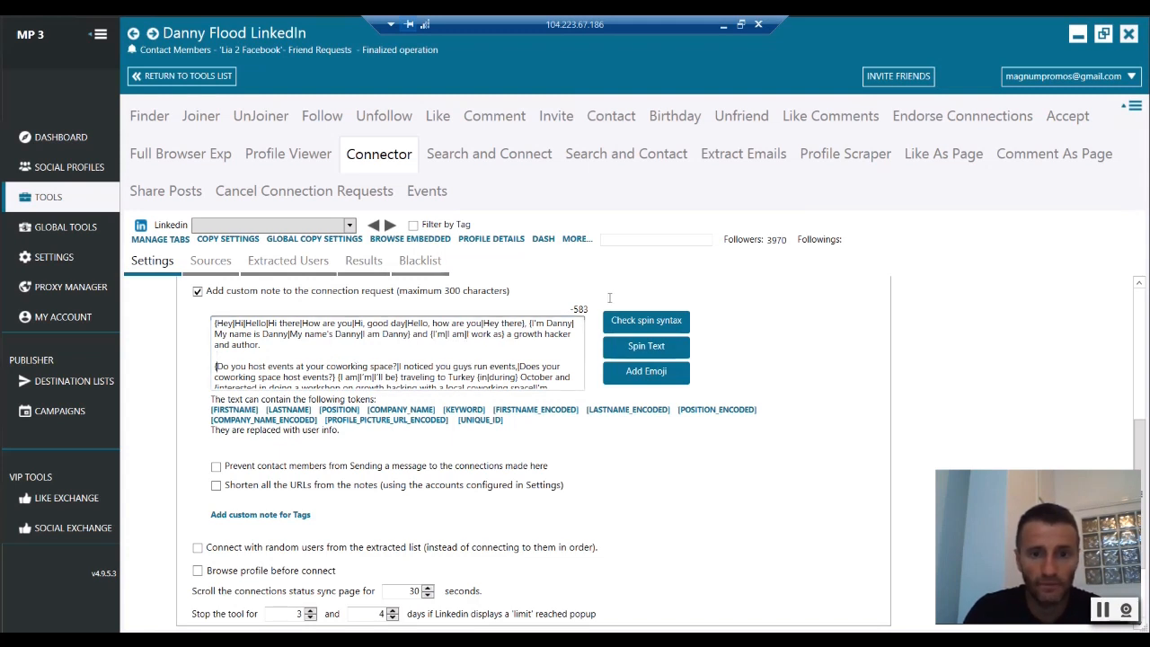
- Run Check spin syntax on the connection note and dismiss the spun sample message
click(645, 319)
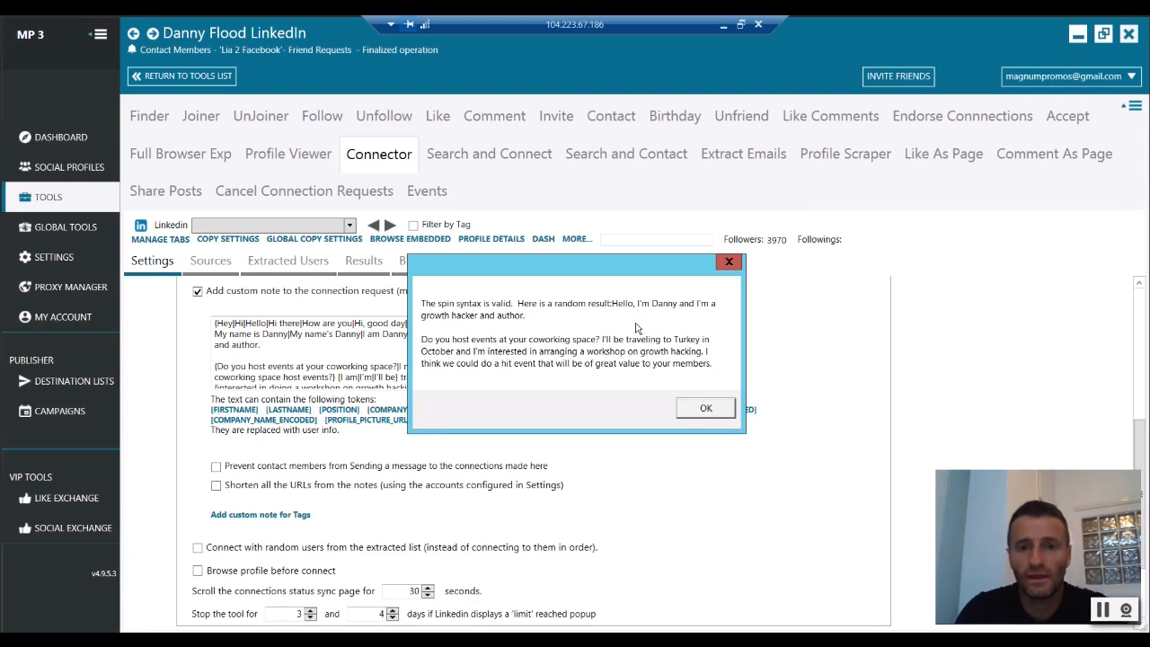
mouse_move(662, 302)
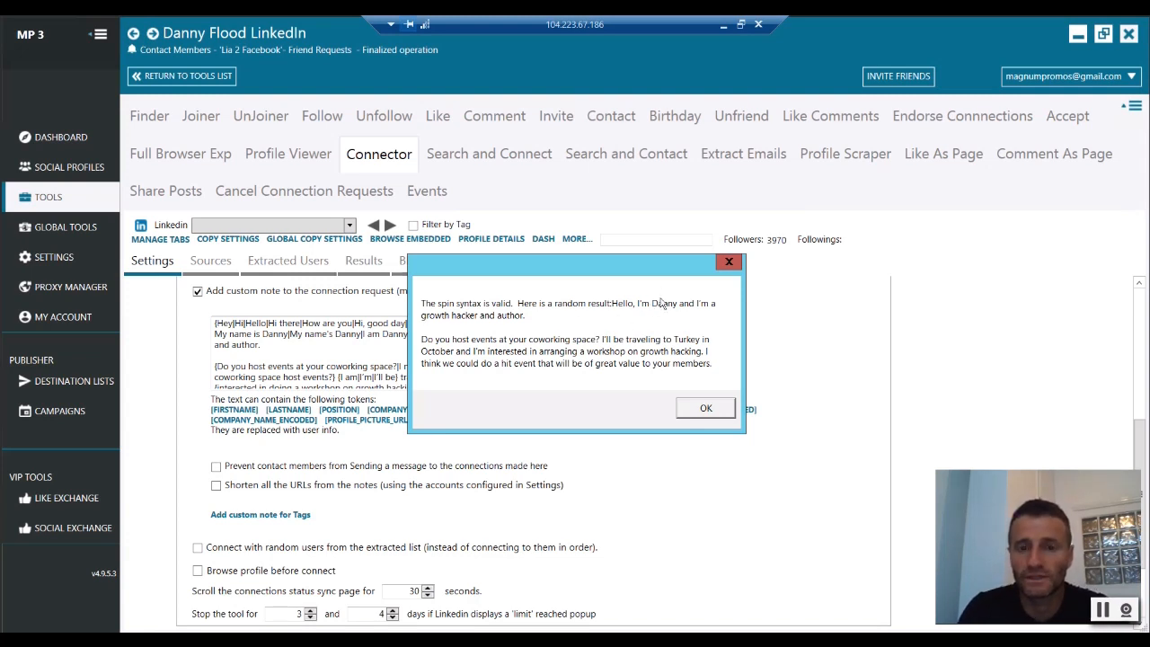
mouse_move(478, 336)
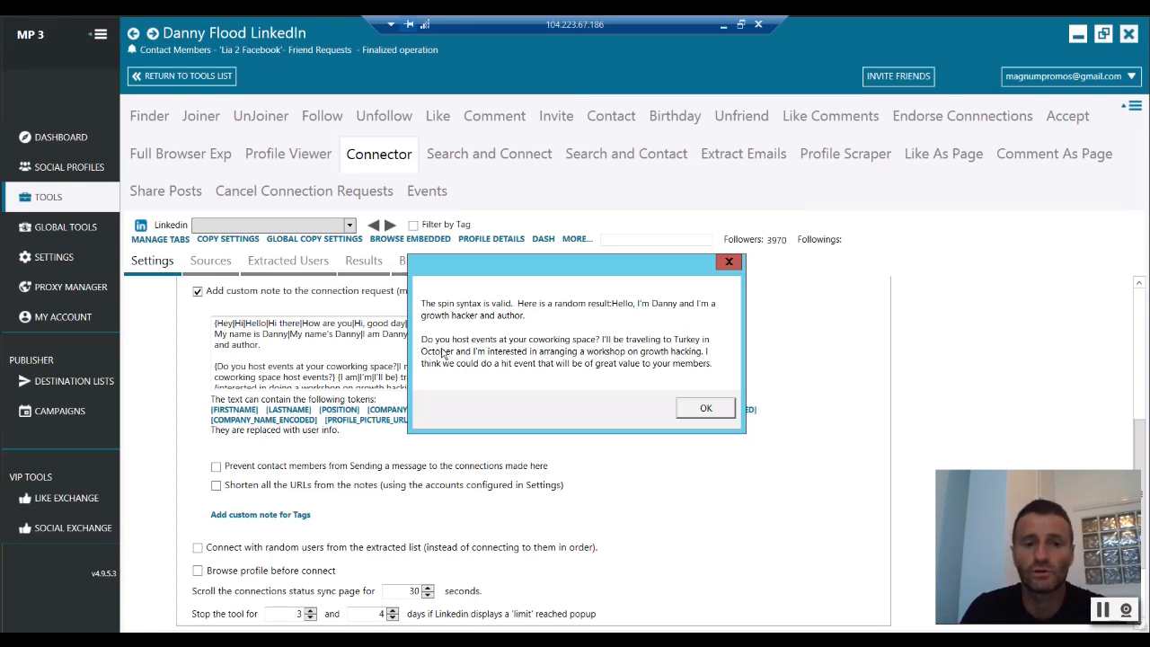
mouse_move(611, 350)
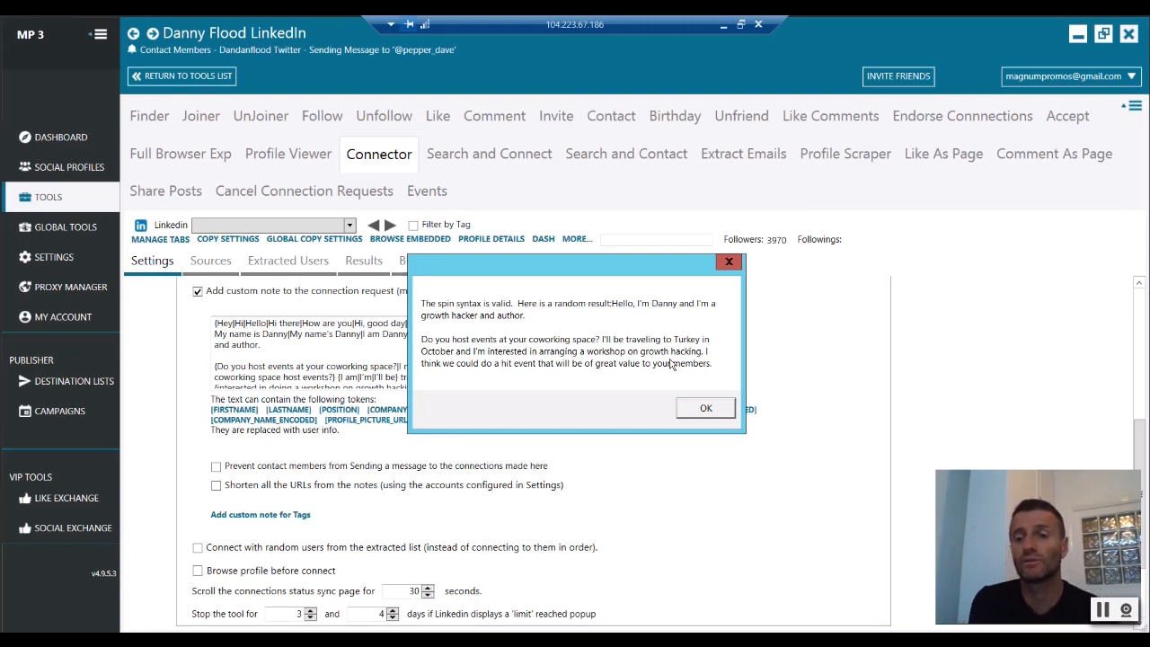
mouse_move(726, 420)
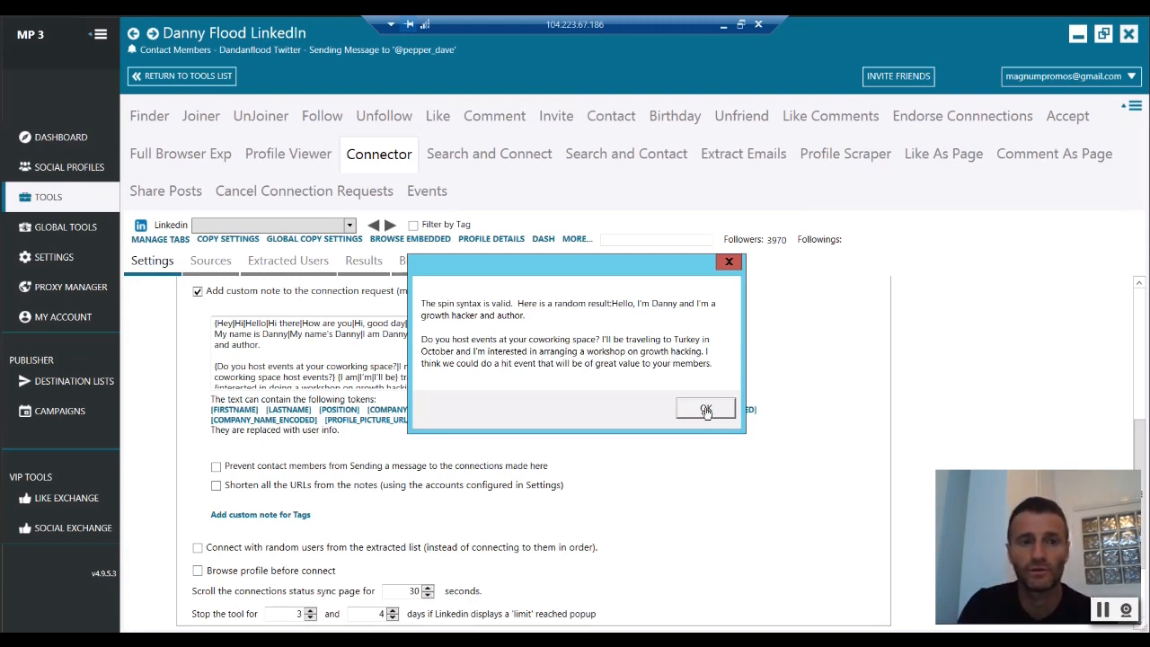
click(705, 410)
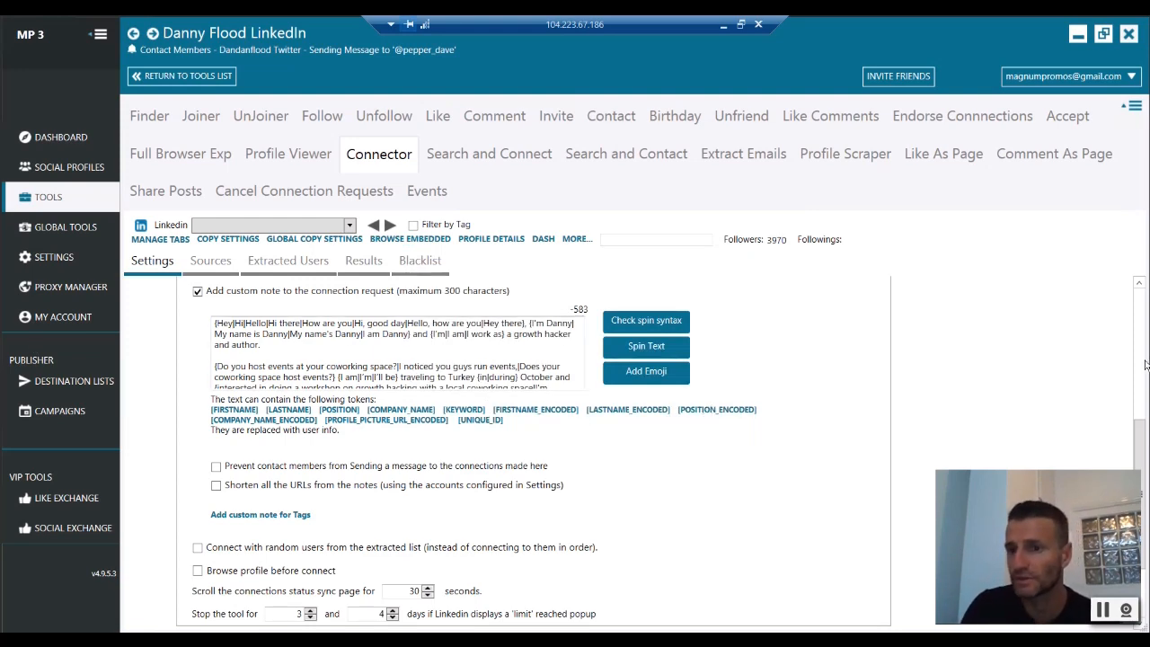
scroll(up, 3)
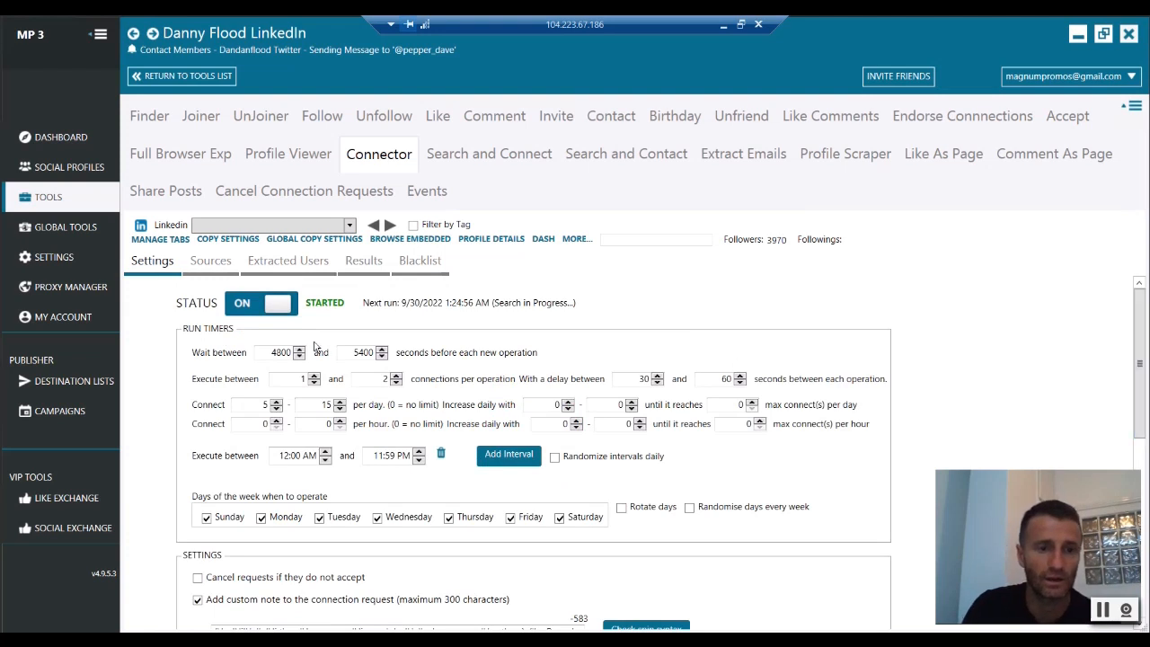
mouse_move(367, 298)
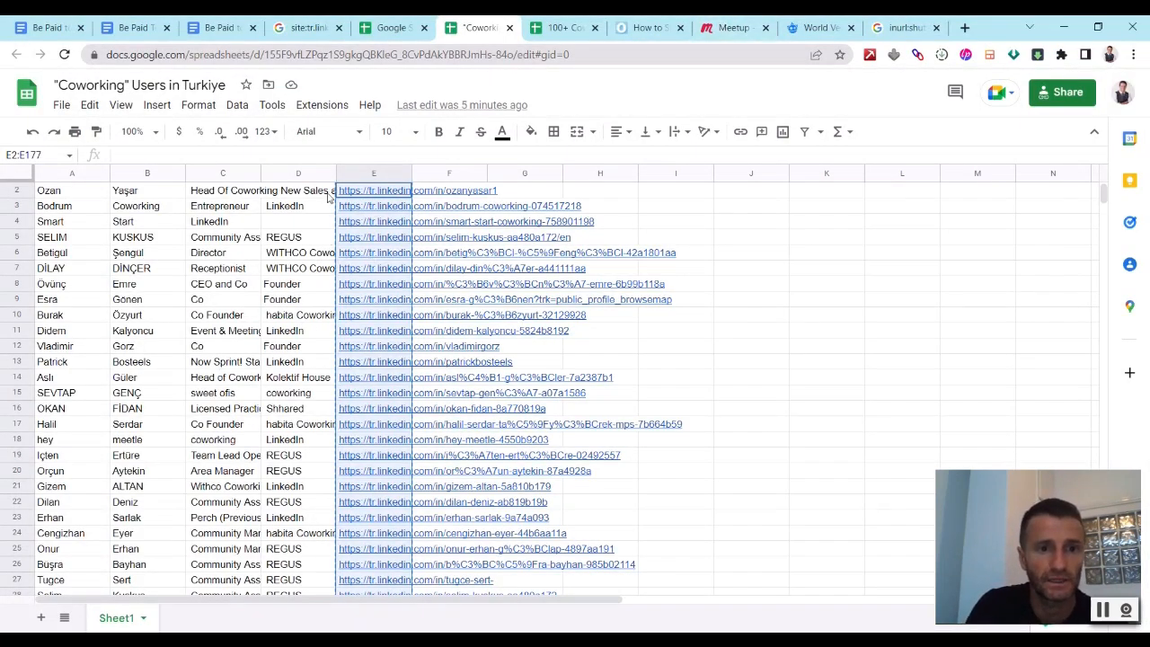
- Widen column D for full company names and column C for full job titles
click(299, 172)
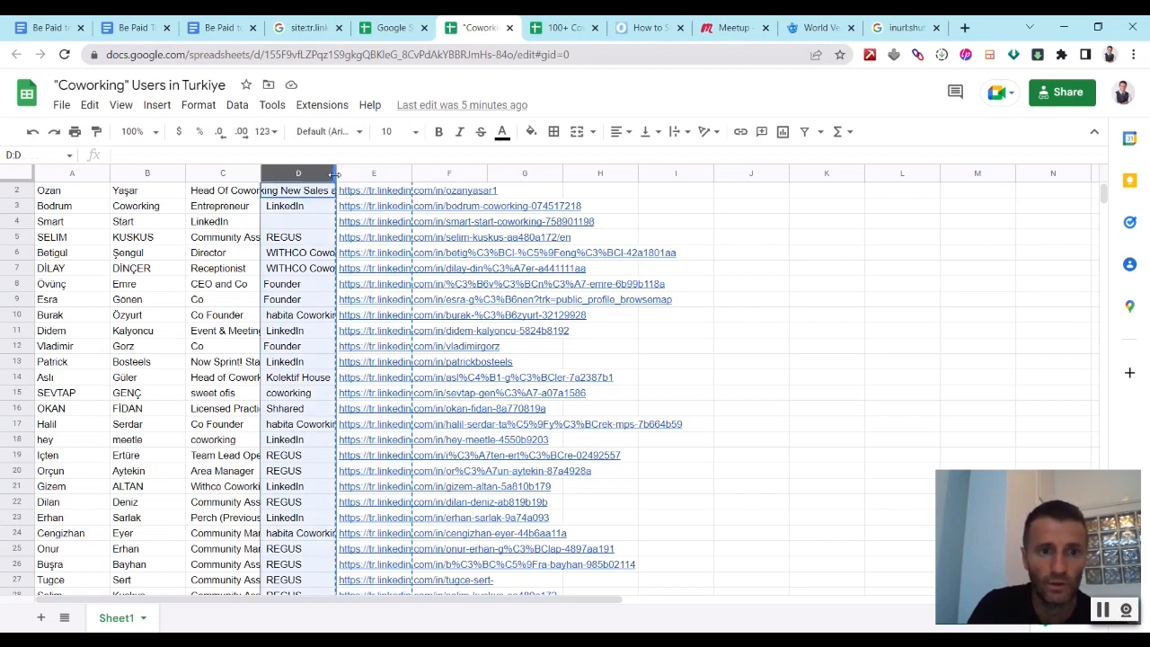
drag(334, 172, 413, 172)
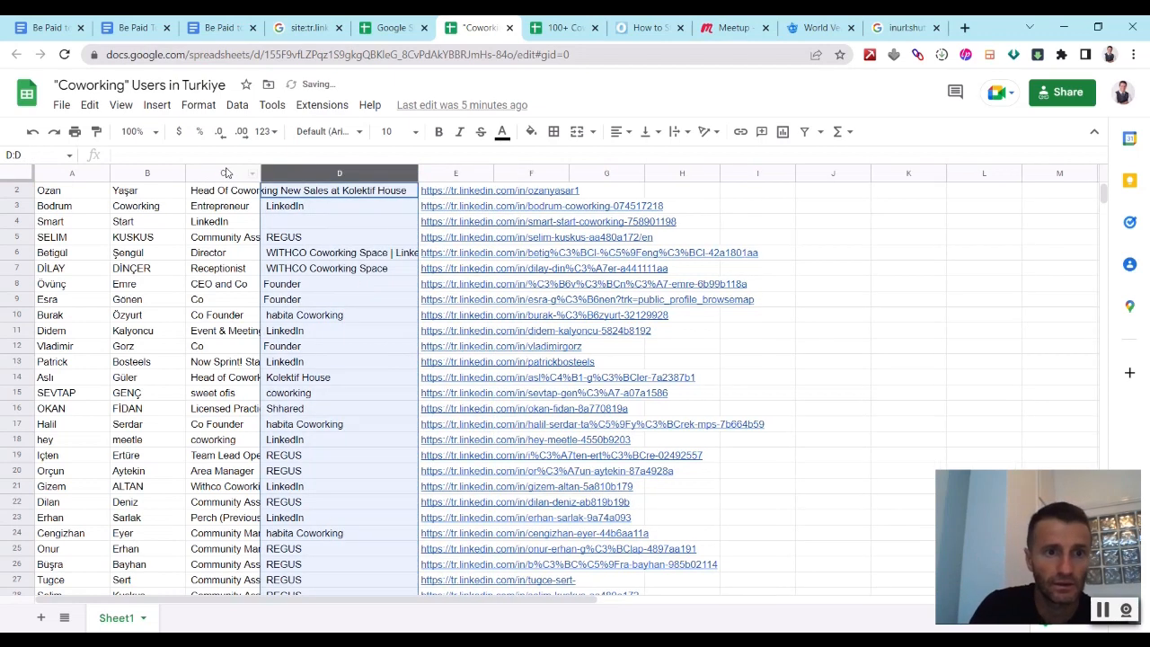
click(223, 172)
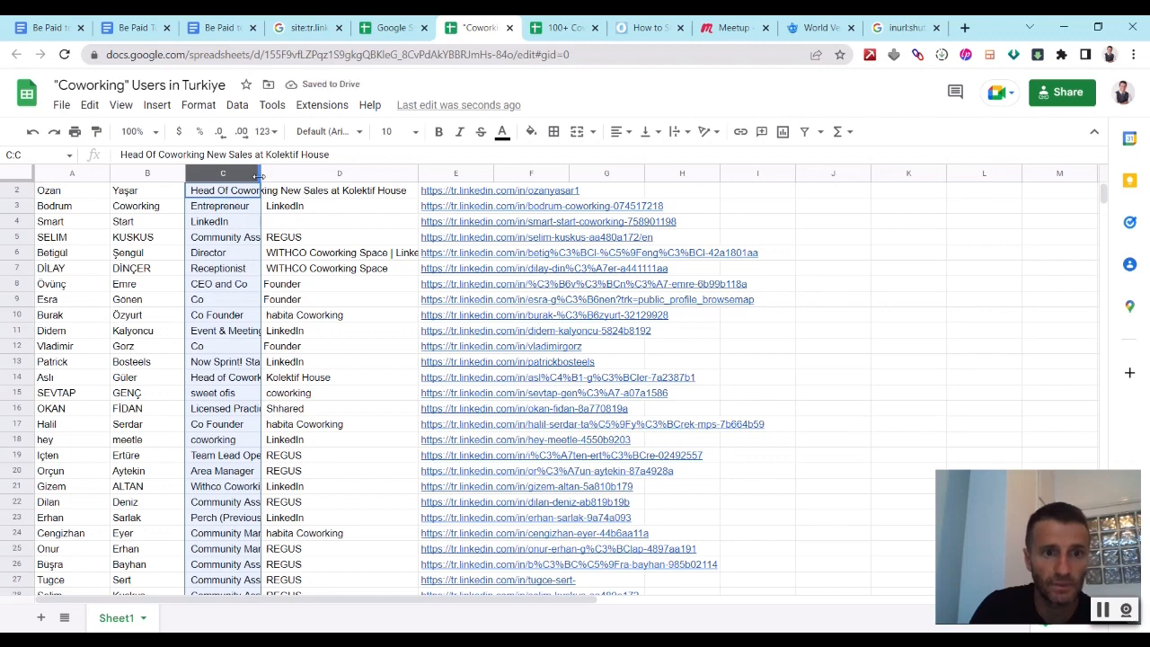
drag(262, 173, 387, 173)
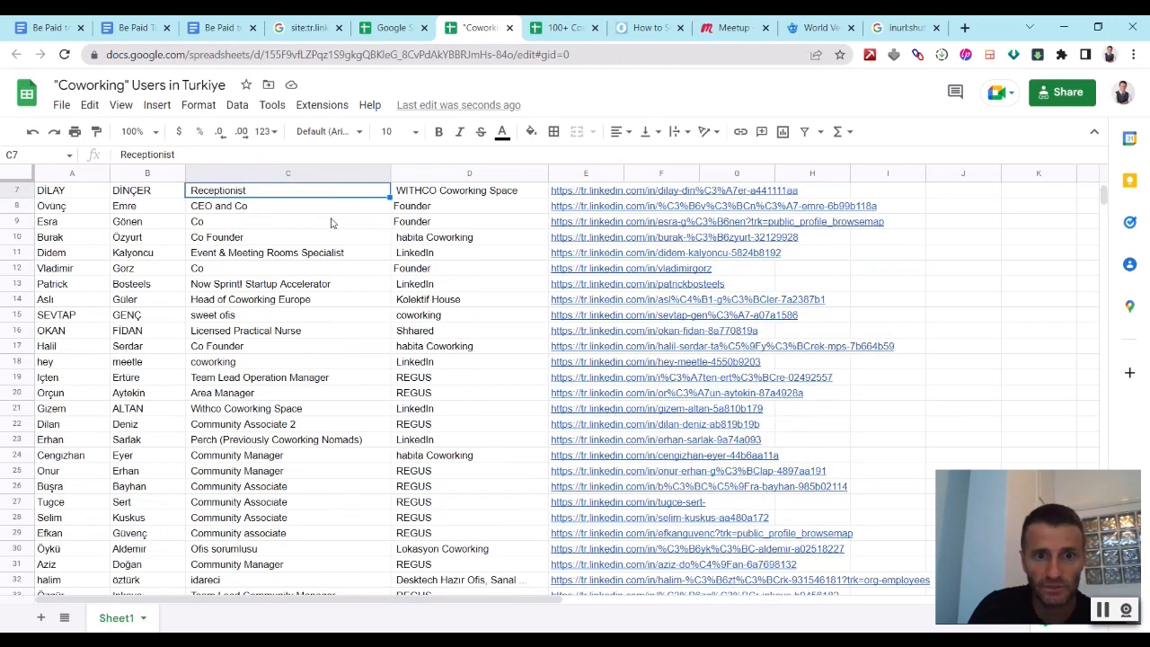
scroll(up, 3)
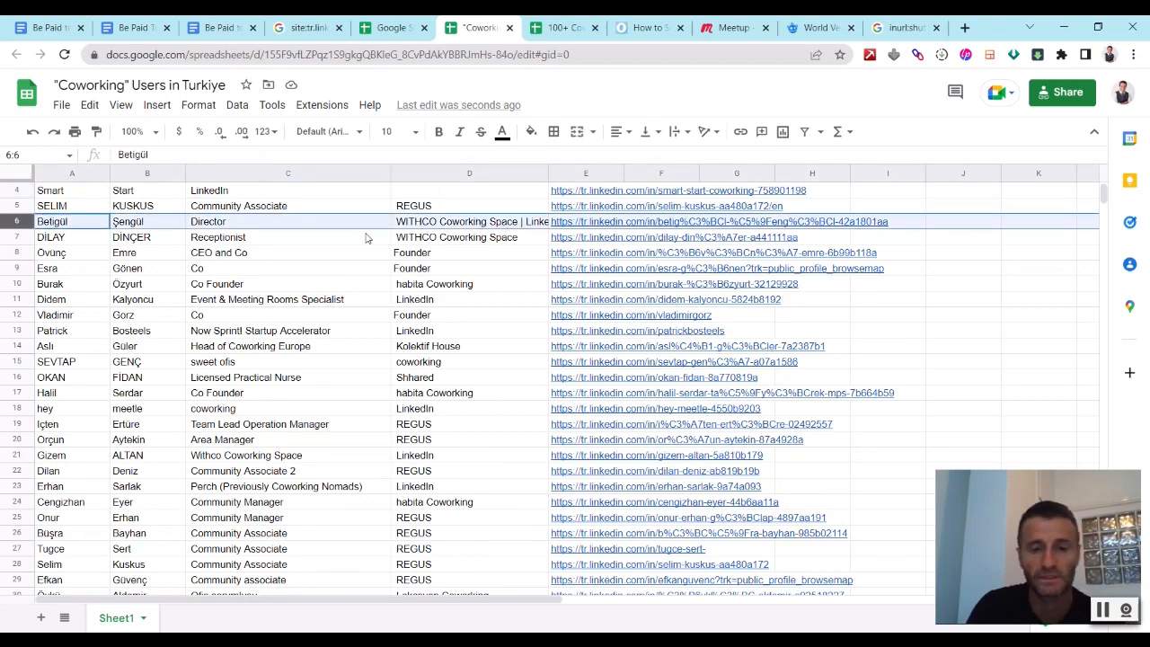
mouse_move(489, 426)
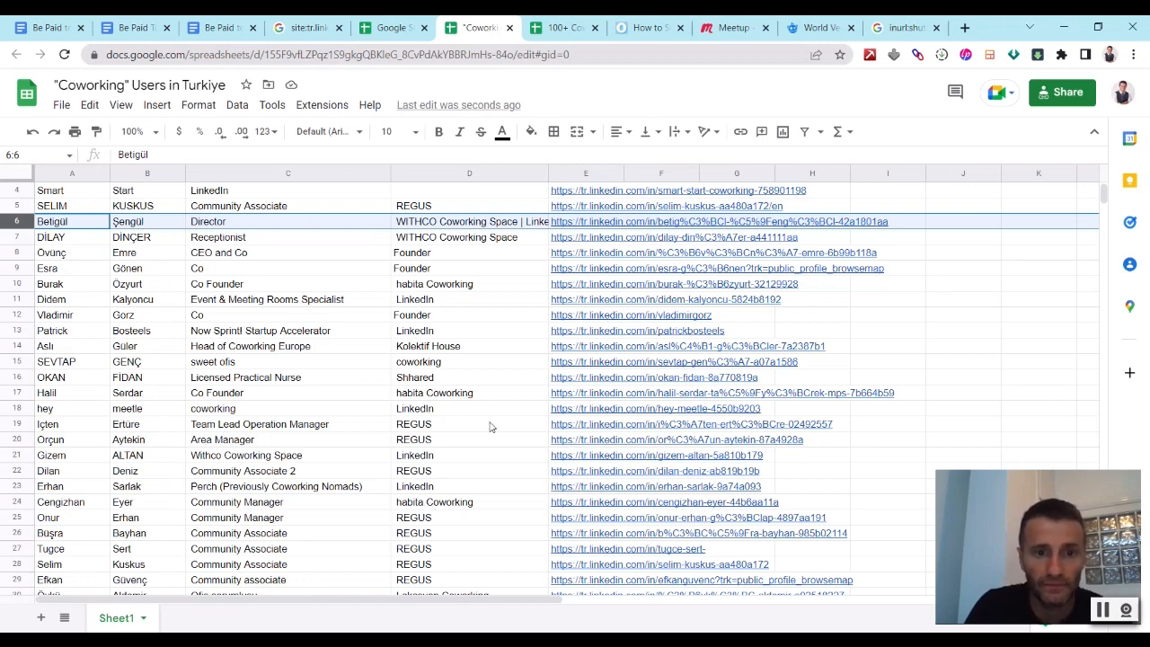
click(45, 345)
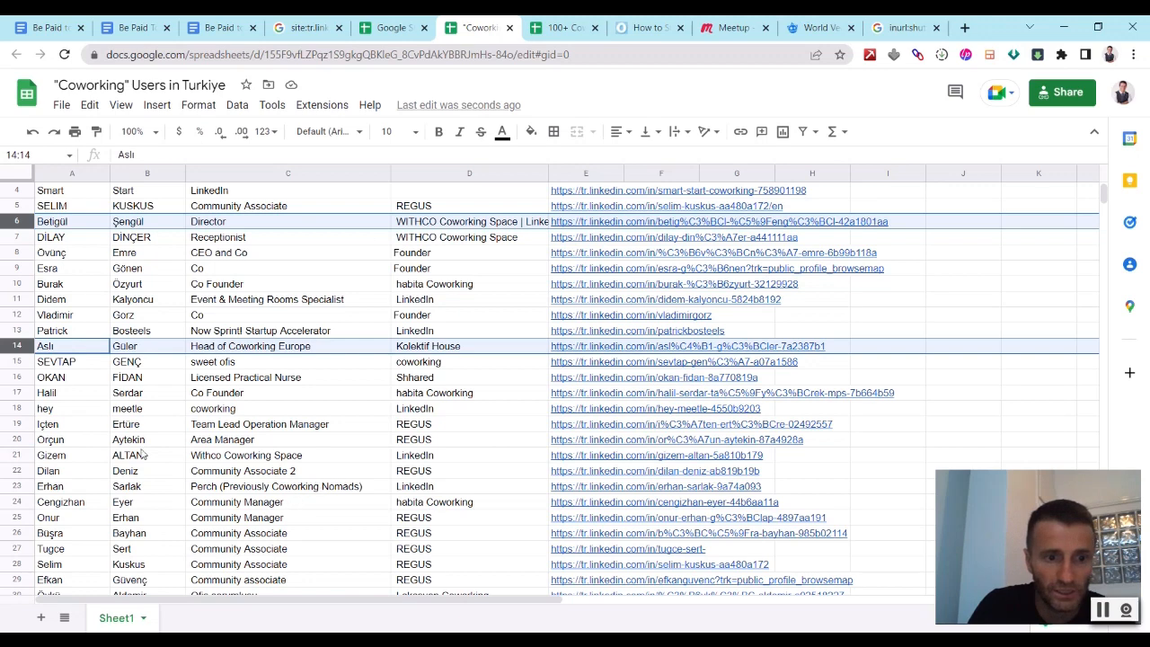
click(72, 501)
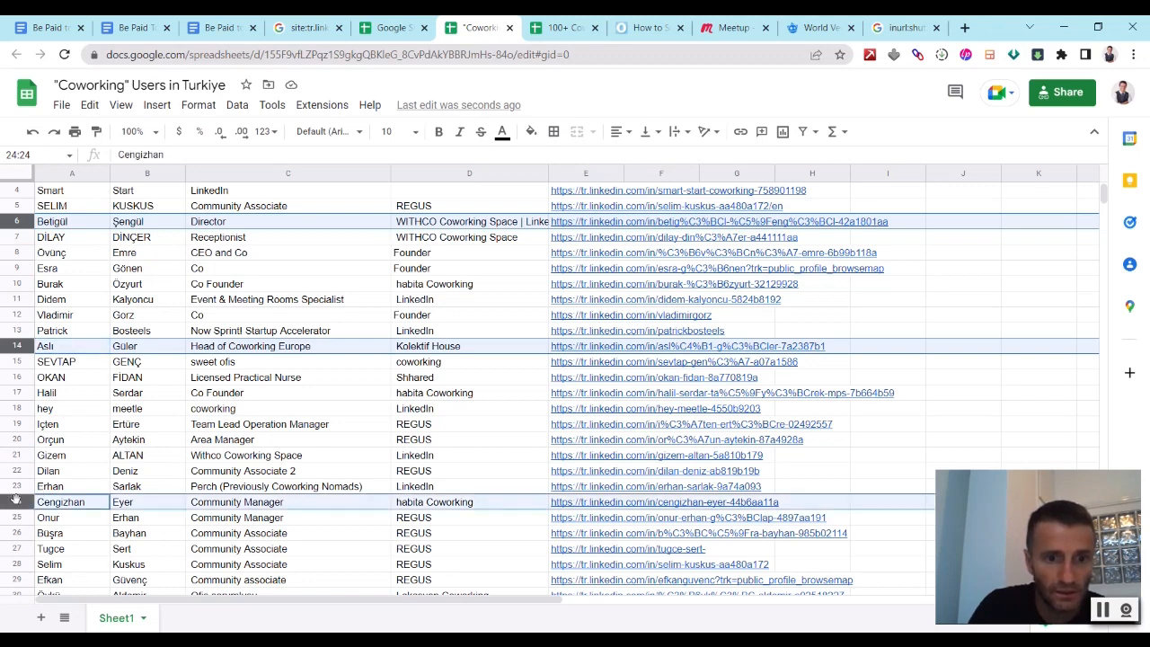
click(72, 391)
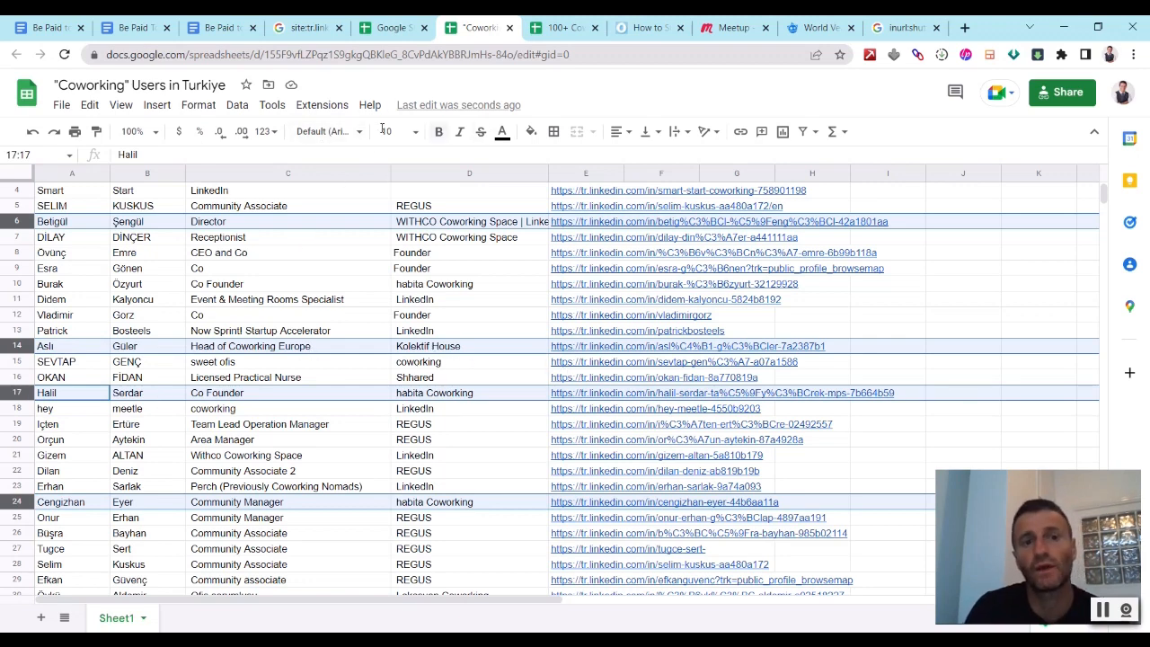
mouse_move(501, 133)
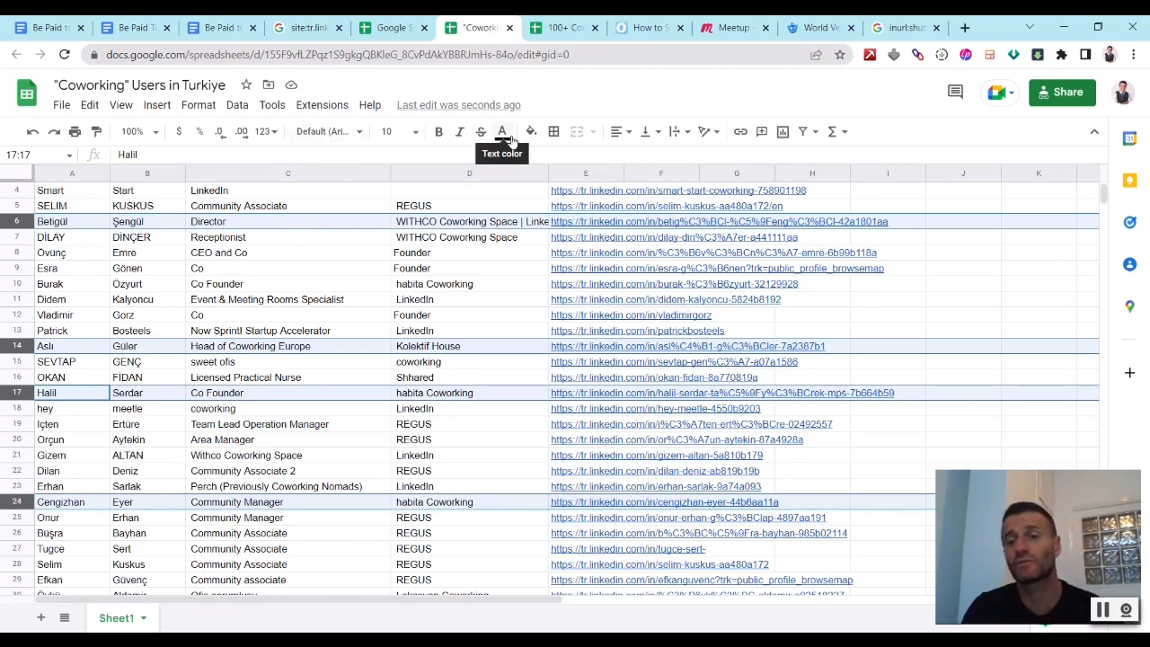
click(530, 133)
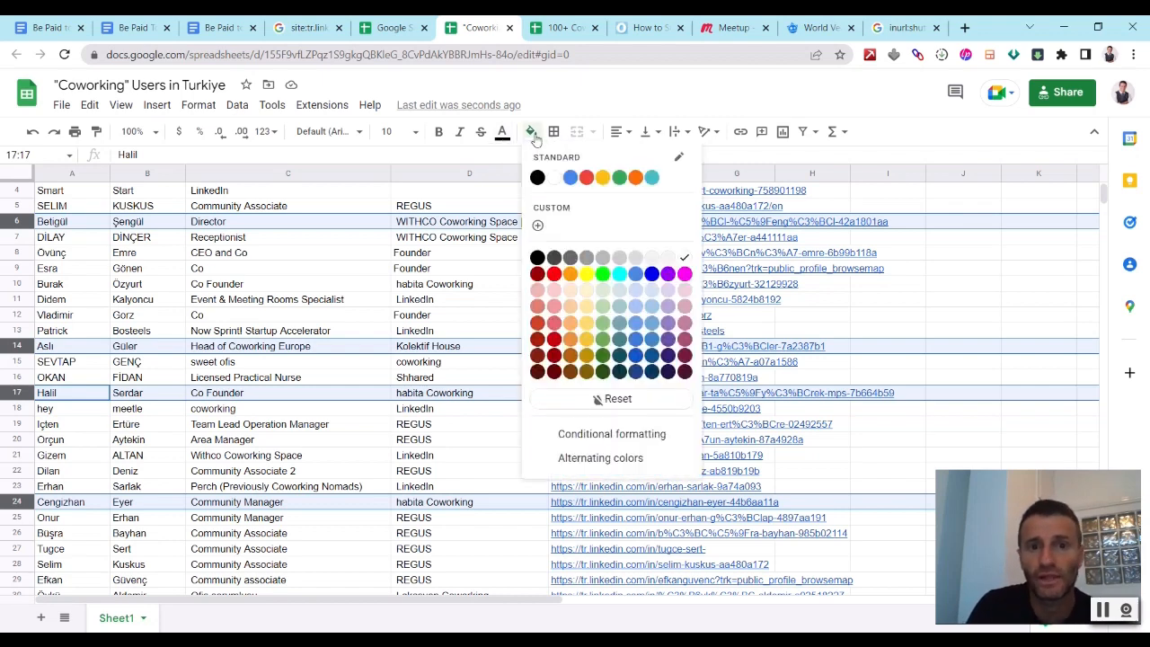
mouse_move(602, 298)
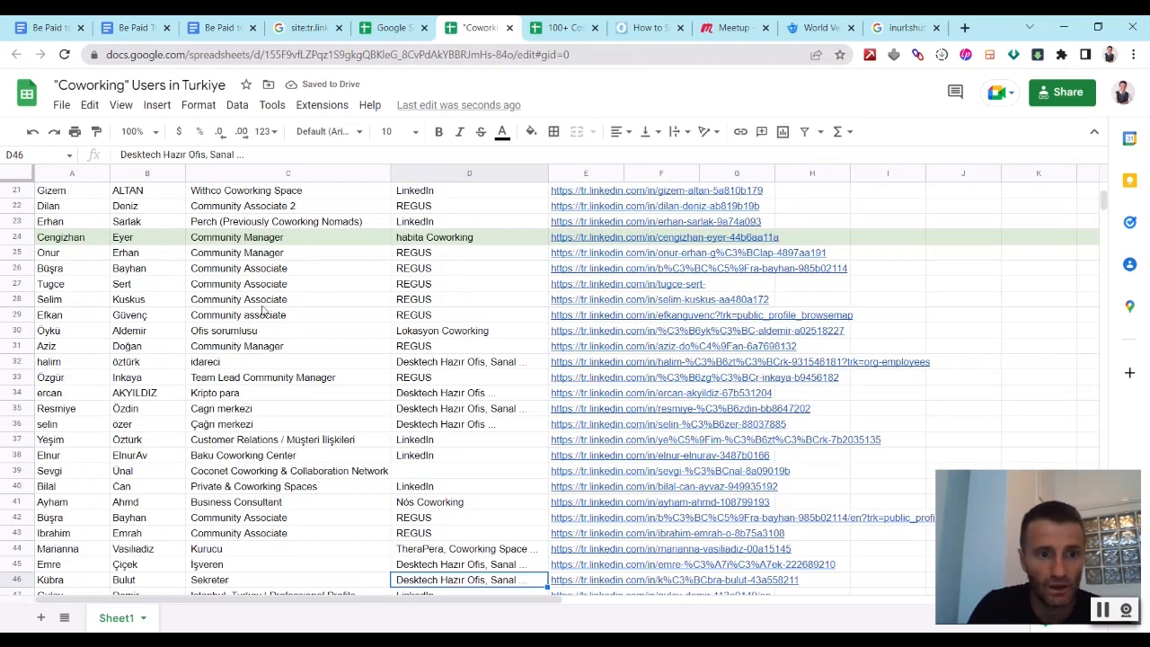
click(72, 331)
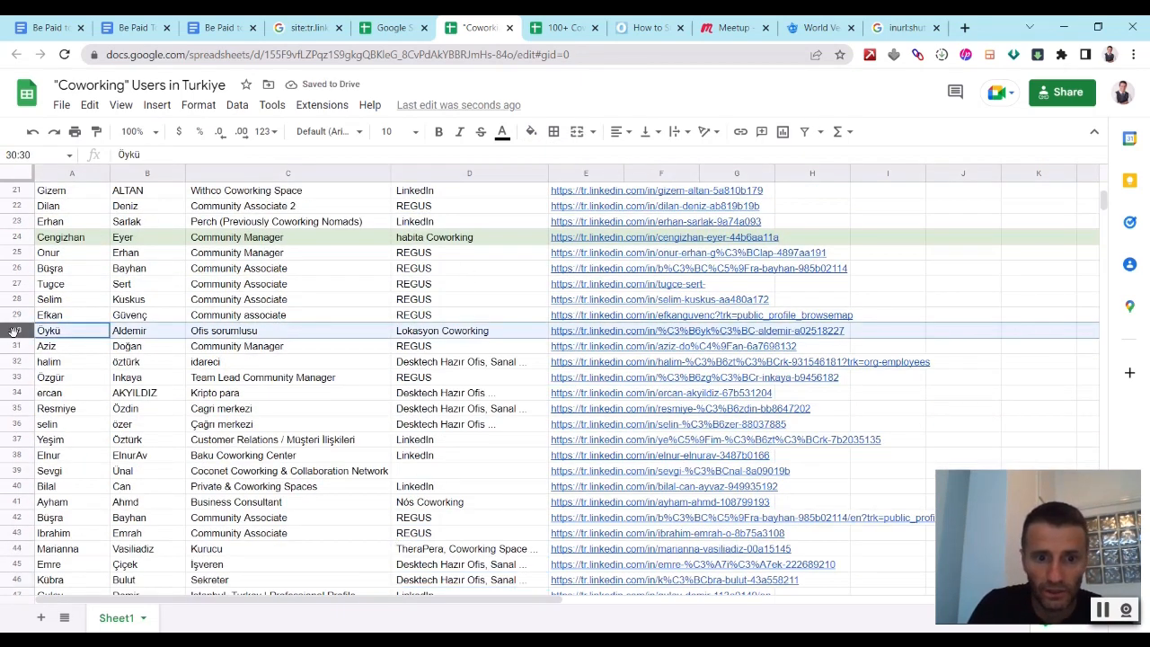
click(72, 501)
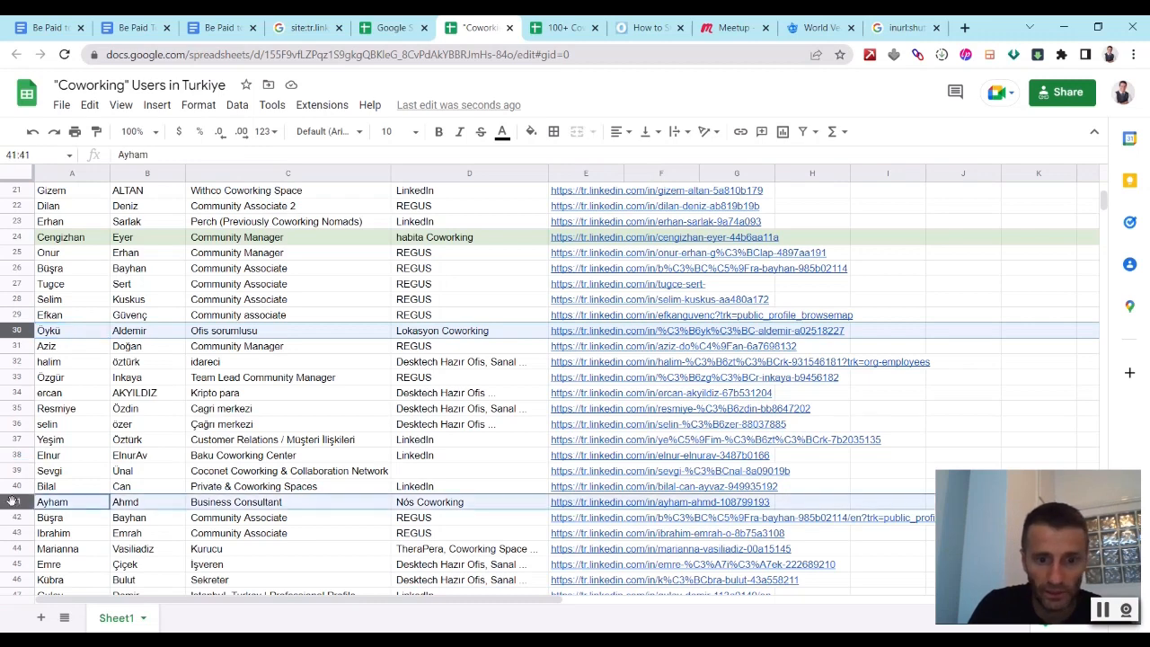
click(57, 548)
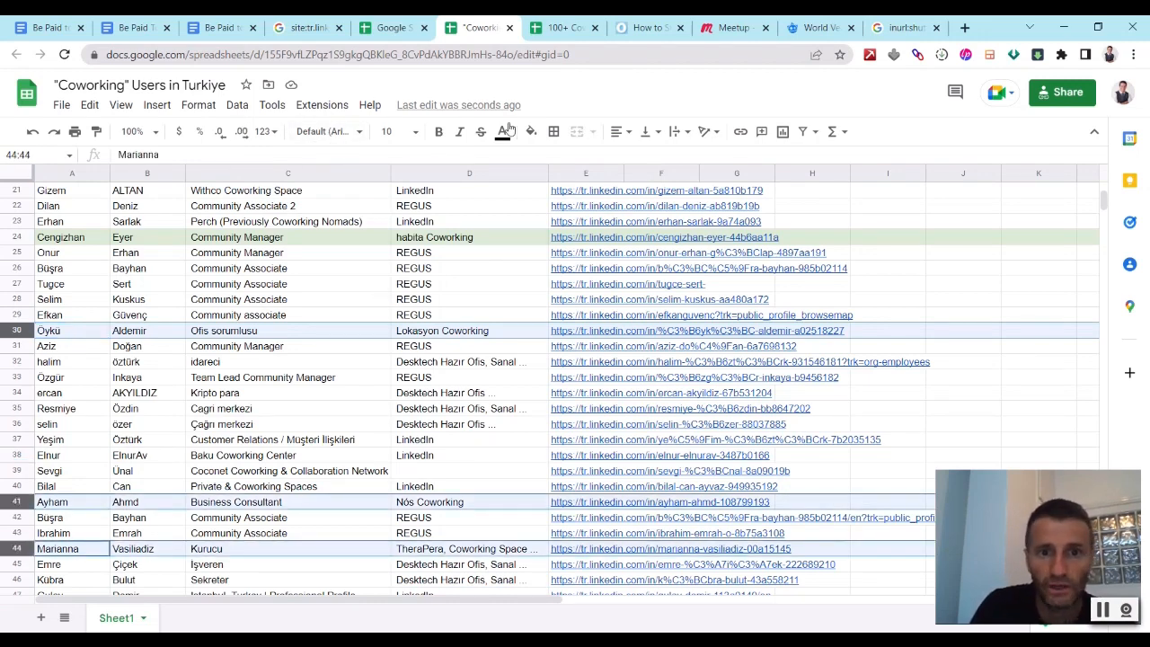
click(532, 133)
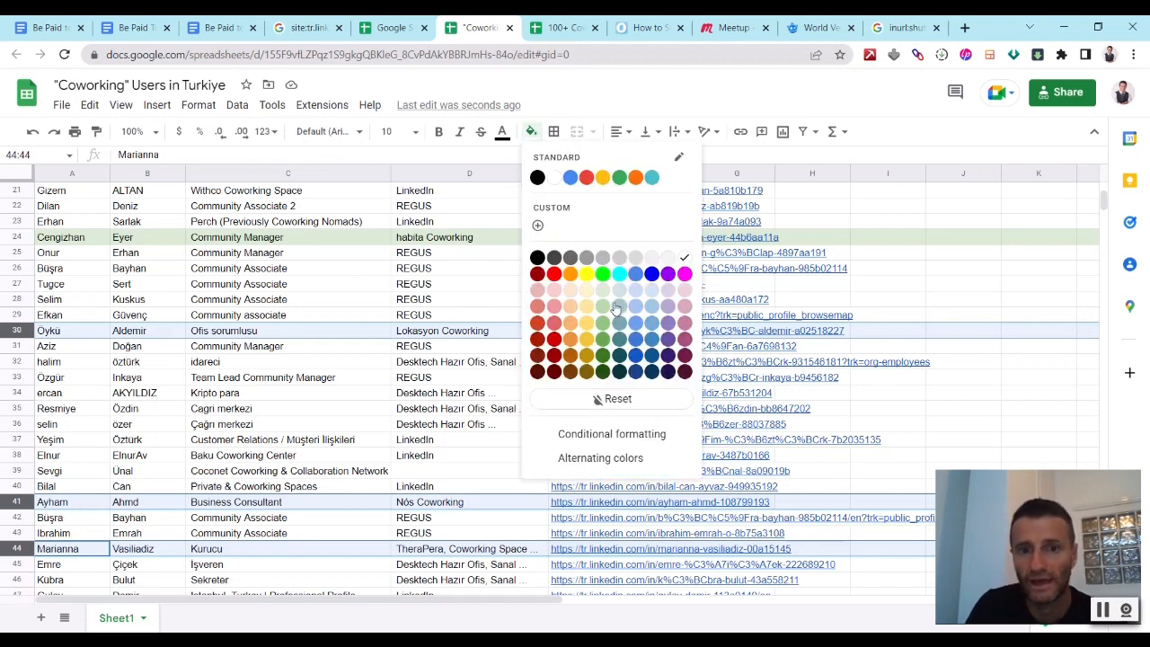
click(469, 564)
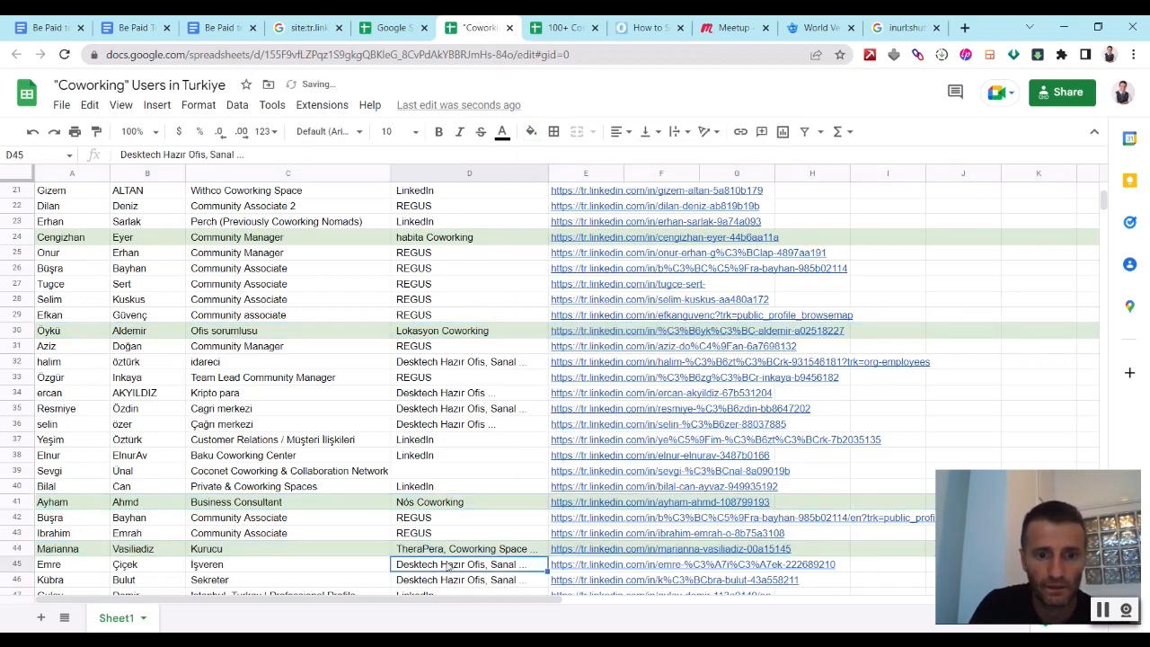
- Highlight the XY row with a fill colour and switch to the LinkedIn coworking search results
scroll(down, 3)
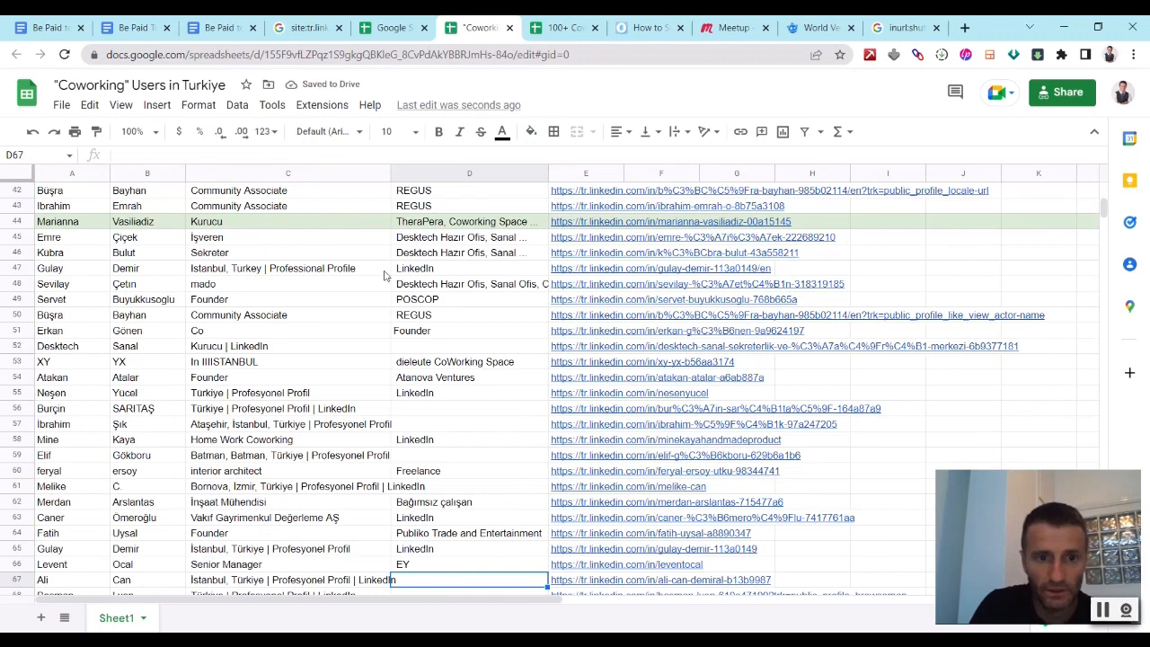
mouse_move(450, 305)
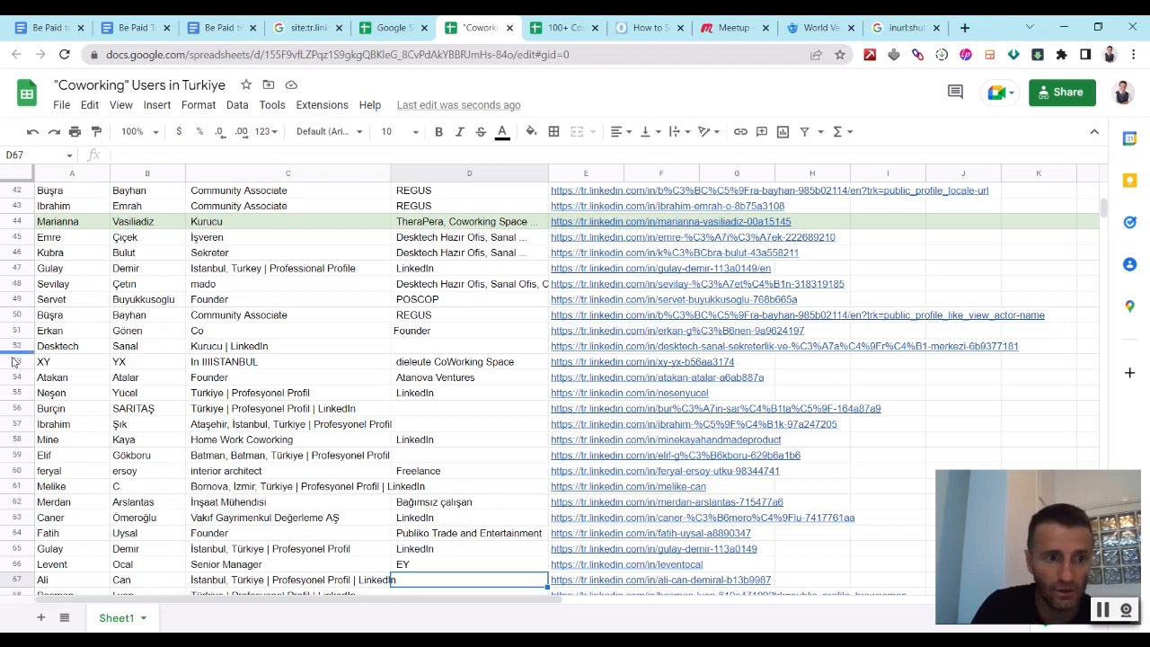
click(43, 361)
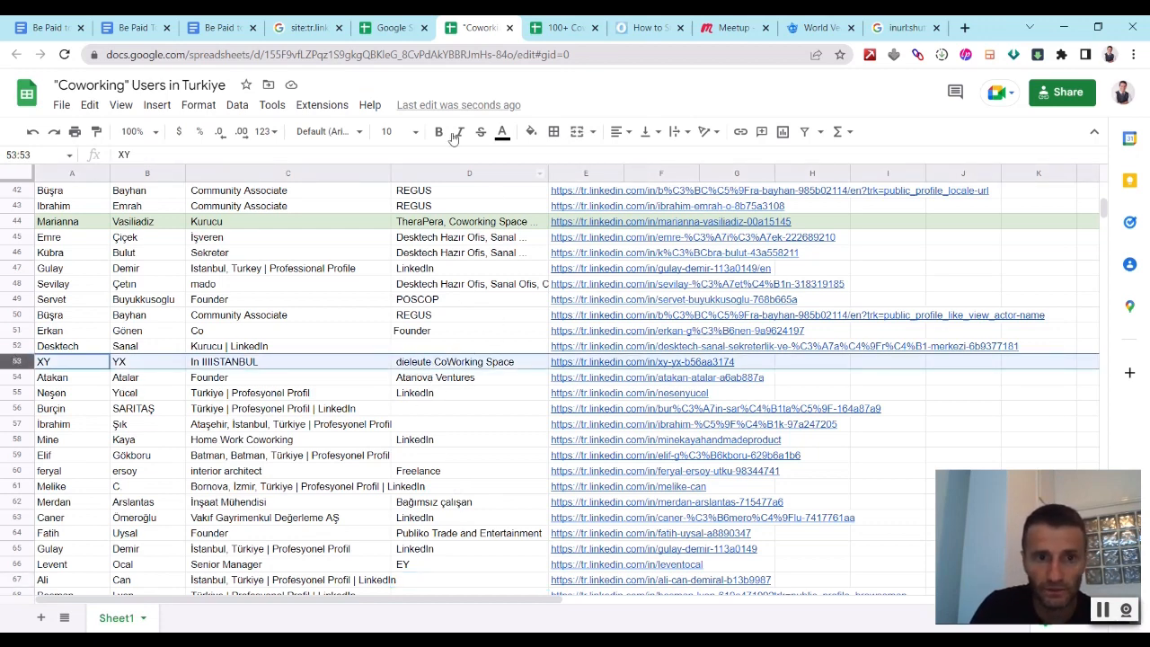
click(532, 133)
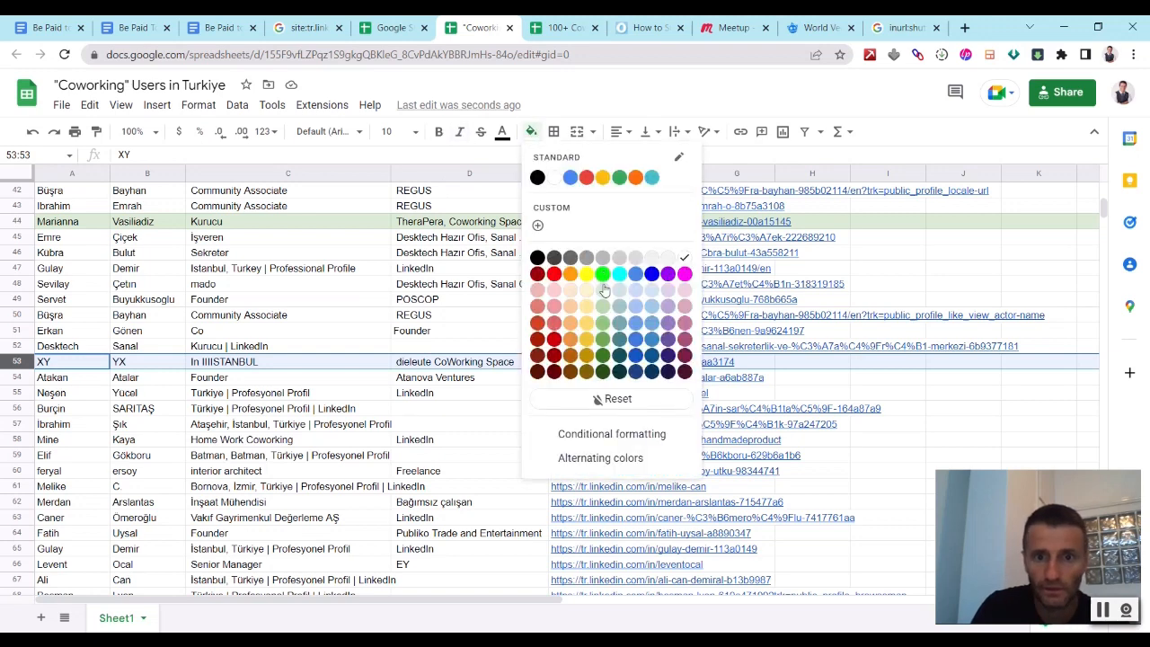
click(469, 454)
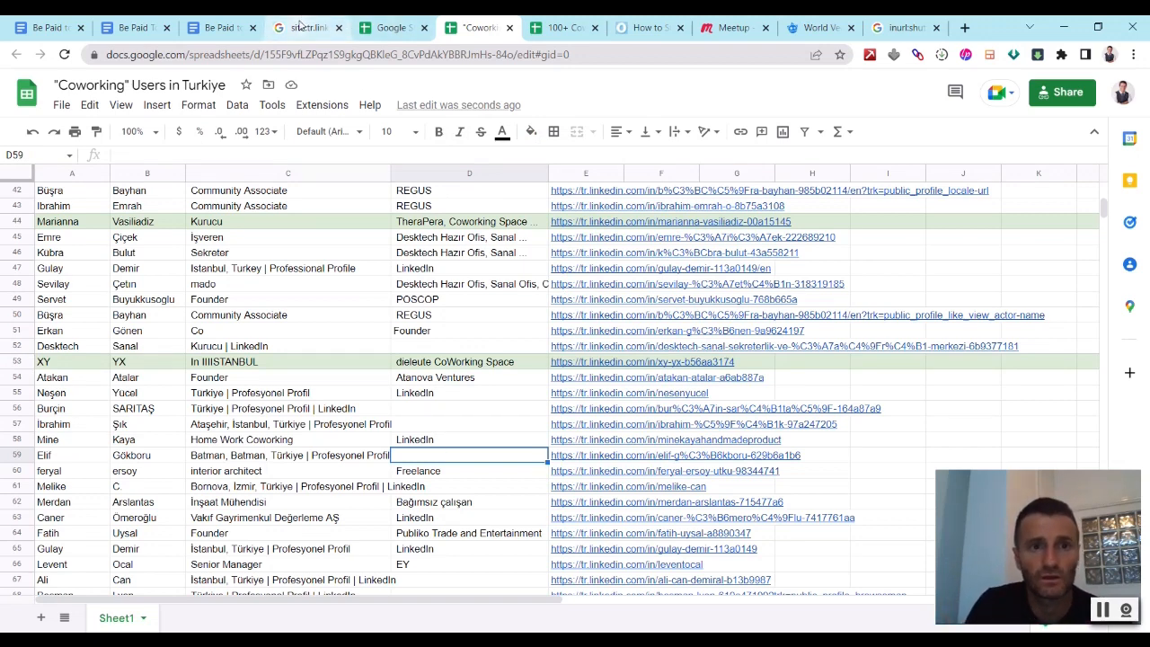
click(305, 27)
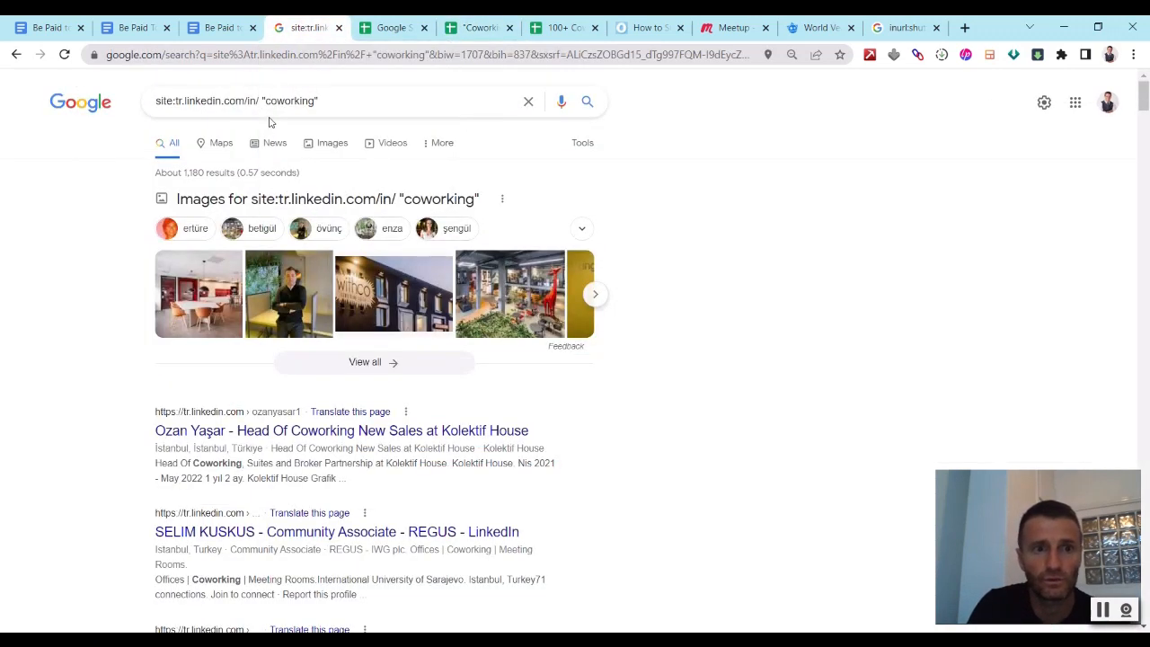
- Swap the site domain to instagram, search coworking with "turkey", then rerun for Istanbul
double_click(219, 100)
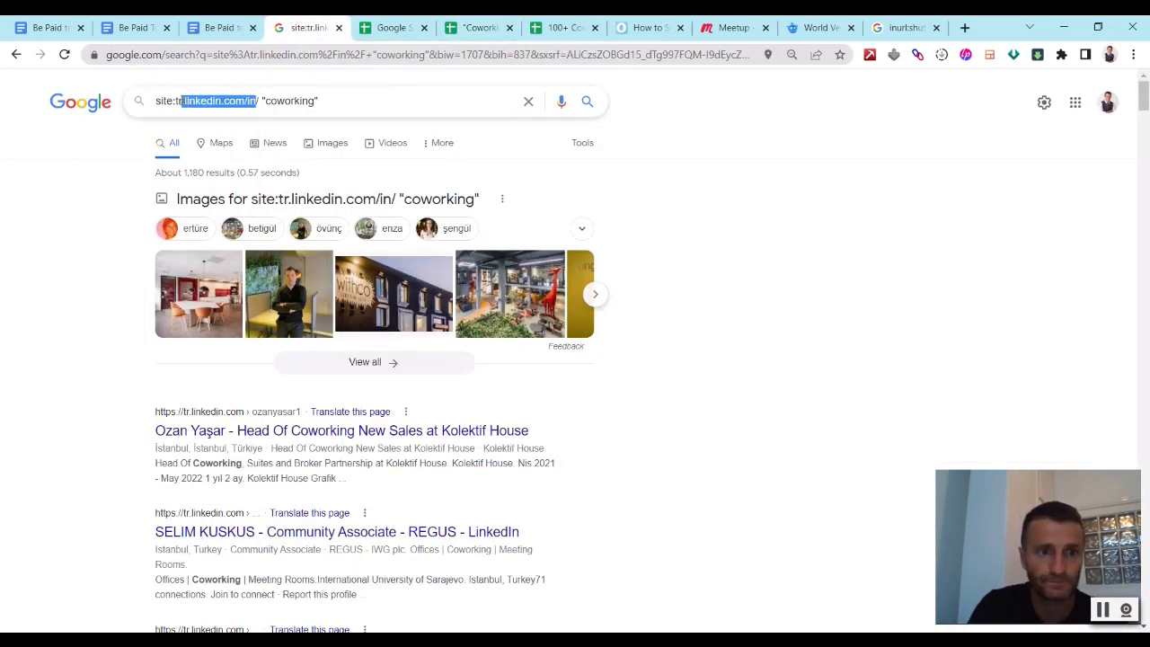
text(instagram)
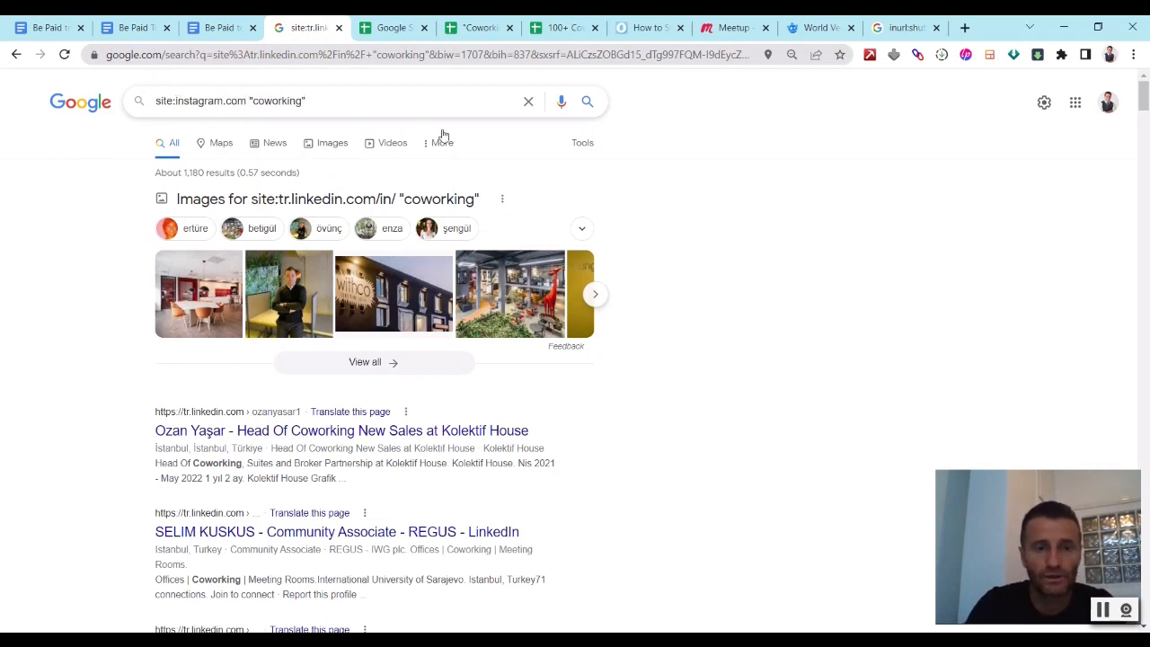
text("turkey")
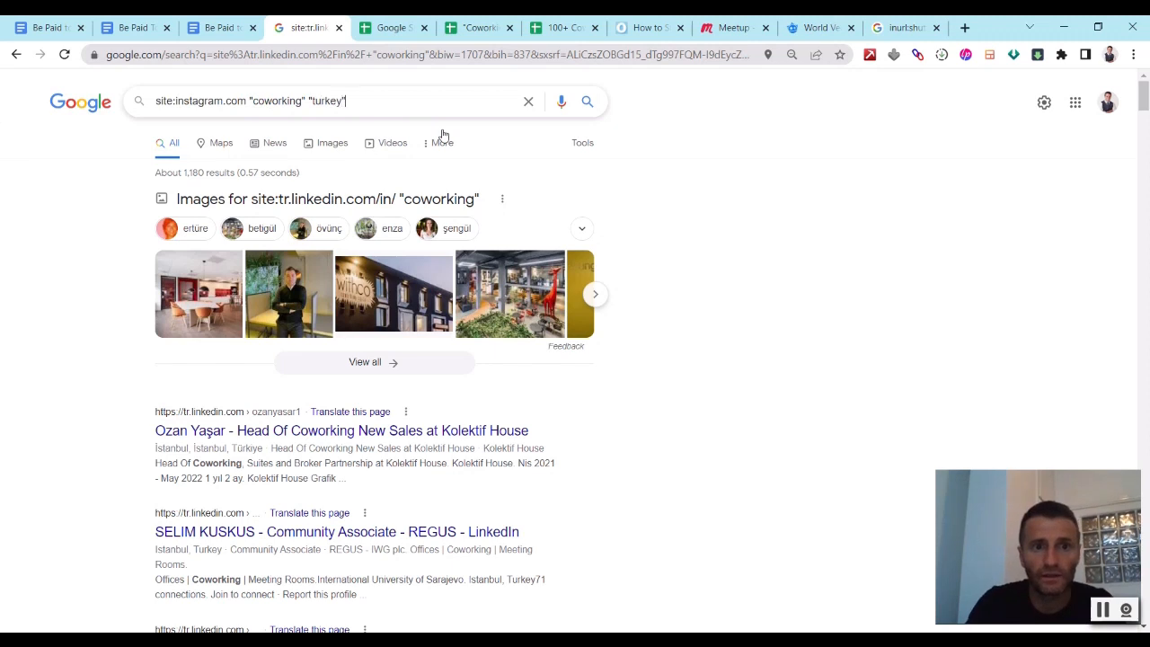
key(Return)
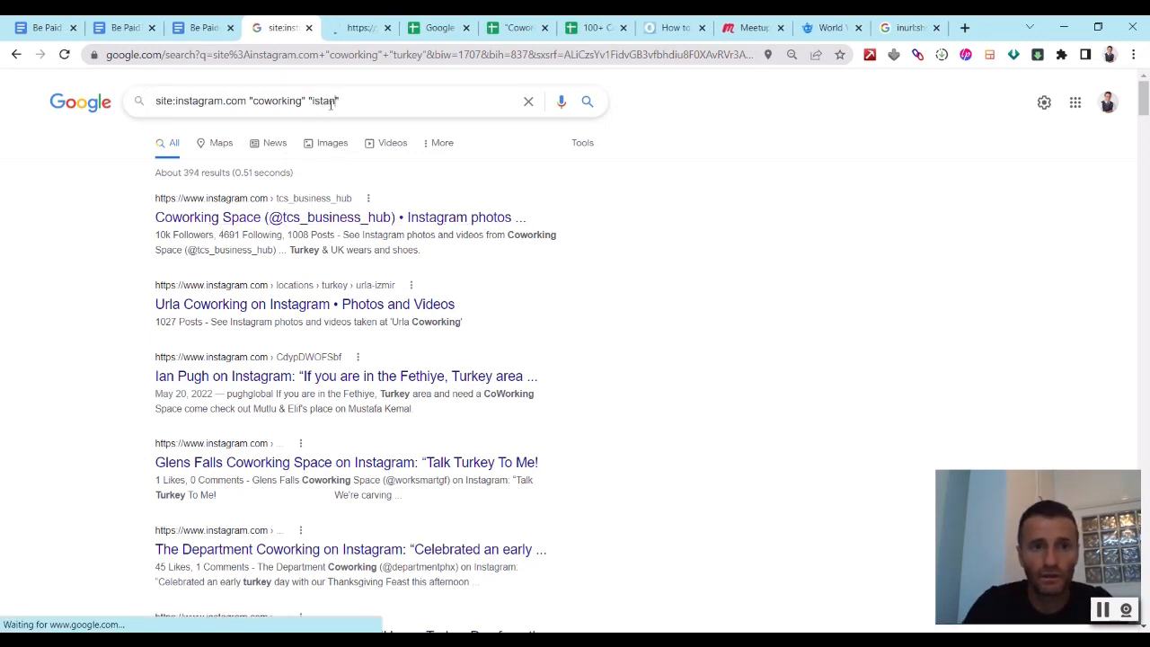
key(Return)
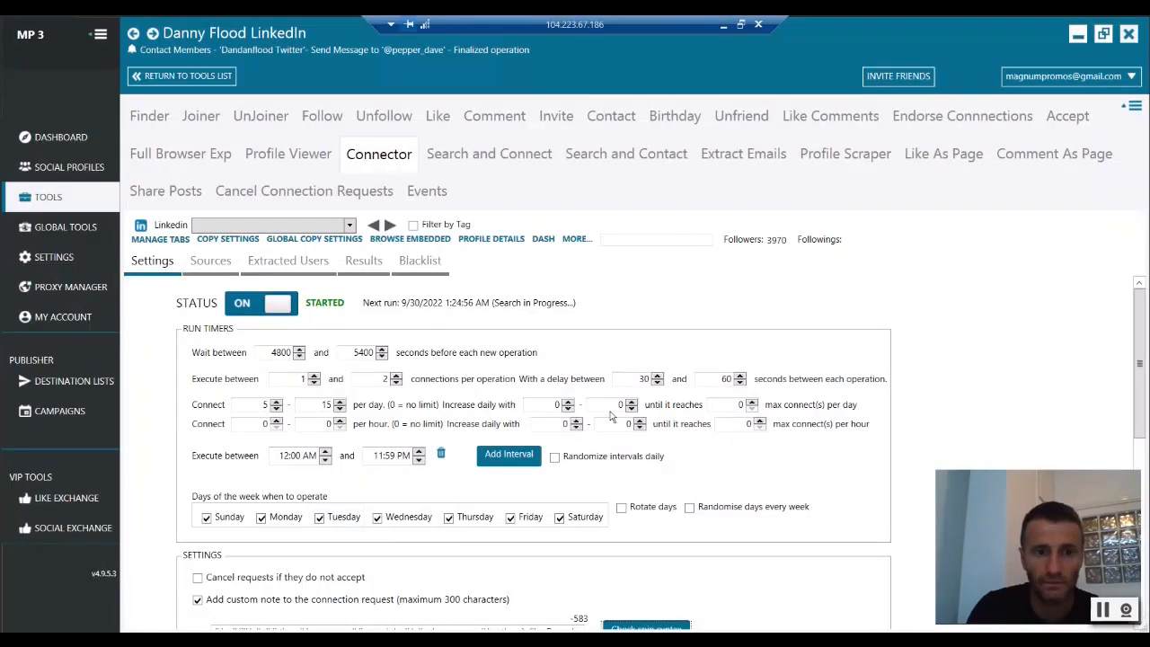
- Scroll the LinkedIn Connector settings down to the custom spin-syntax note field
scroll(down, 3)
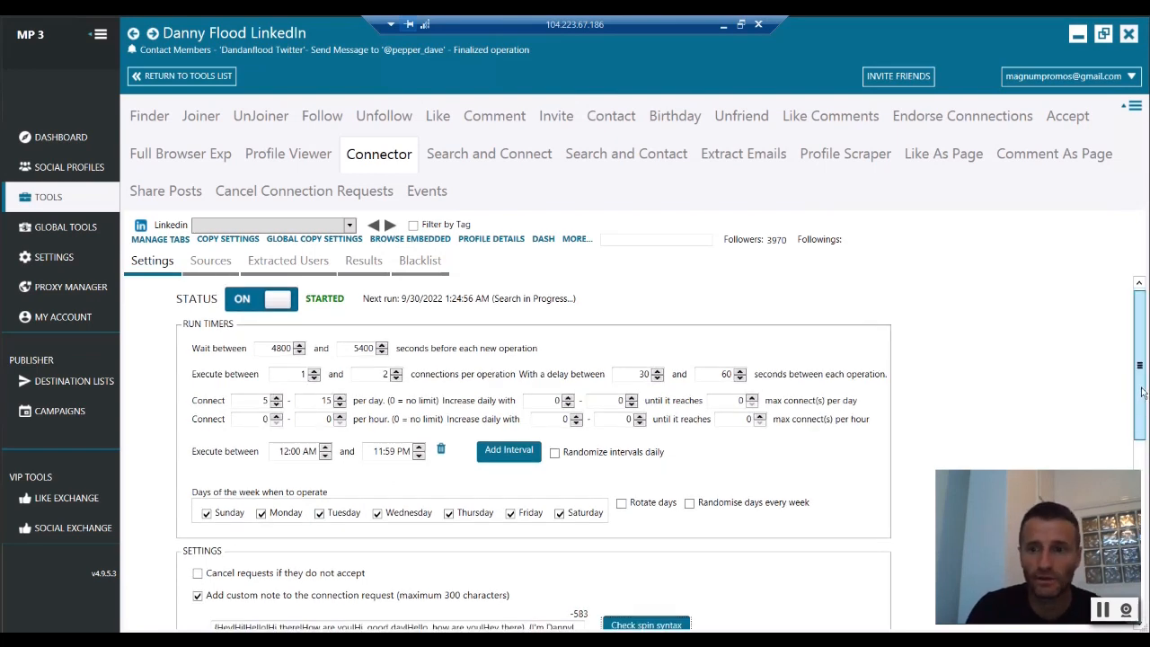
scroll(down, 3)
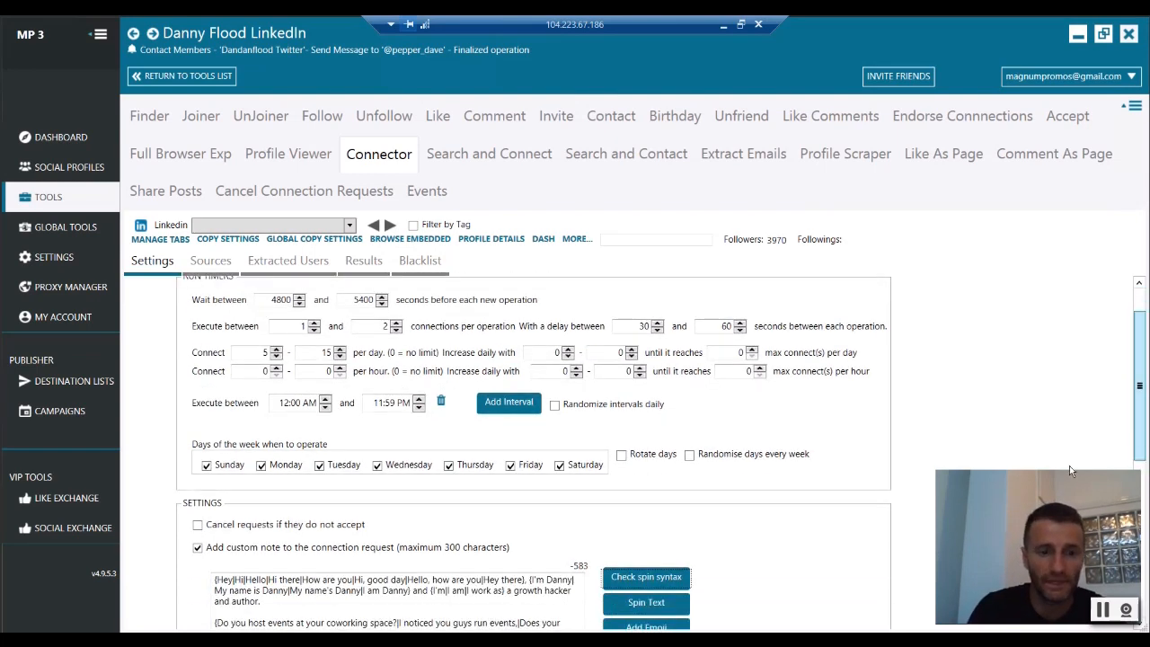
scroll(down, 3)
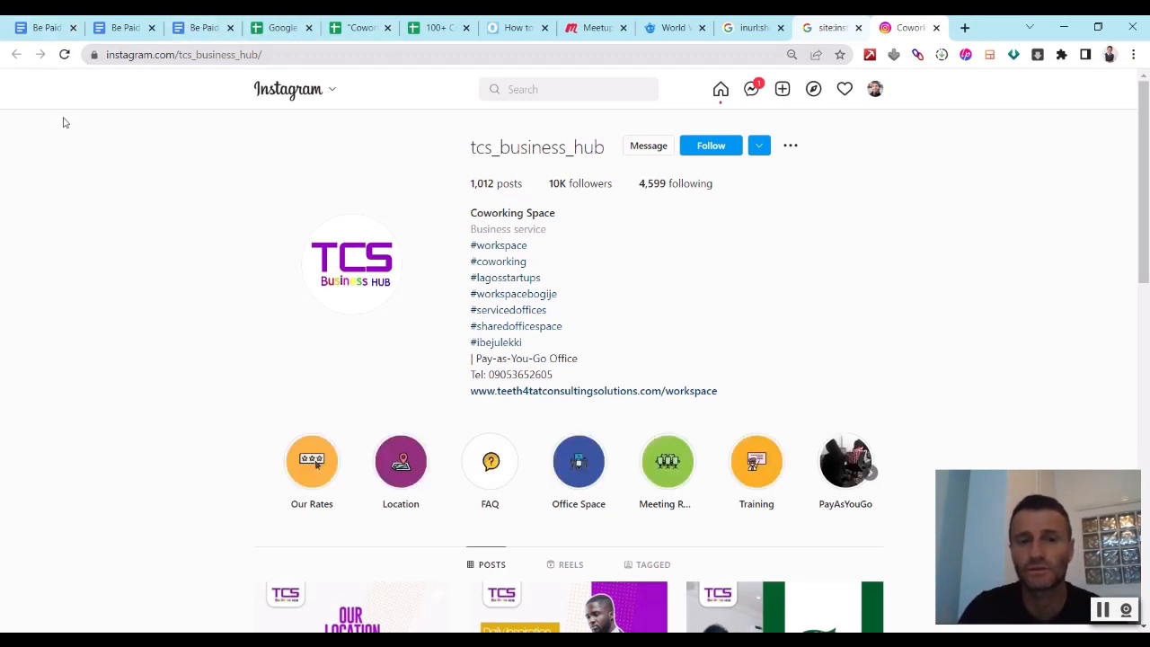
mouse_move(621, 148)
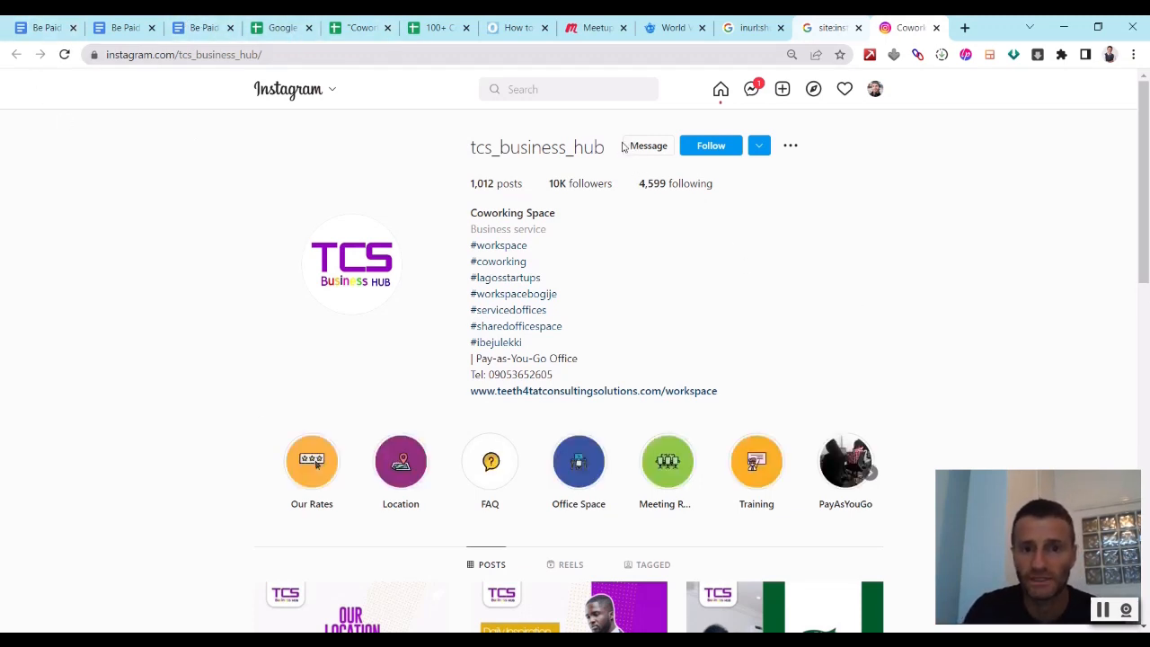
mouse_move(746, 166)
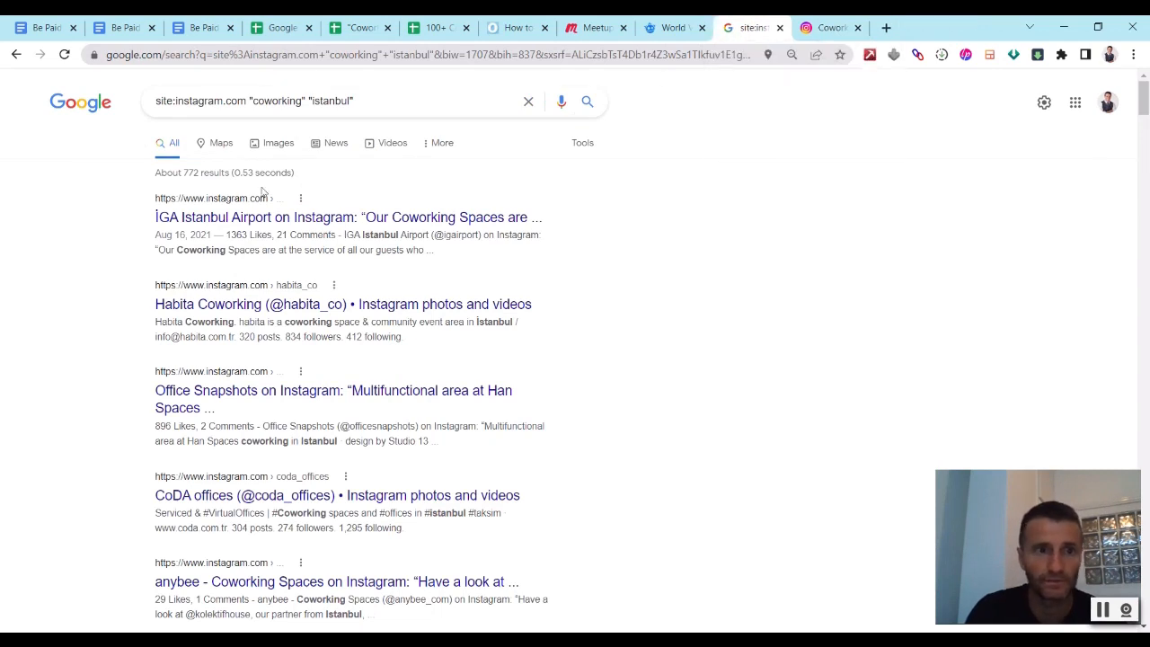
- Replace instagram with facebook in the site: Istanbul coworking query
double_click(205, 101)
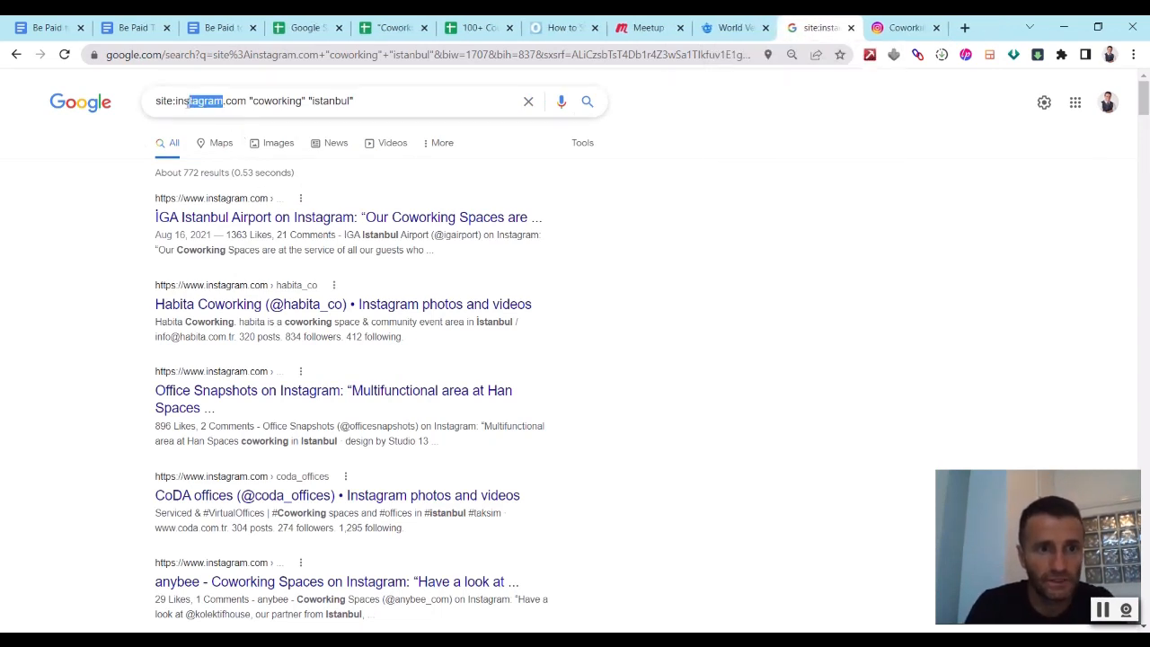
text(facebook)
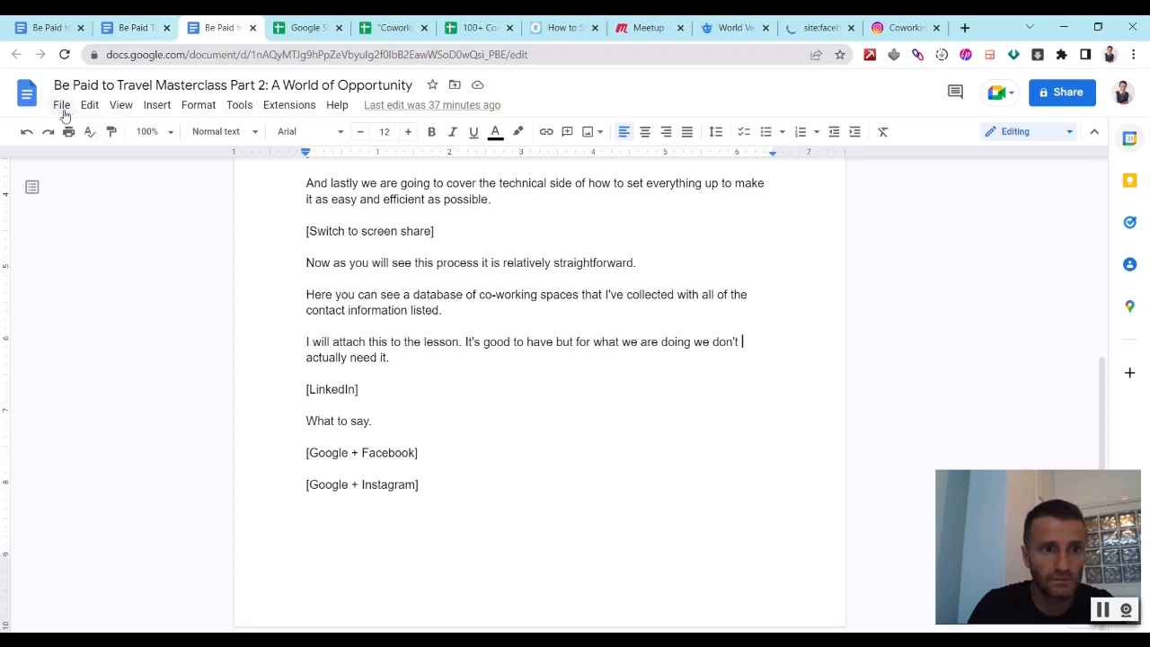
- Create a new blank document via File > New and select the pasted spin-syntax pitch
click(61, 105)
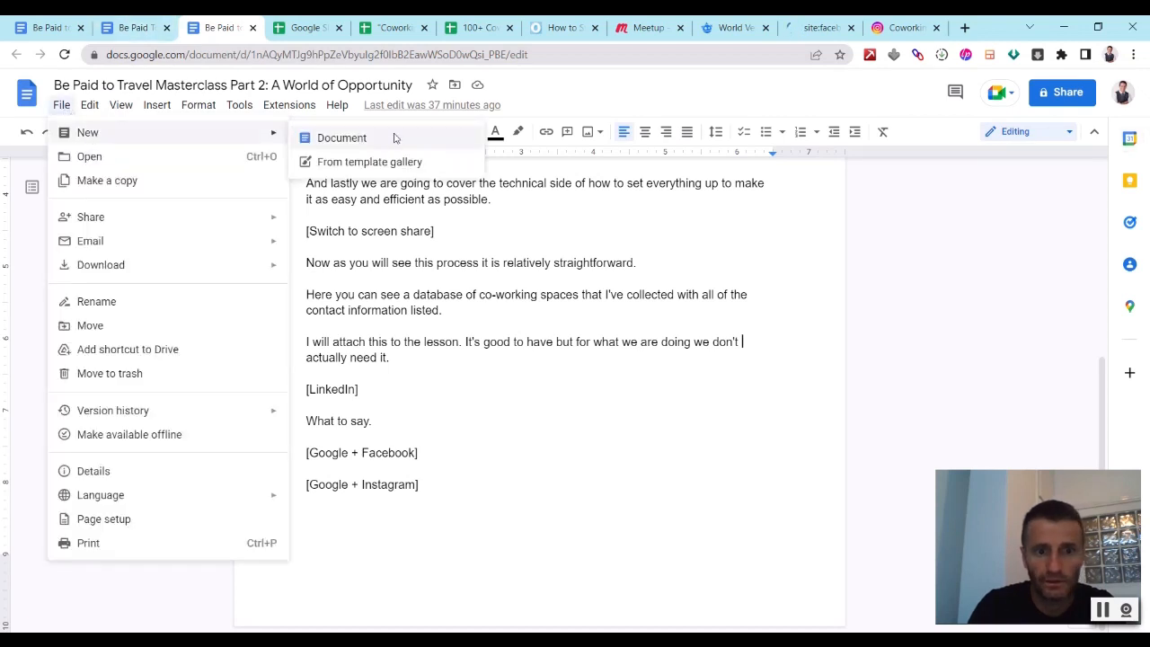
click(341, 137)
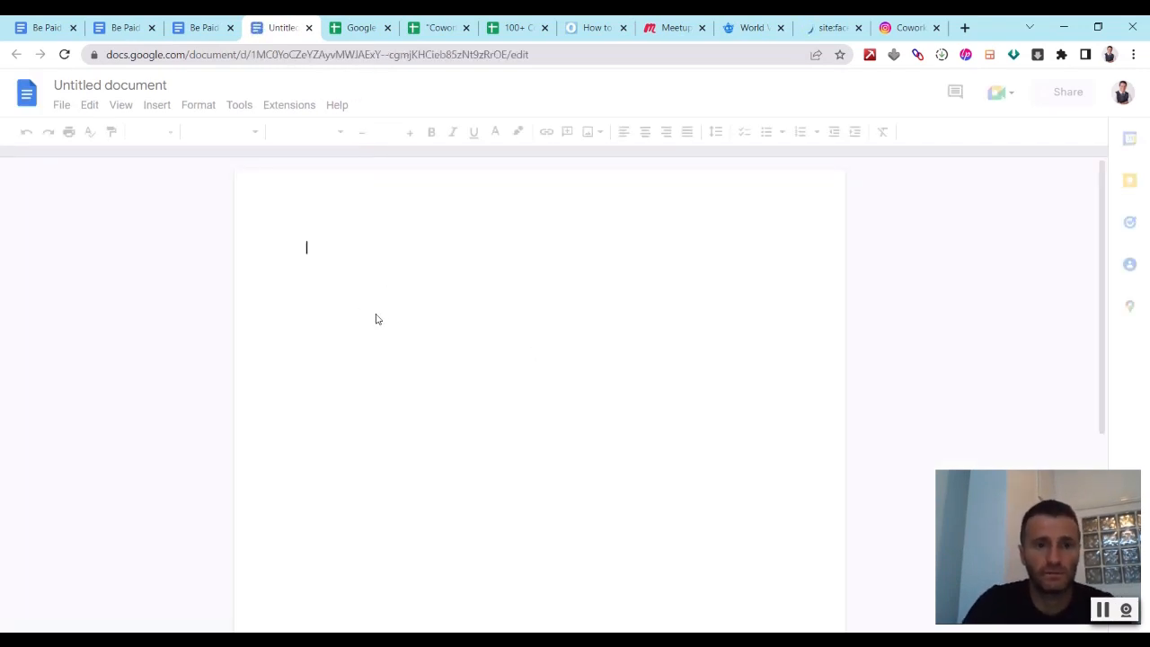
mouse_move(417, 291)
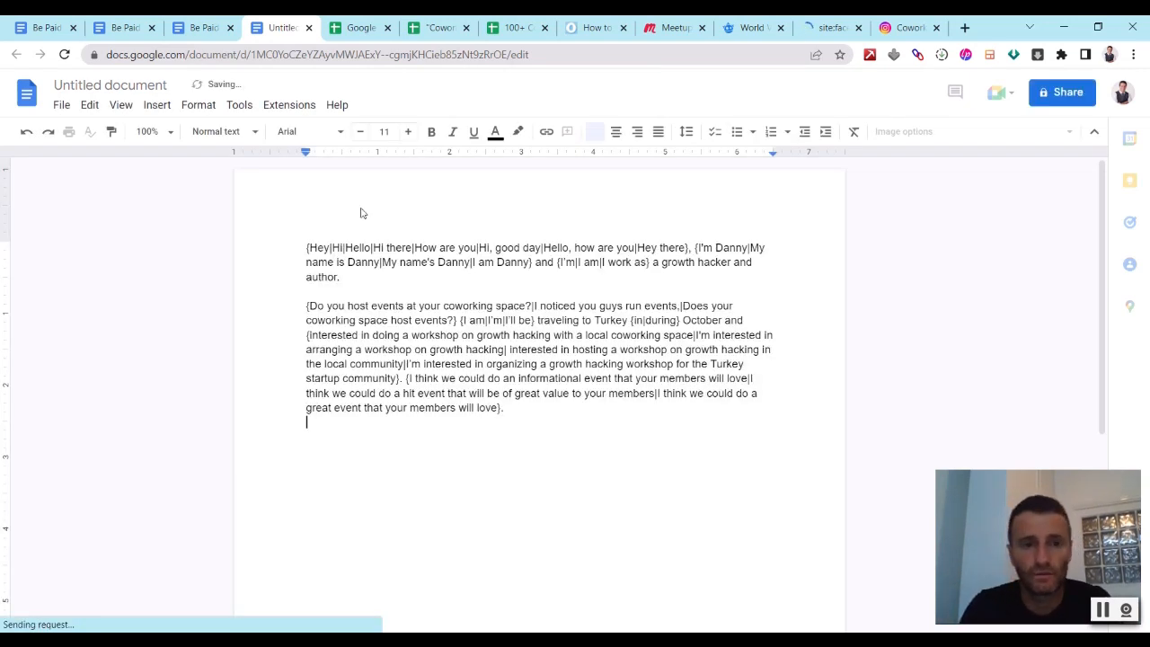
double_click(489, 406)
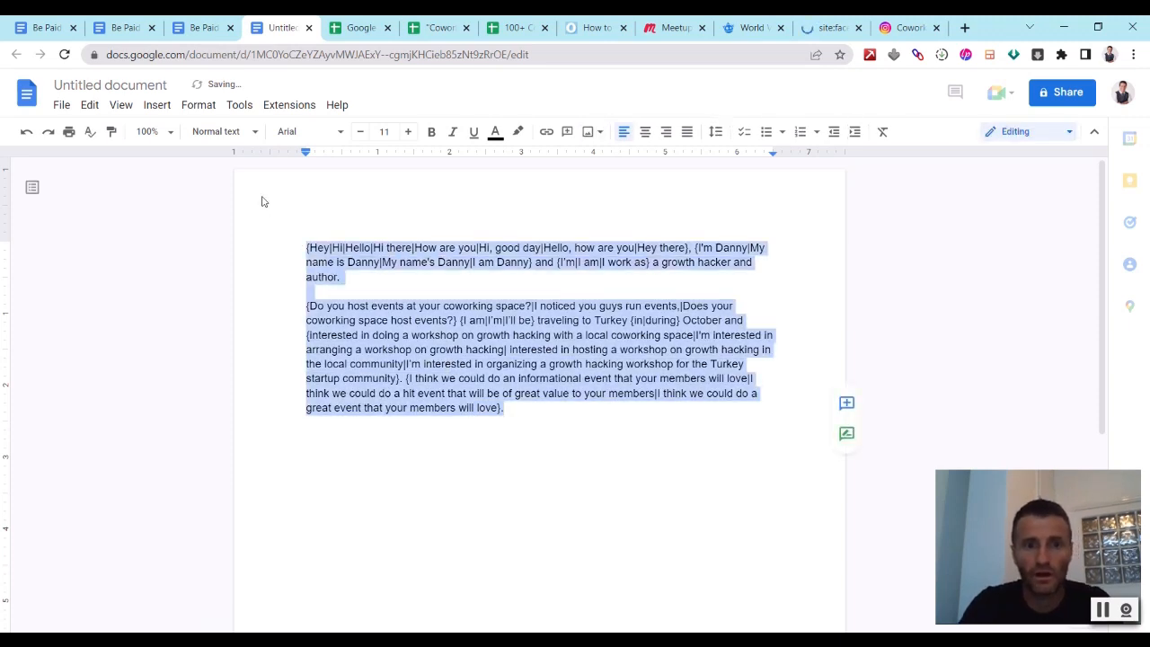
- Paste the {Hey|Hi|Hello...} spin-syntax pitch into SpinnerTools and convert it to one message
click(963, 27)
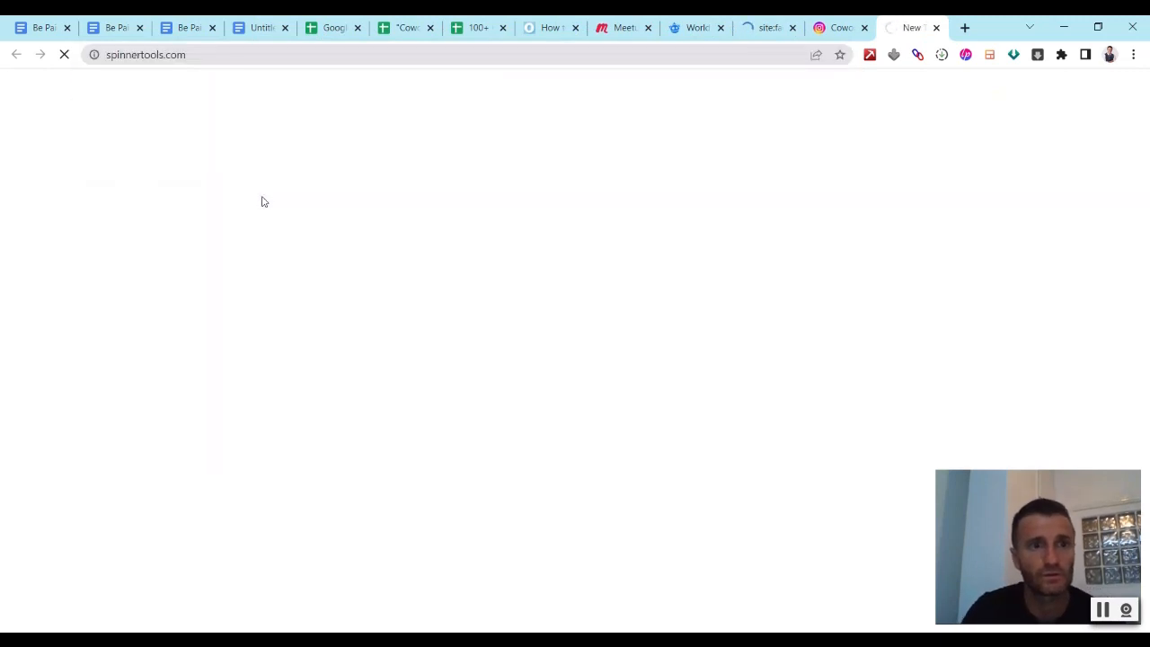
click(720, 28)
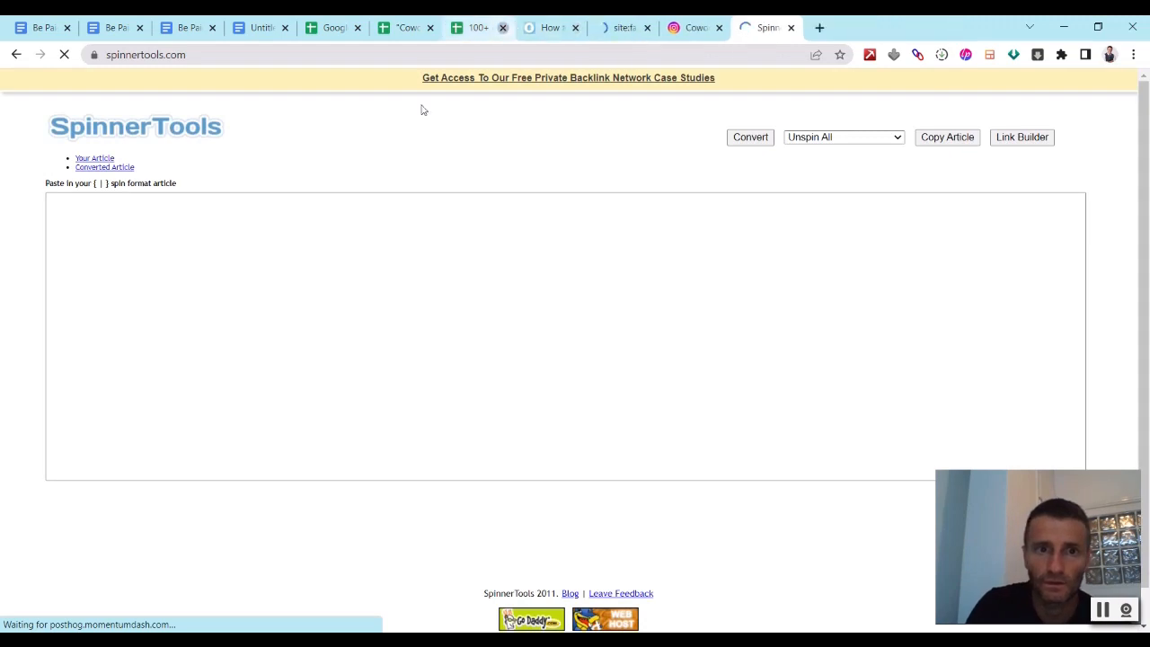
text({Hey|Hi|Hello|Hi there|How are you|Hi, good day|Hello, how are you|Hey there}...)
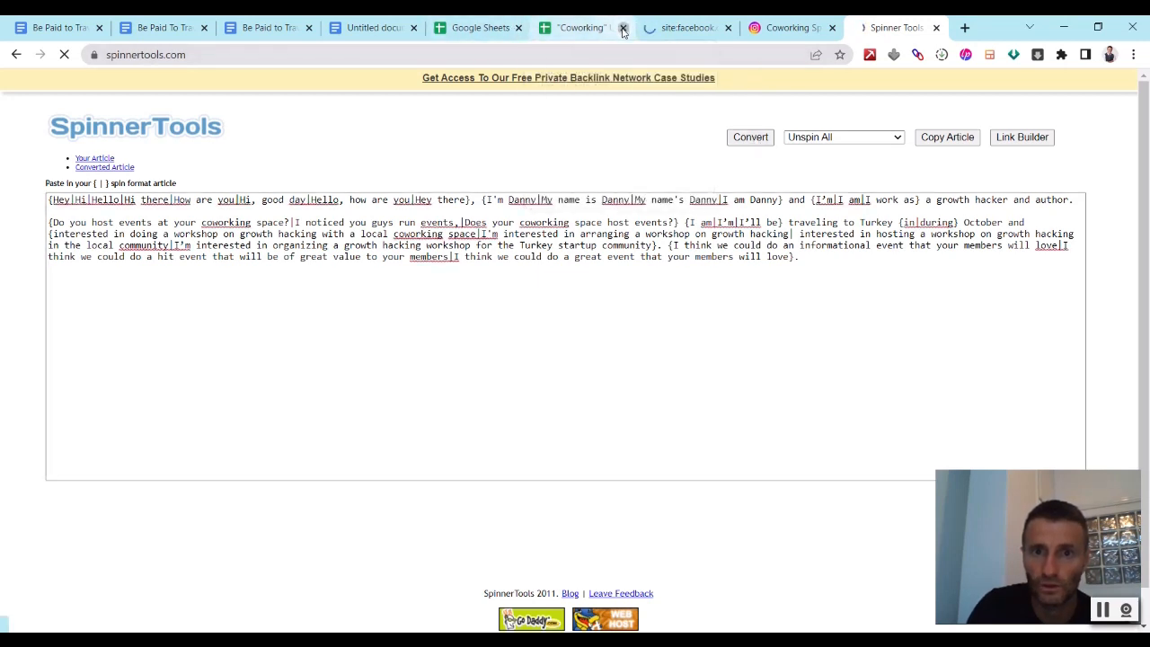
click(621, 29)
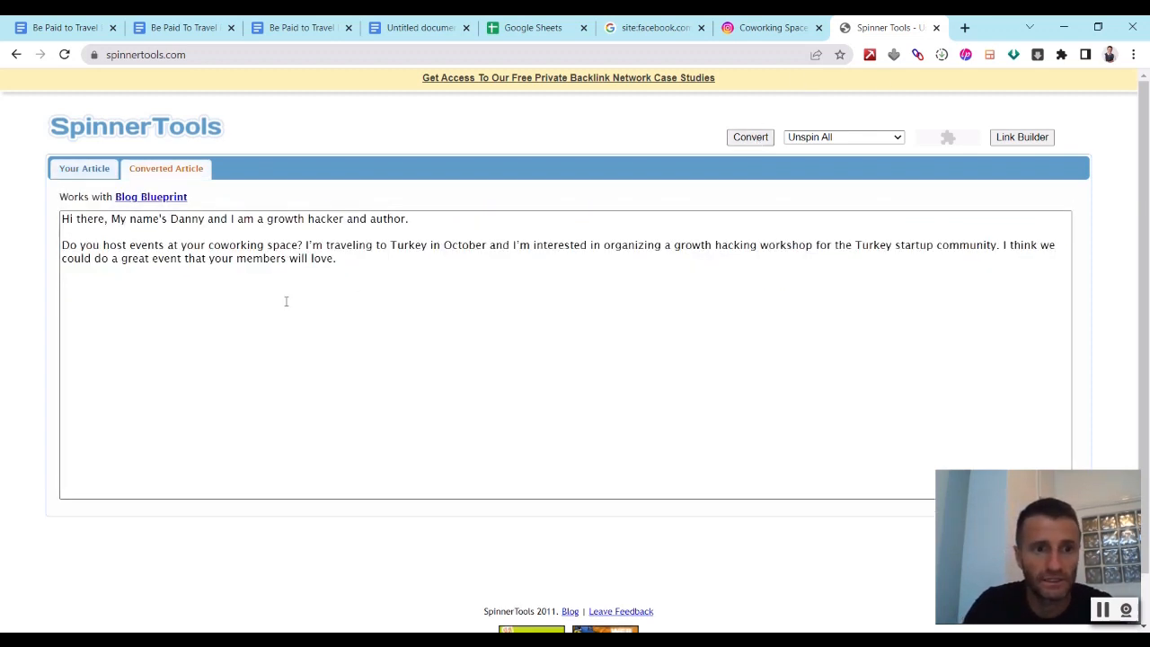
- Copy the converted pitch and place it in a direct message to the Coworking Space Instagram account
key(ctrl+a)
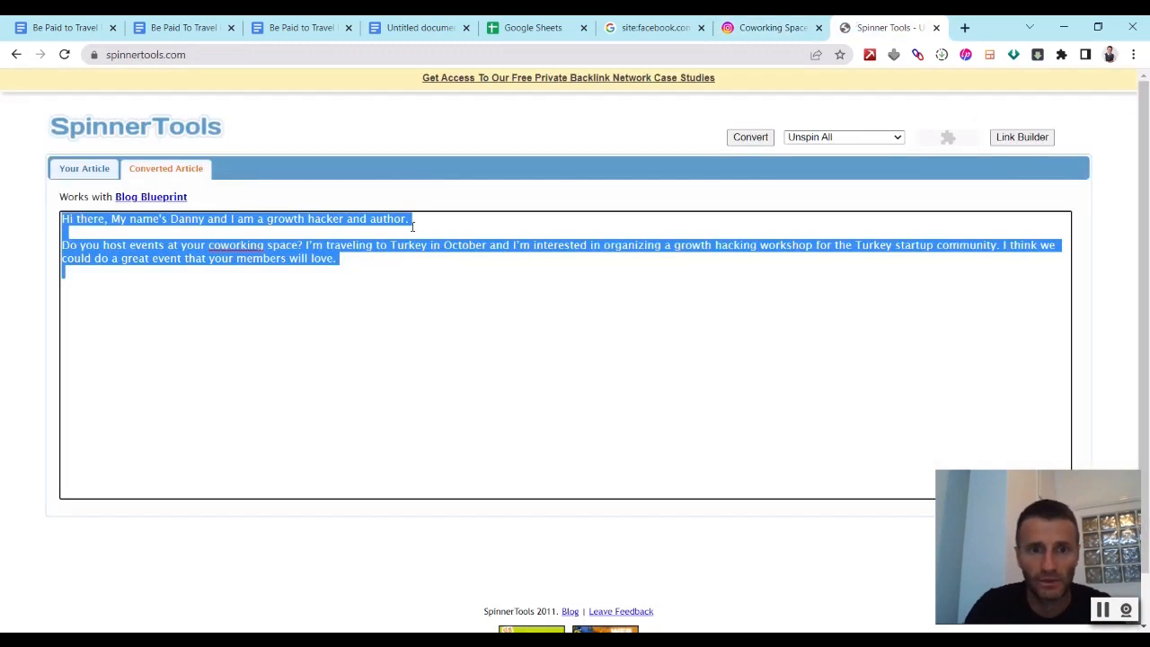
click(769, 27)
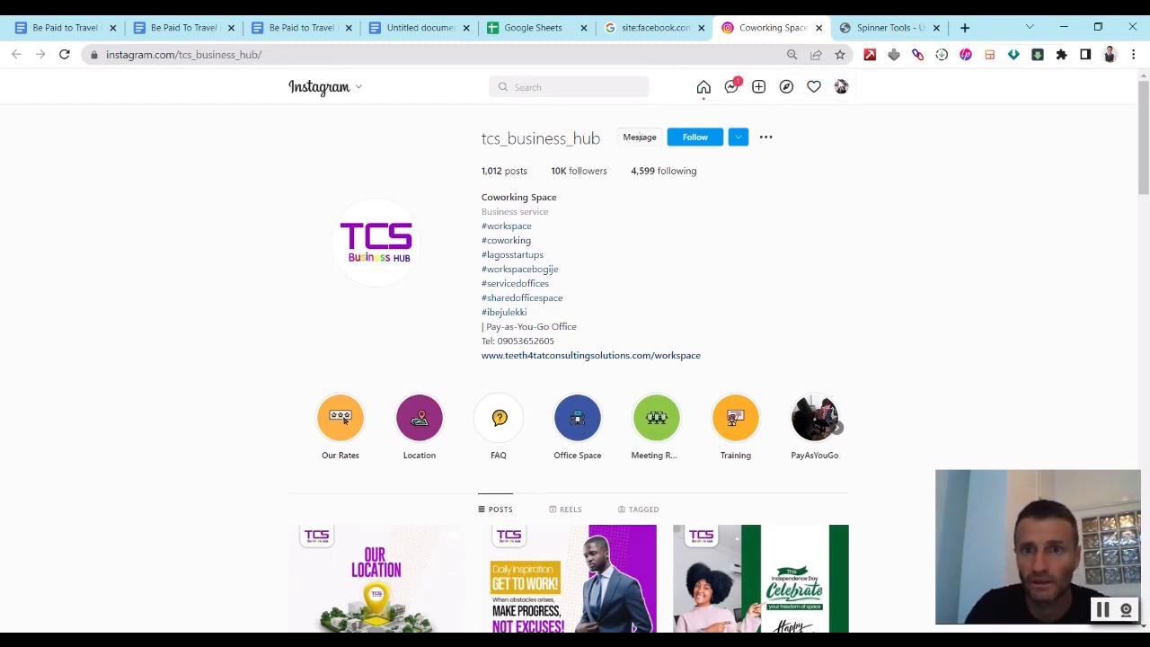
click(640, 137)
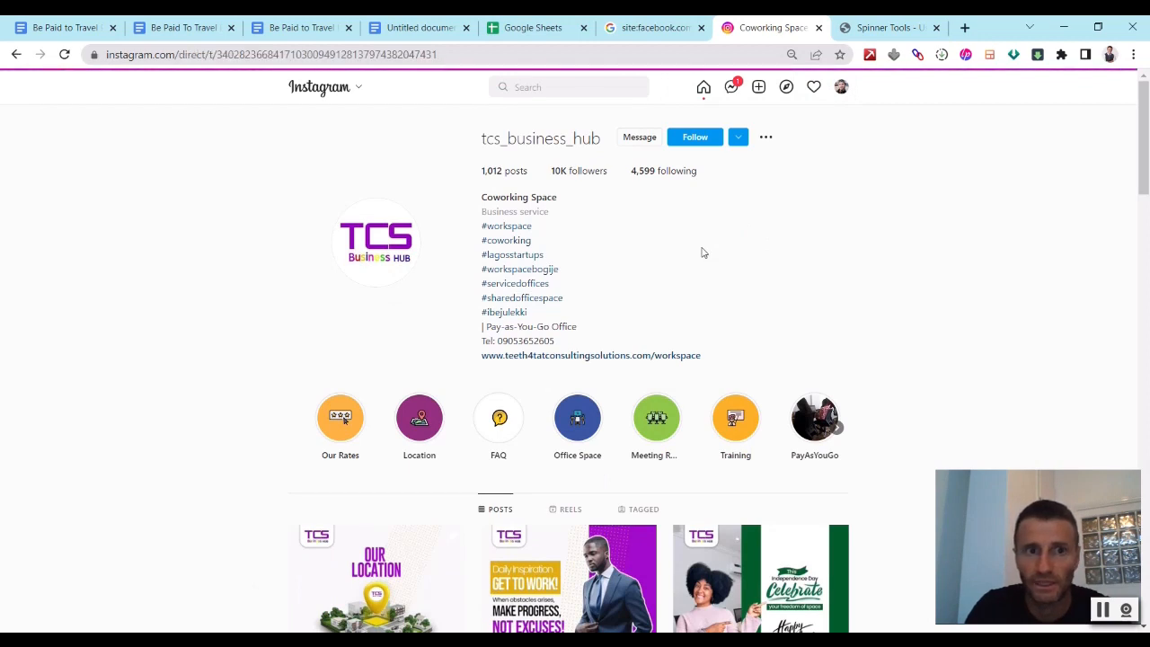
click(640, 136)
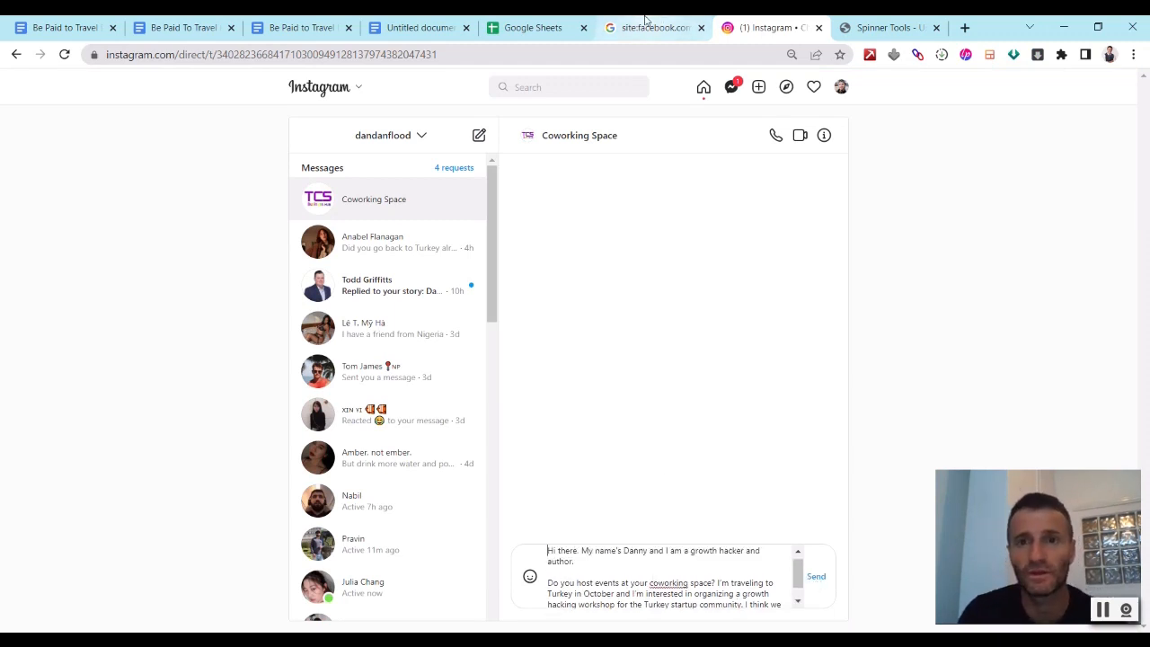
click(650, 27)
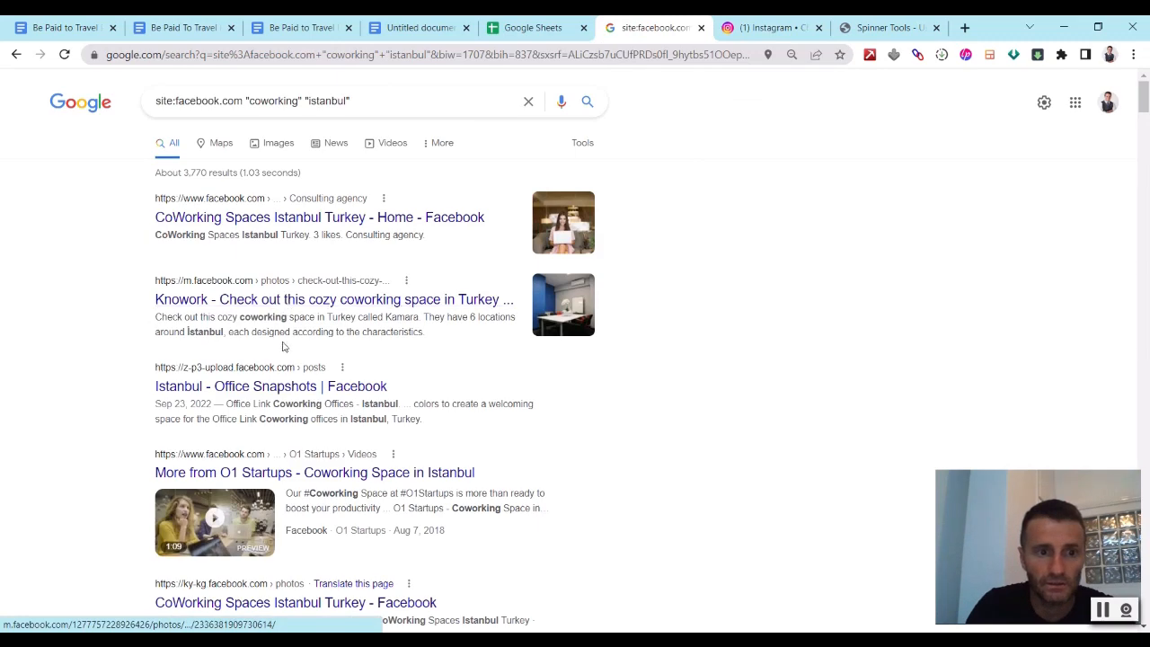
- Search Google for 'istanbul coworking space' and scroll to the local Places results with map
scroll(down, 3)
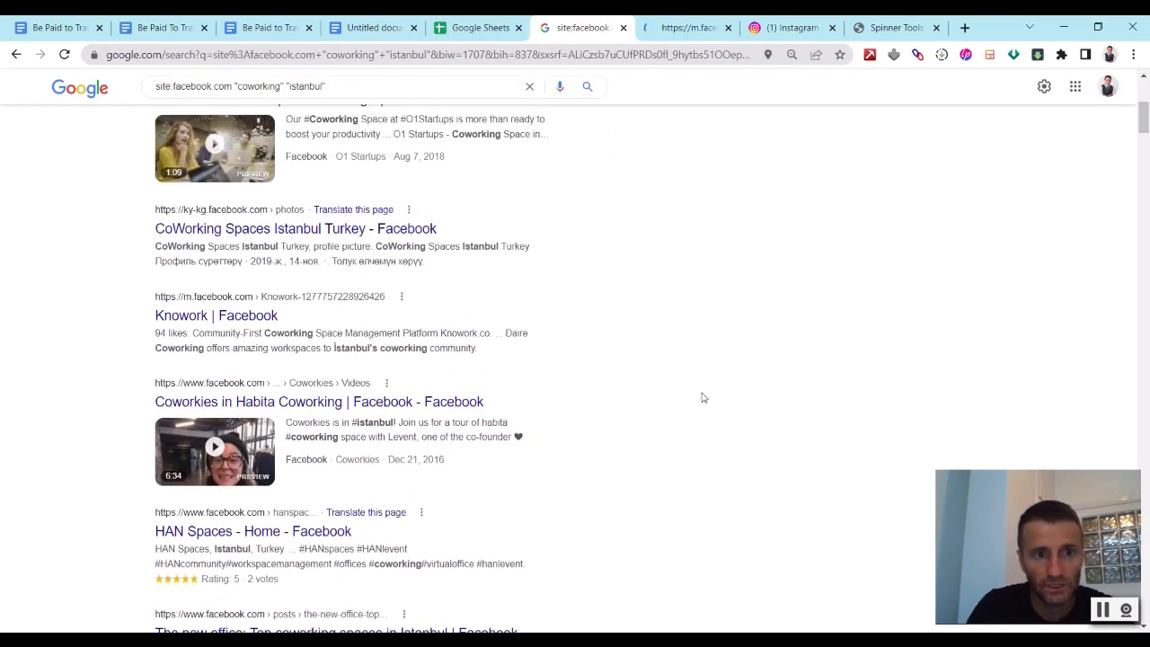
scroll(up, 3)
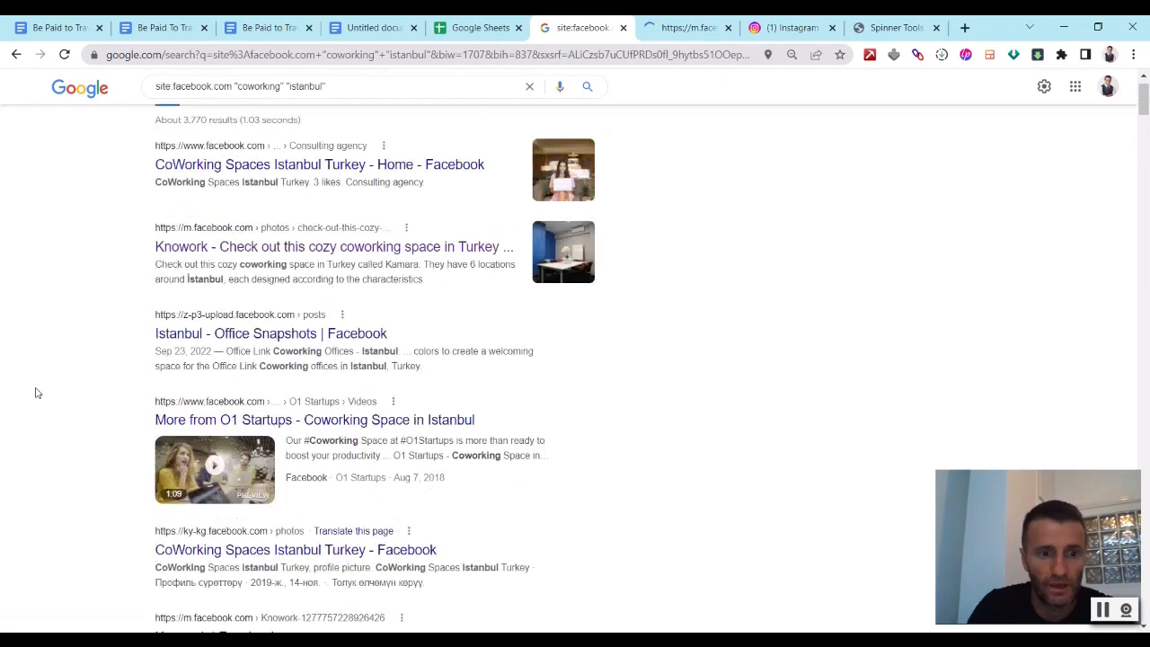
scroll(down, 3)
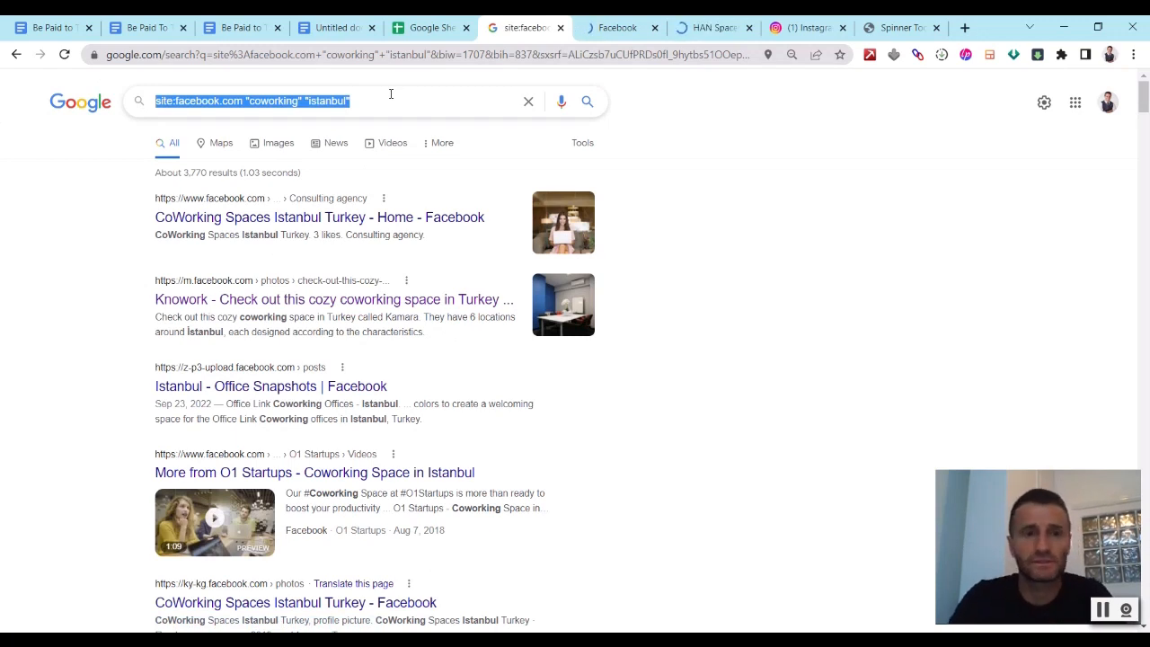
text(istanbuil)
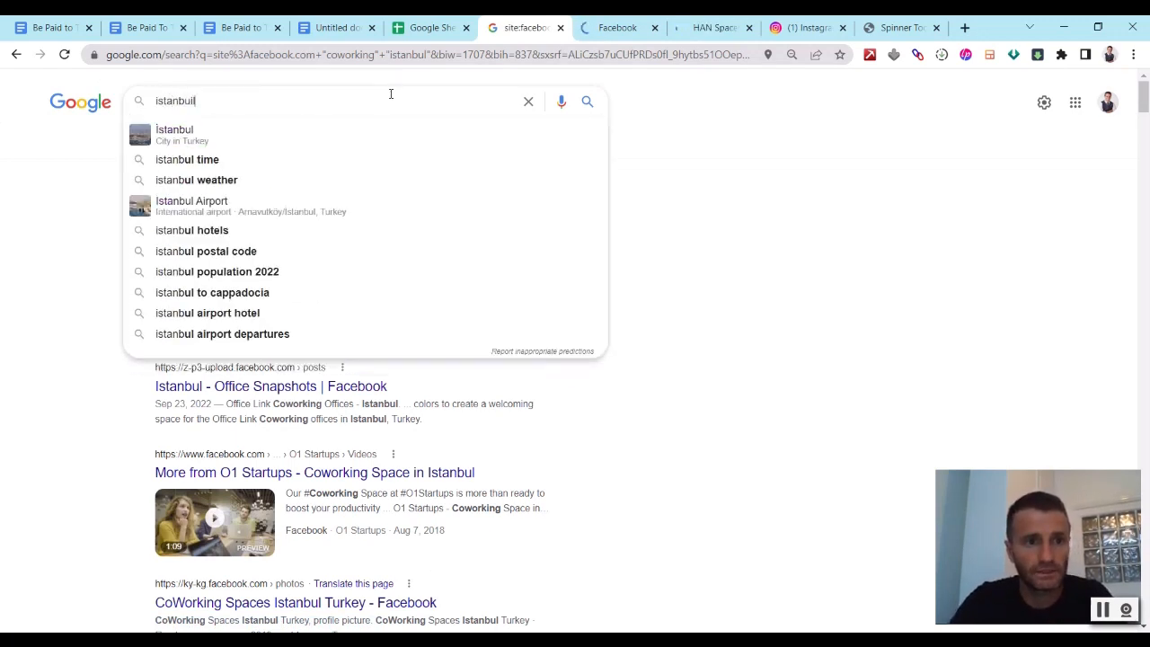
text(c)
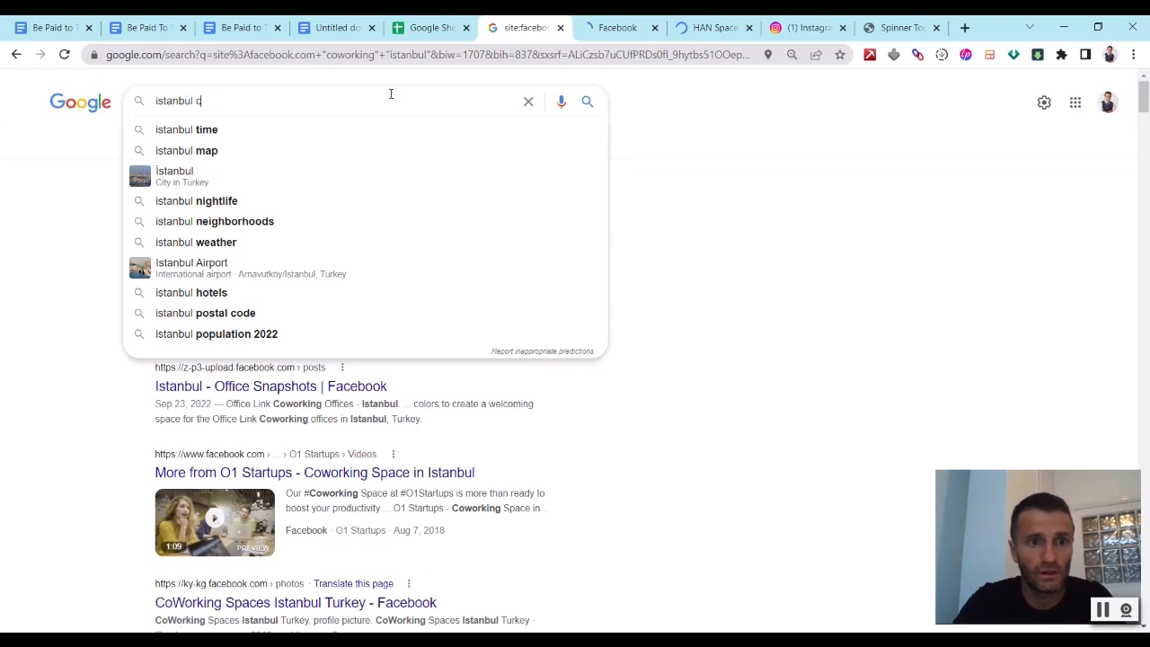
key(Return)
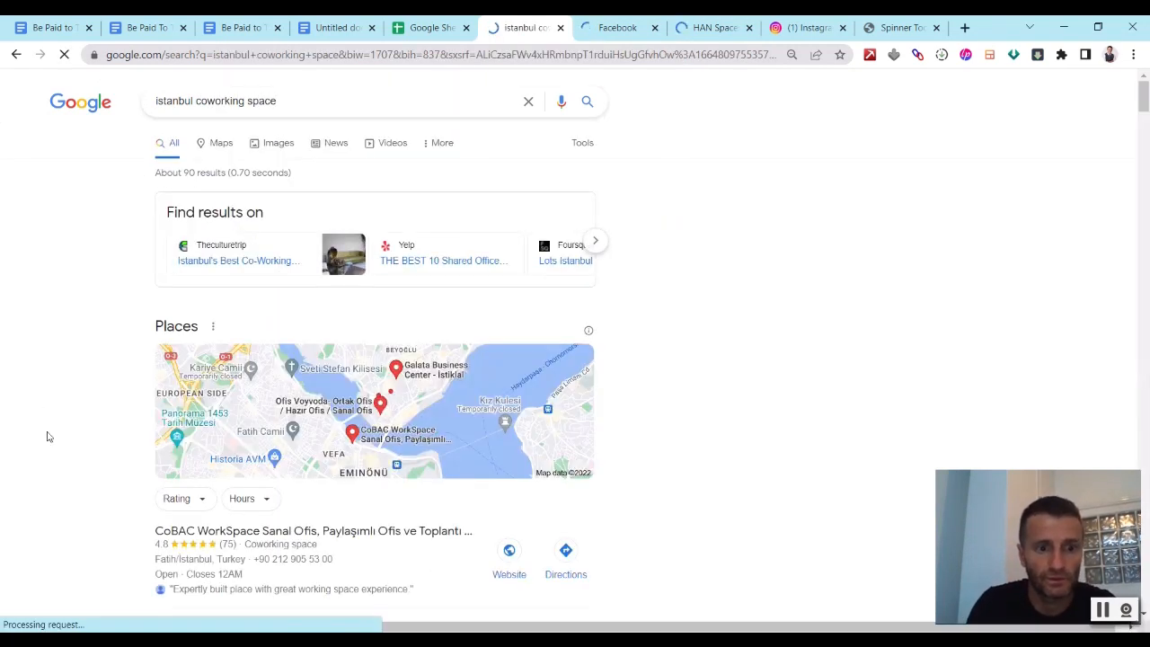
scroll(down, 3)
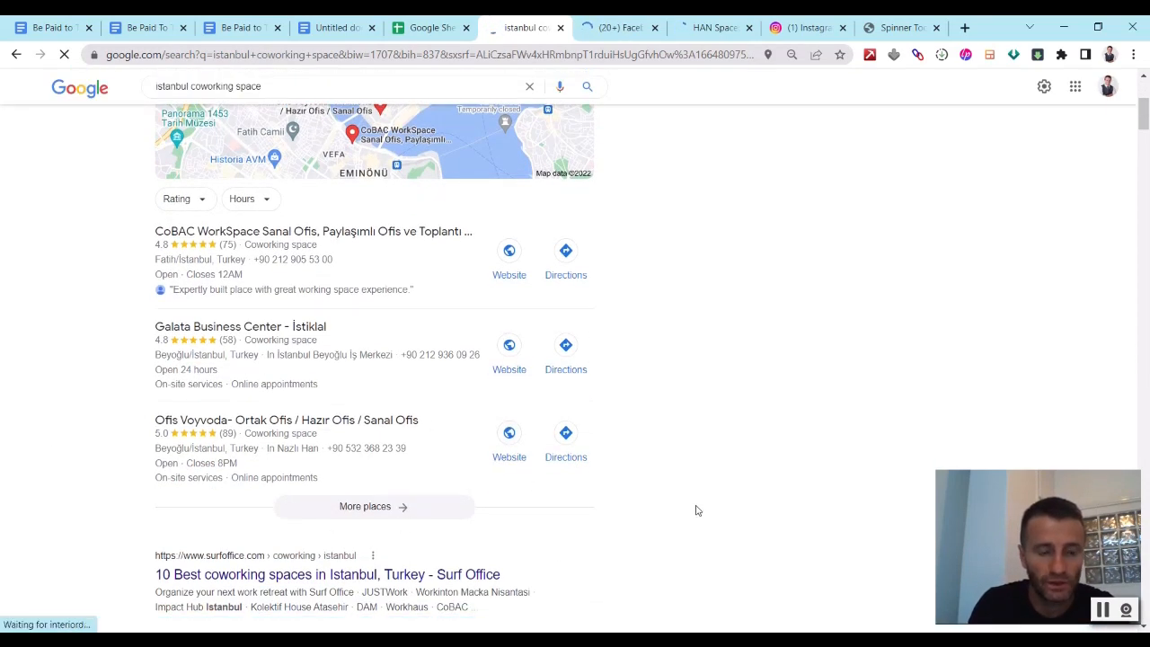
scroll(down, 3)
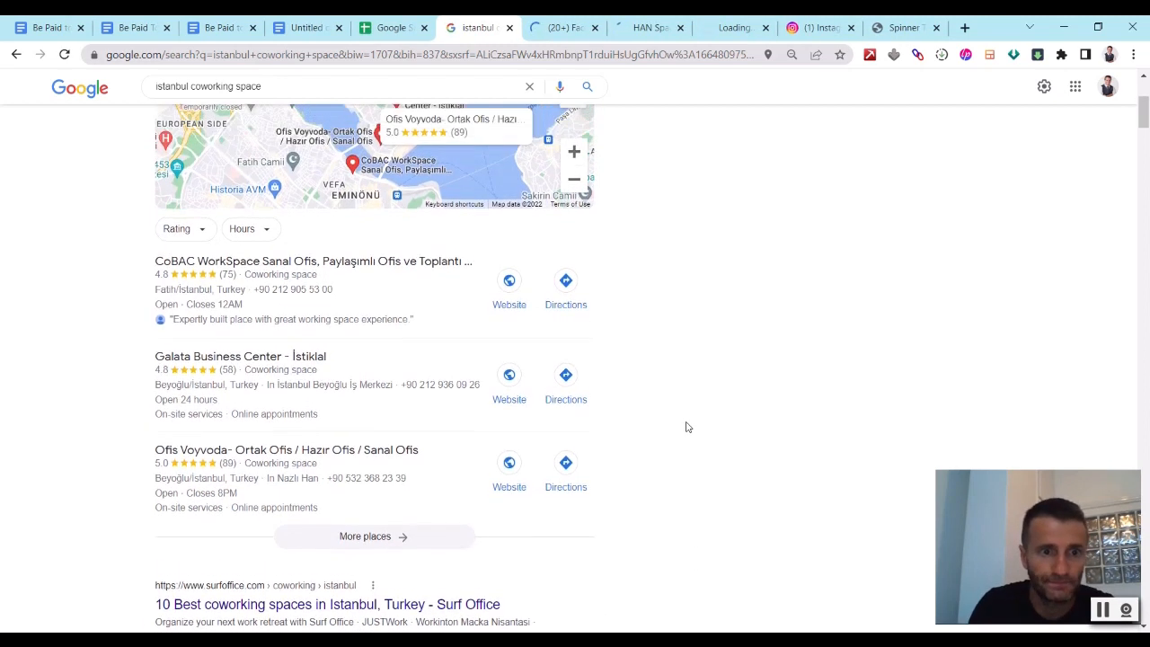
mouse_move(378, 556)
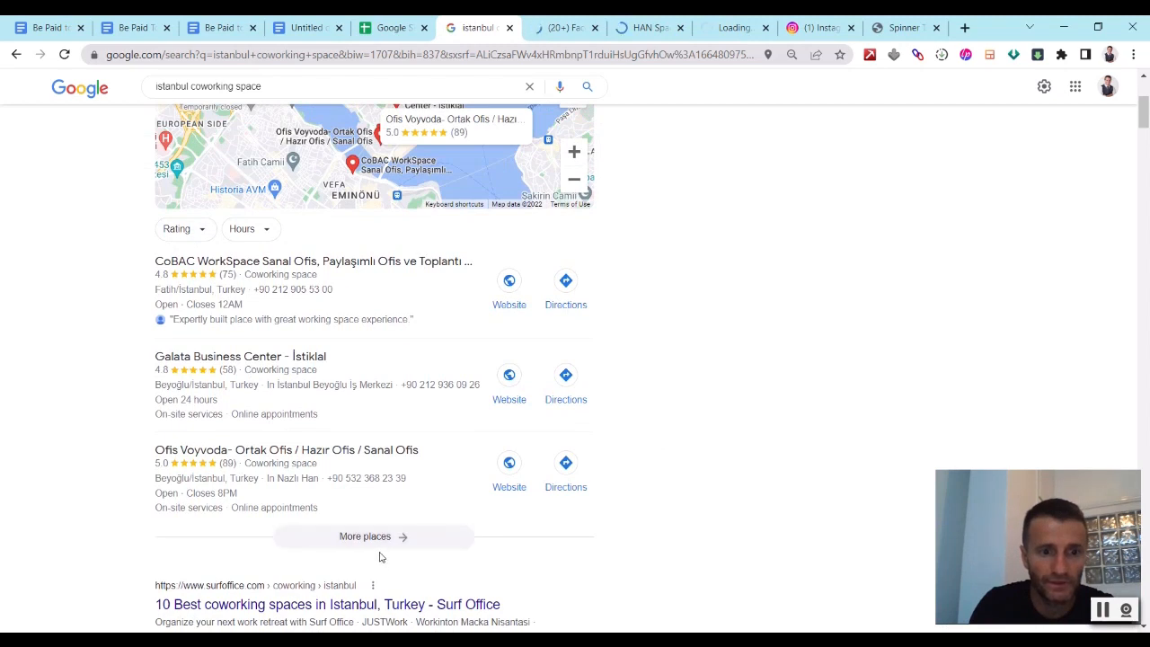
- Expand More places and scroll the full Maps list of Istanbul coworking spaces
click(373, 535)
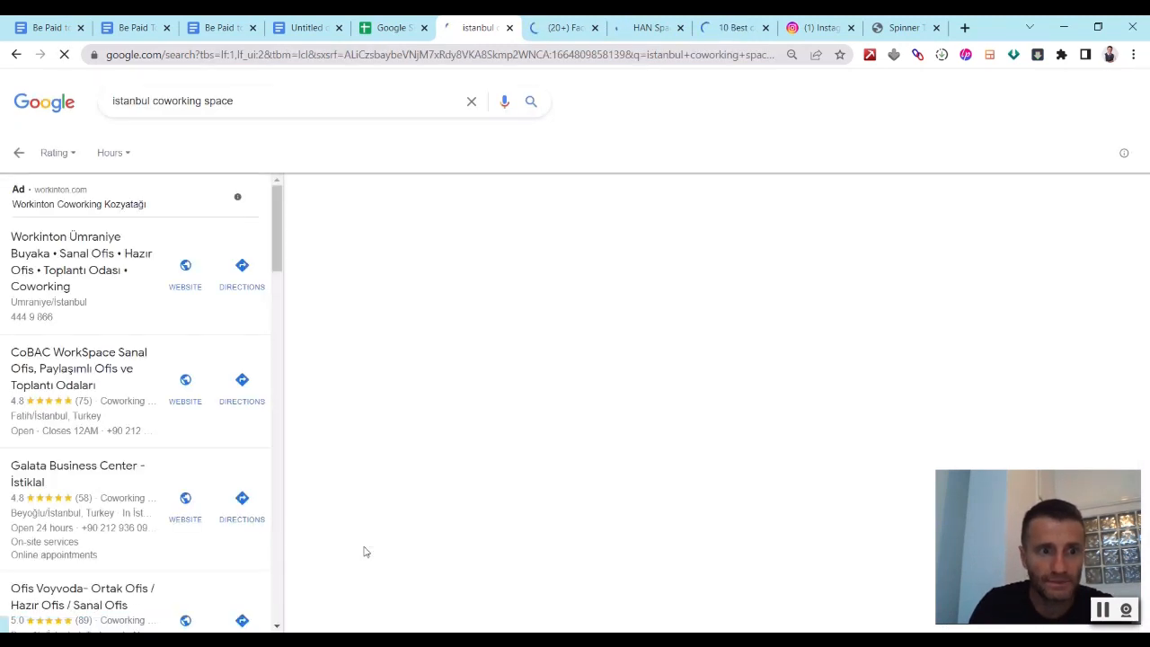
scroll(down, 3)
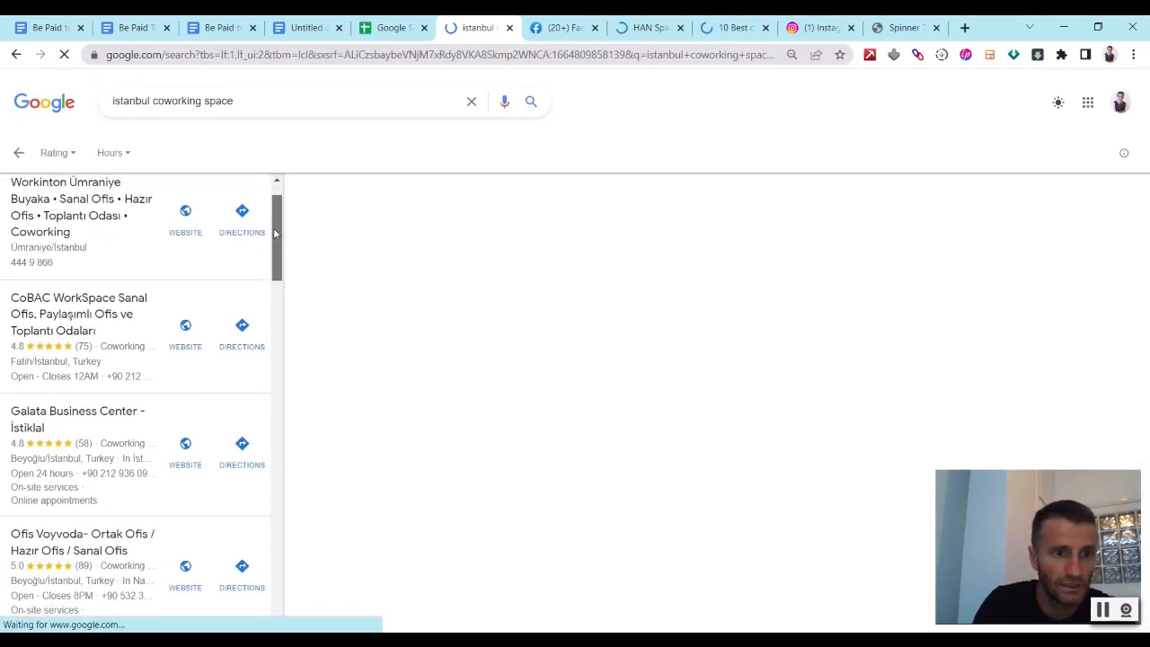
scroll(down, 3)
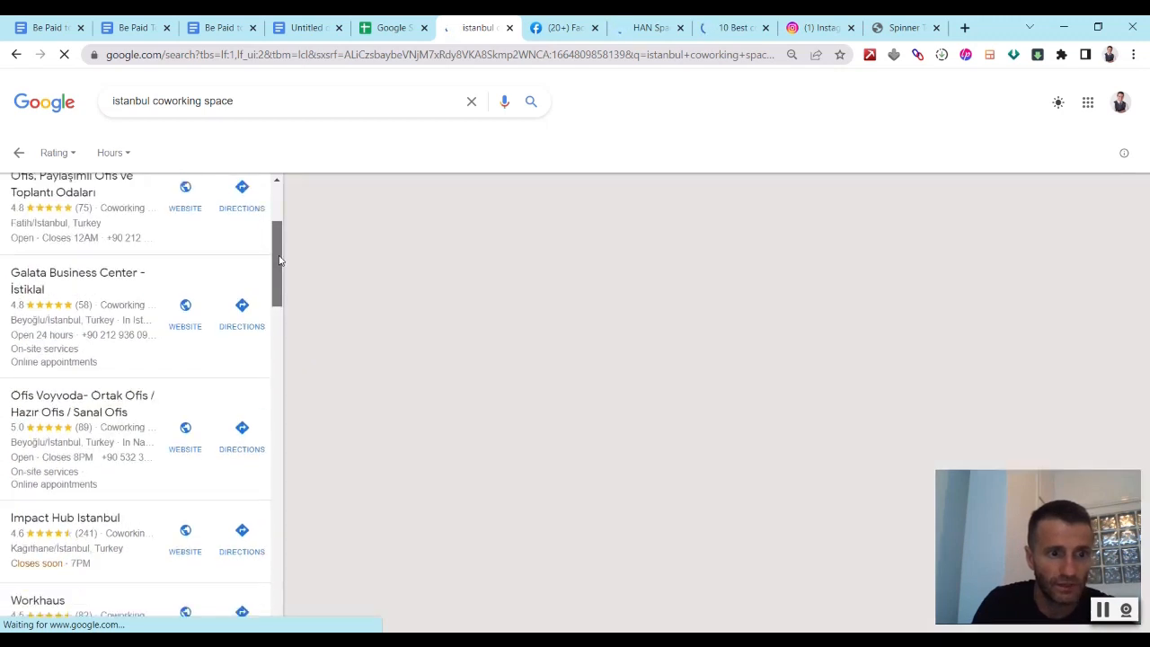
scroll(down, 3)
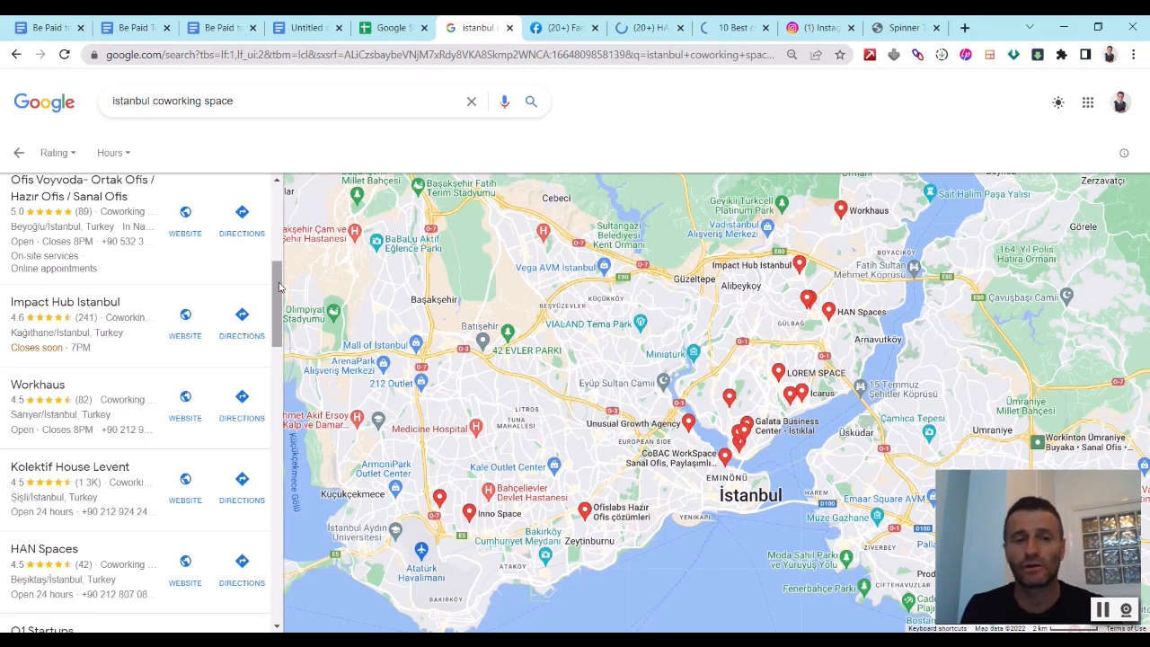
mouse_move(64, 302)
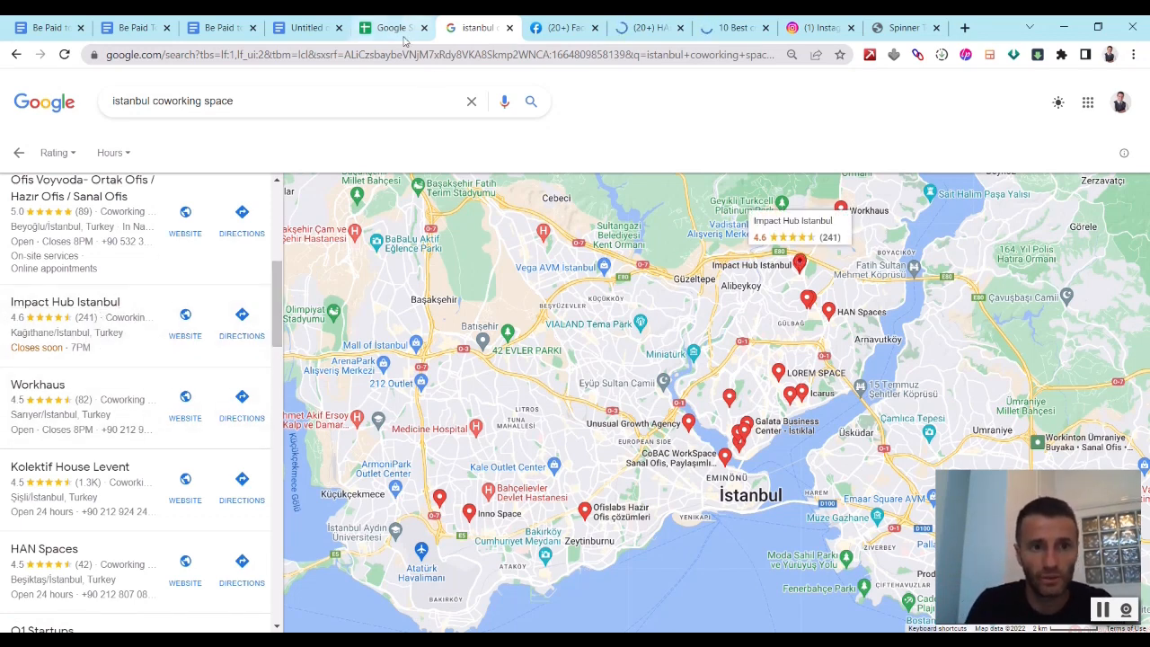
mouse_move(561, 29)
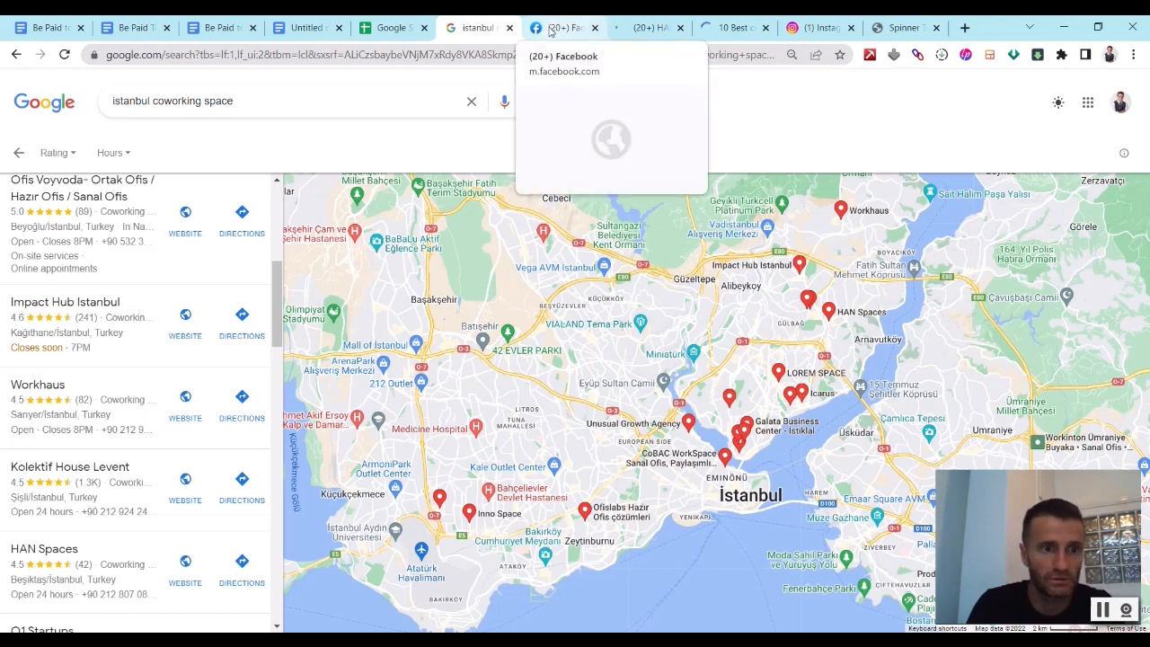
- Search Facebook for 'impact hub istanbul' and pick the suggested result
click(560, 27)
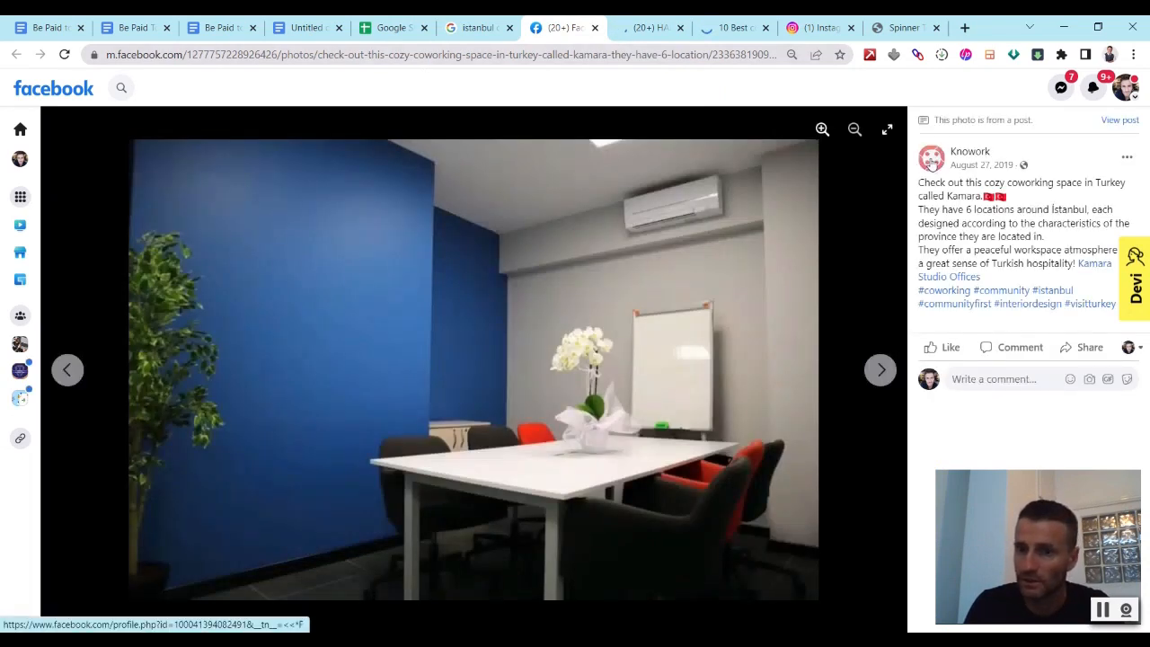
mouse_move(970, 151)
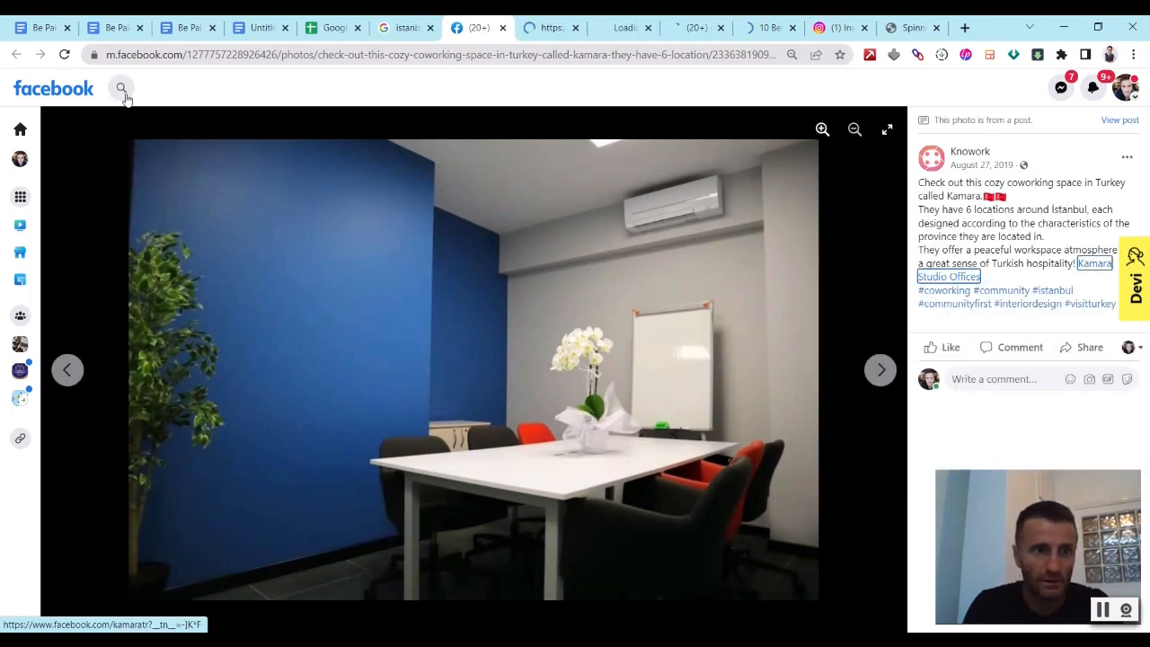
click(123, 87)
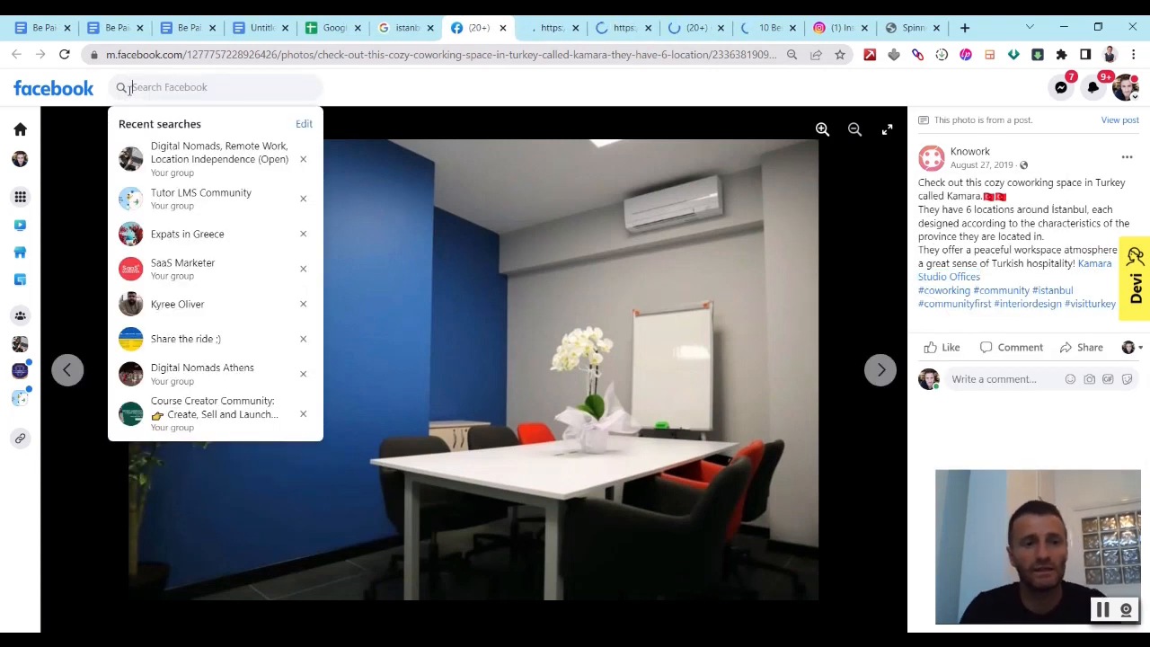
text(impact h)
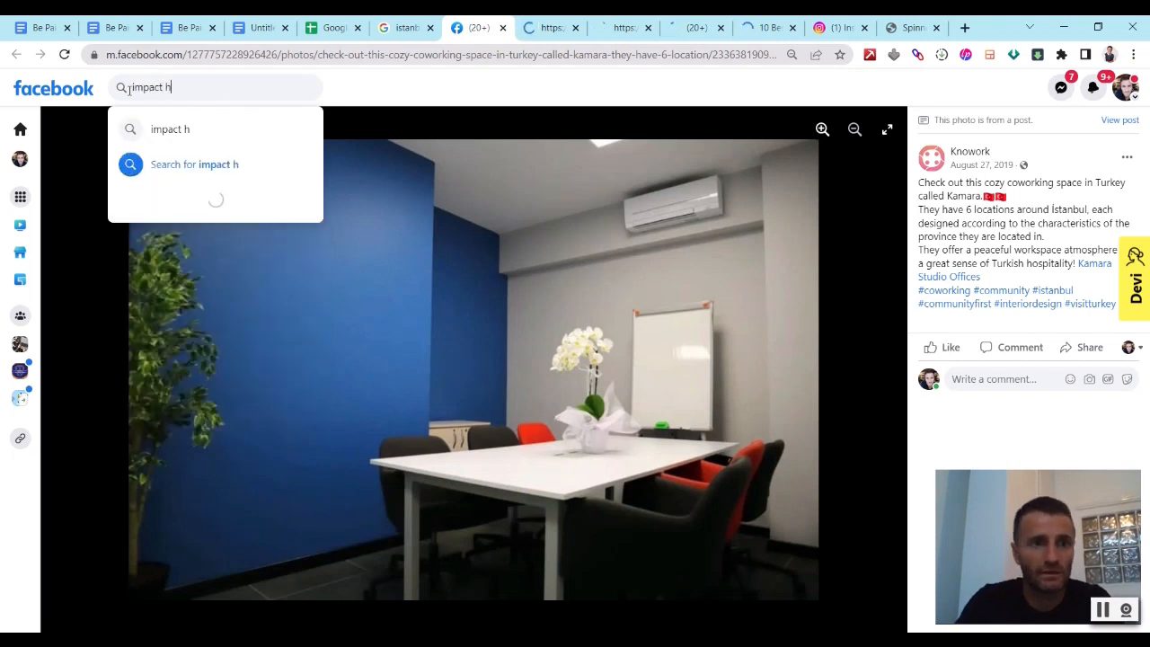
text(ub)
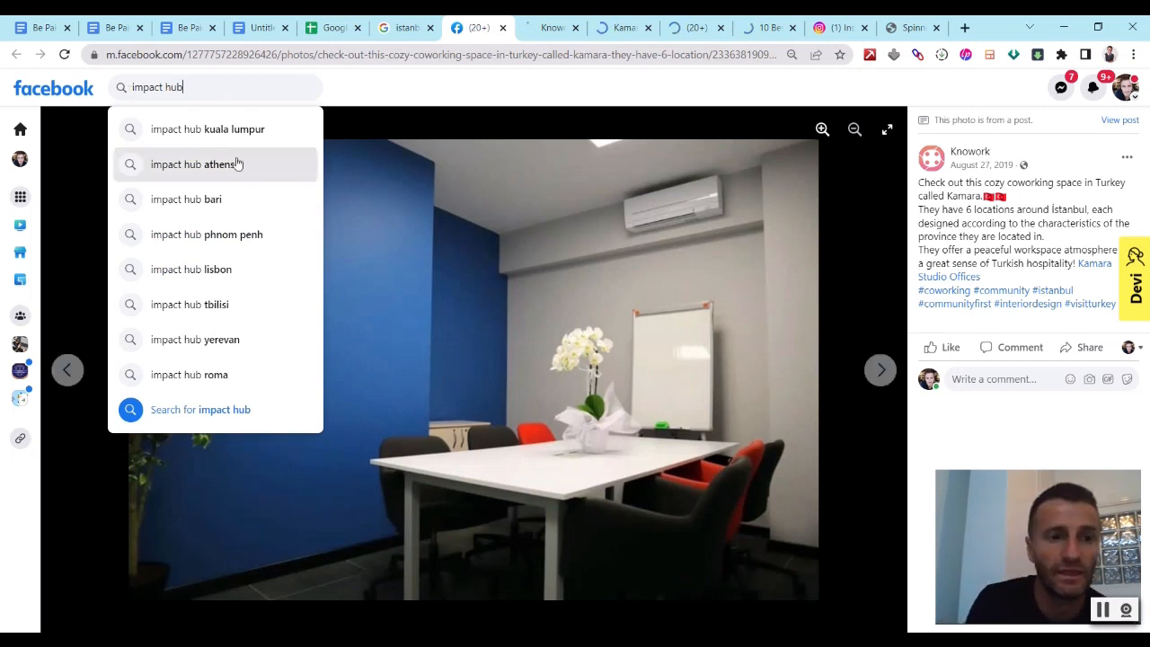
mouse_move(287, 108)
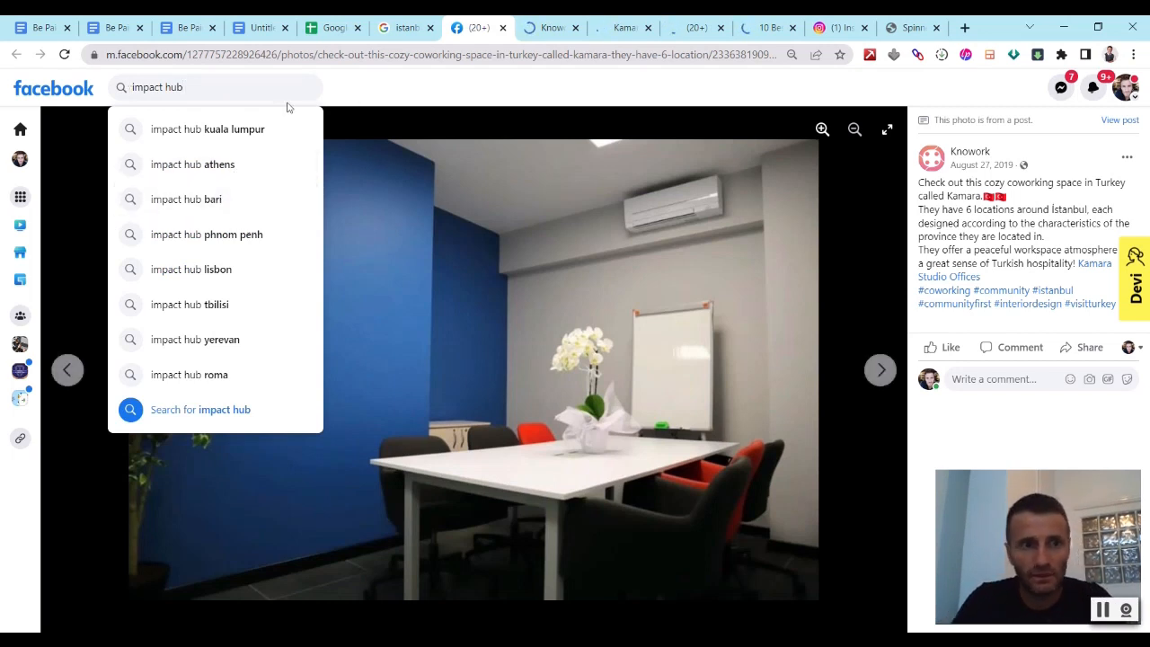
text(istanbul)
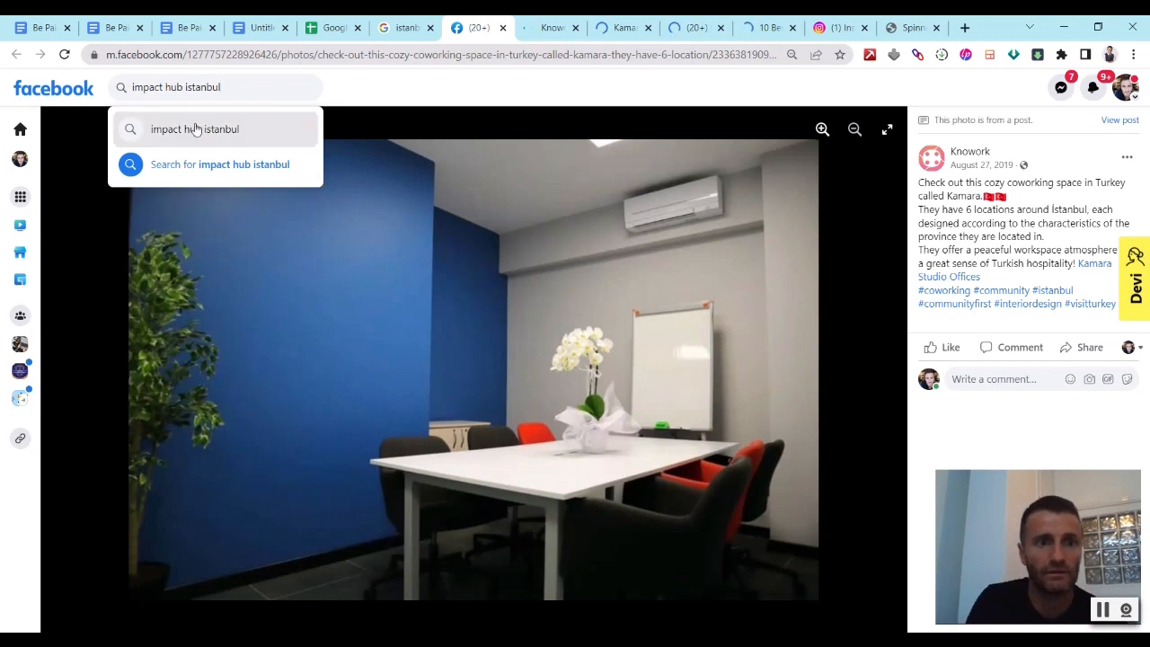
click(219, 164)
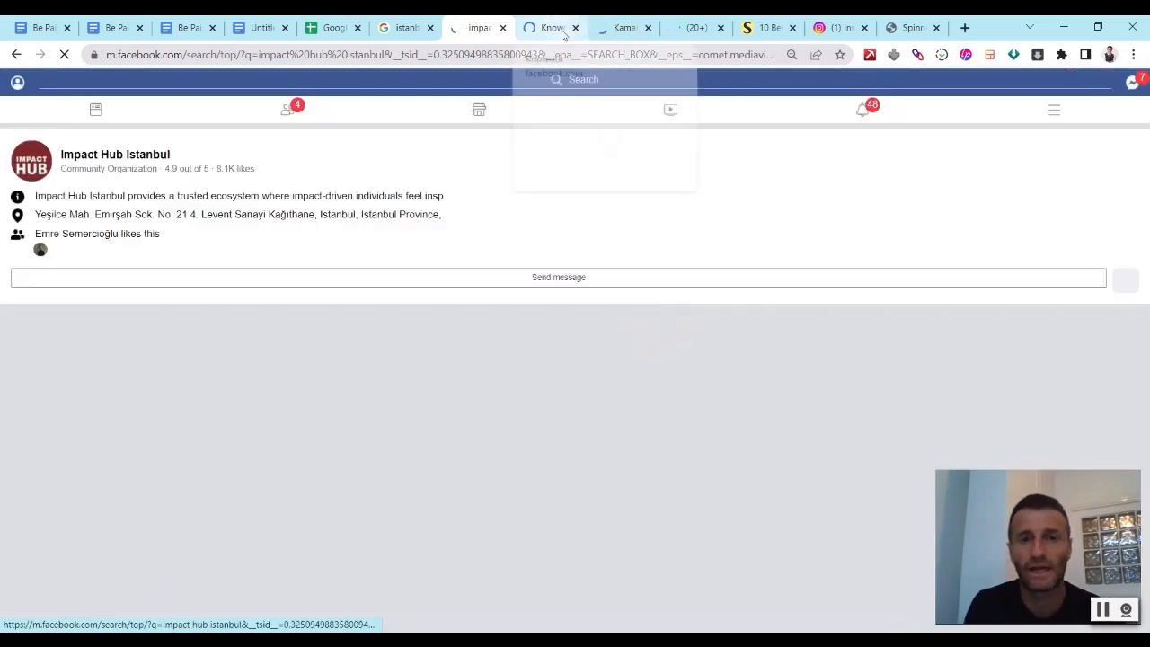
click(478, 27)
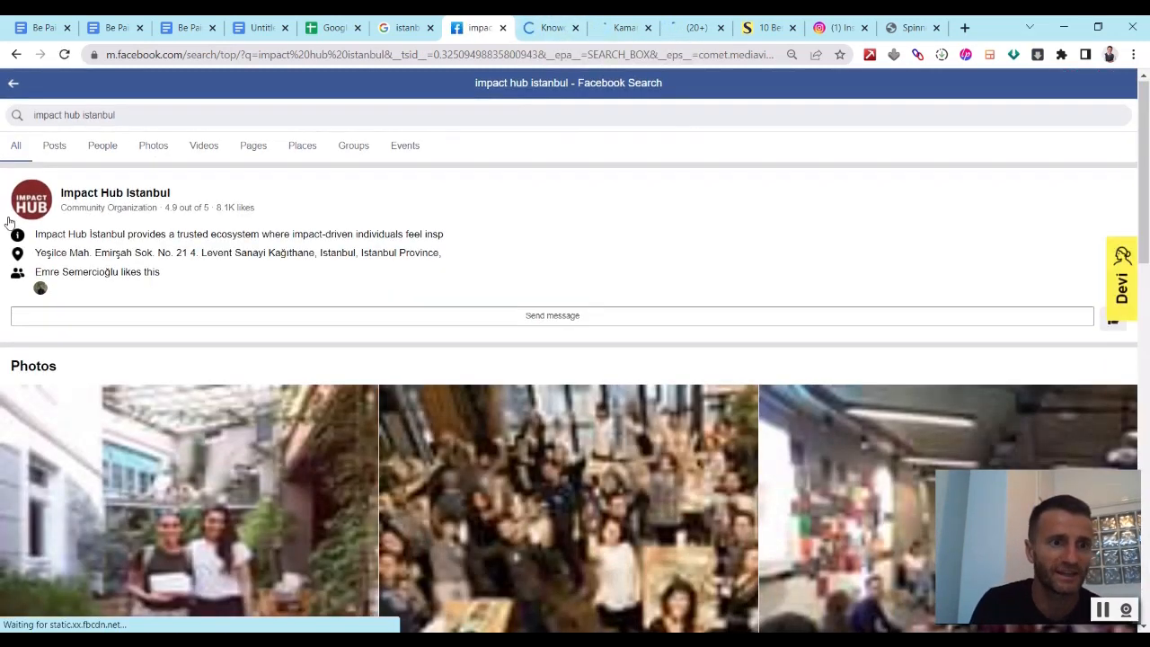
click(115, 192)
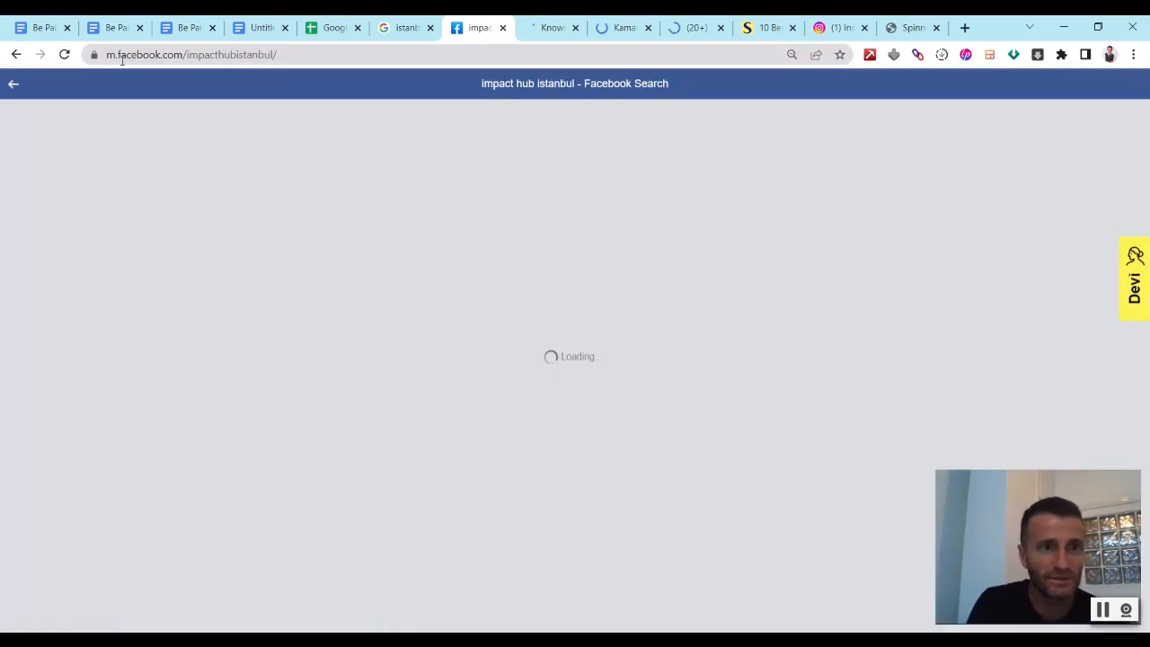
click(207, 54)
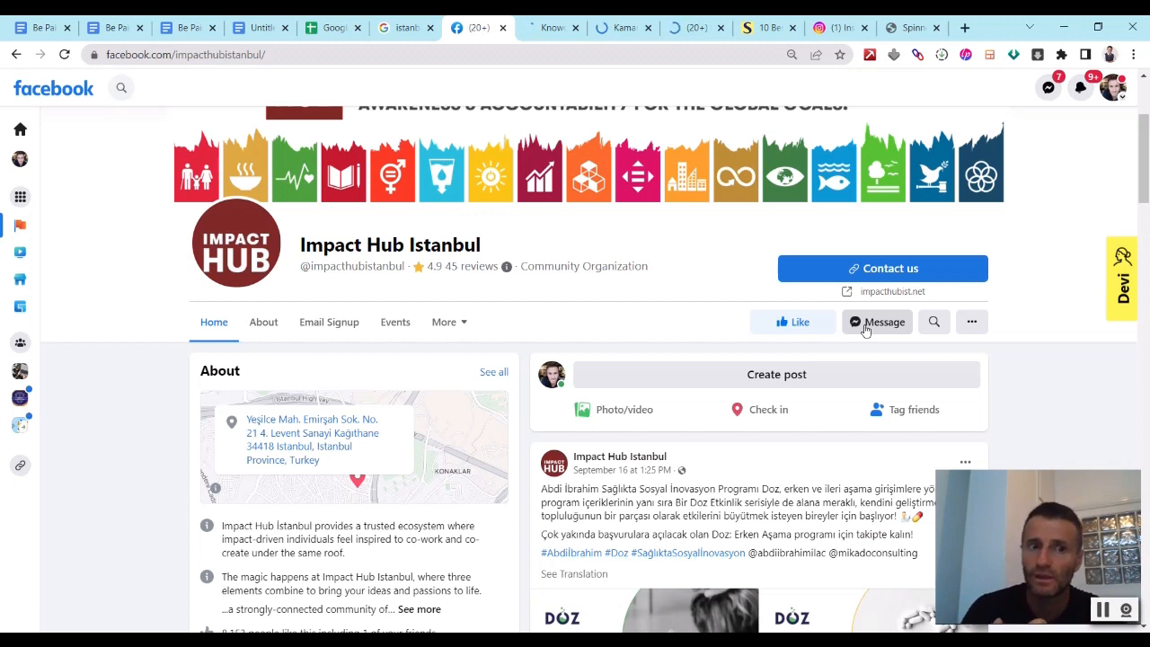
click(884, 322)
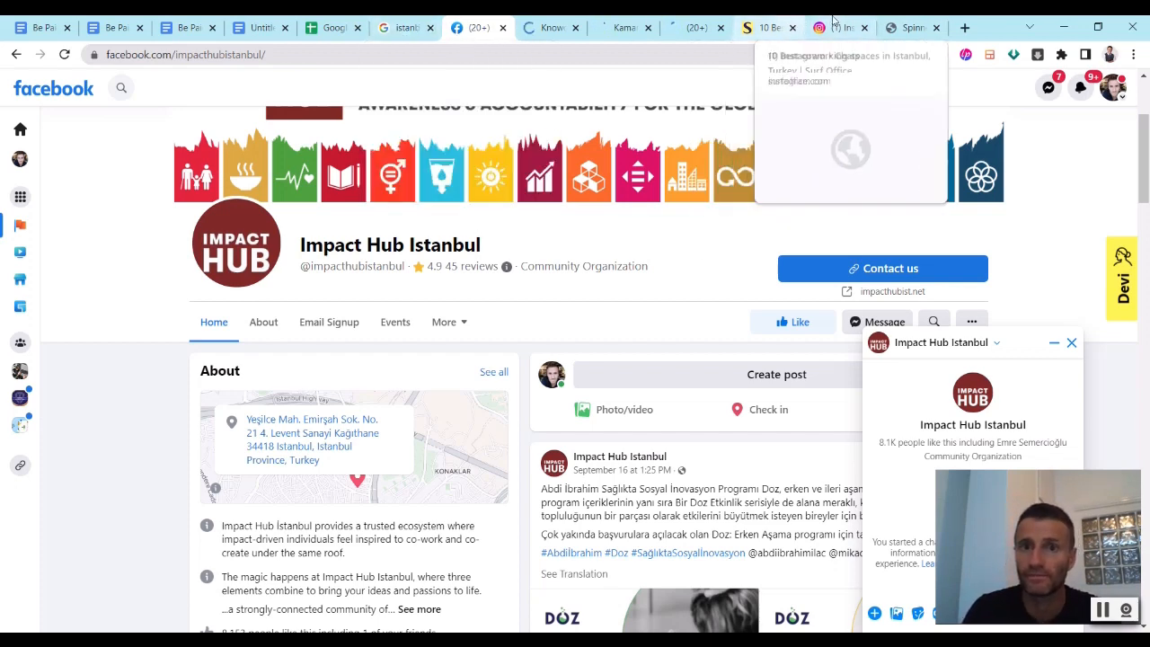
- Visit the Kamara Studio Offices page, then return to the spin-syntax pitch document
click(550, 27)
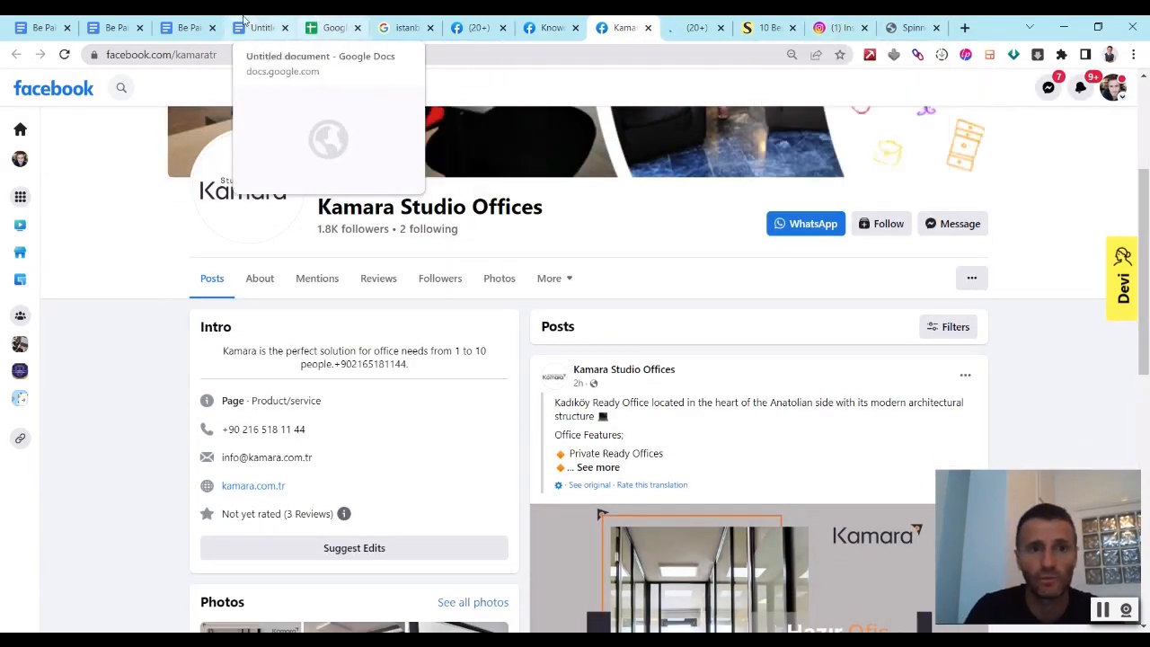
click(258, 27)
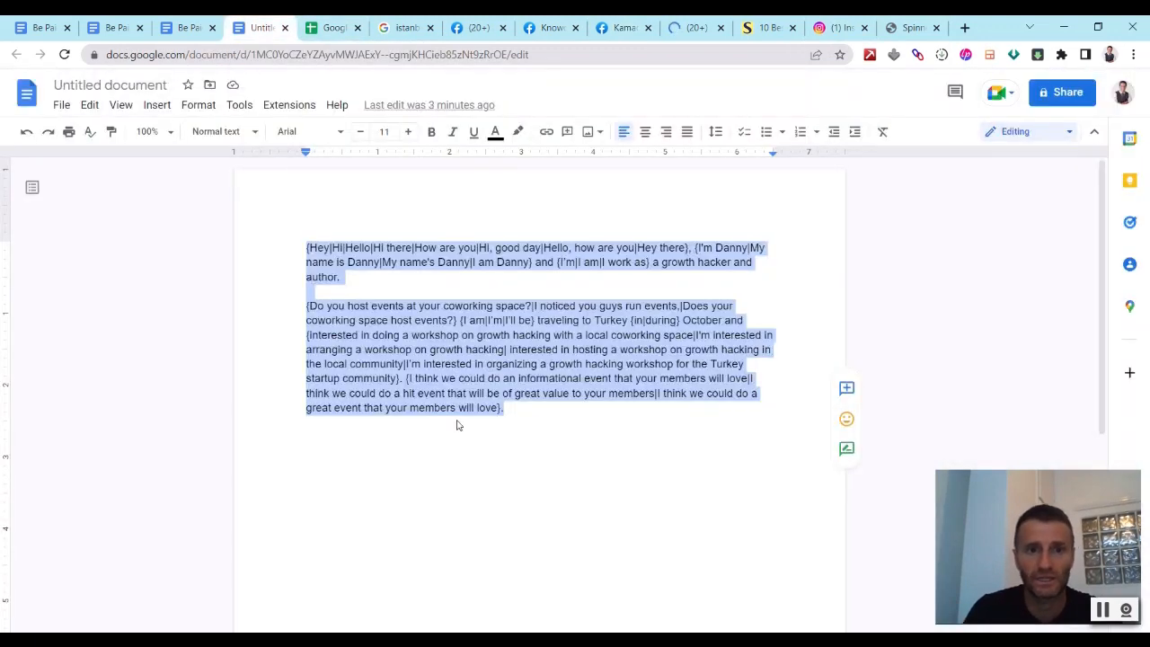
click(575, 442)
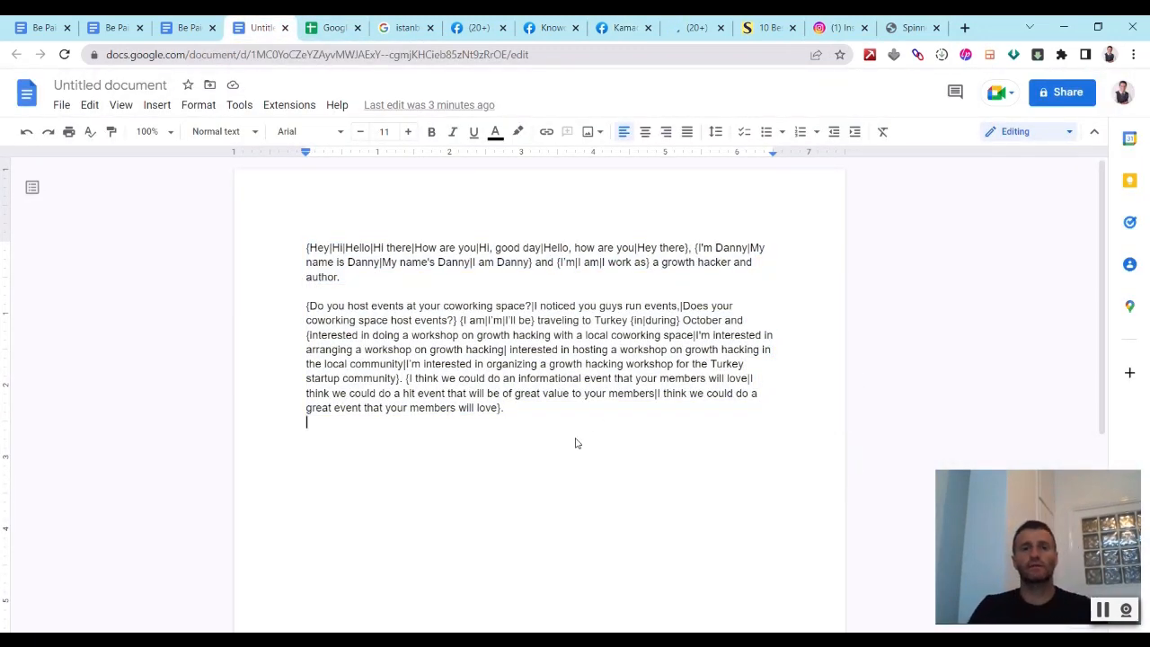